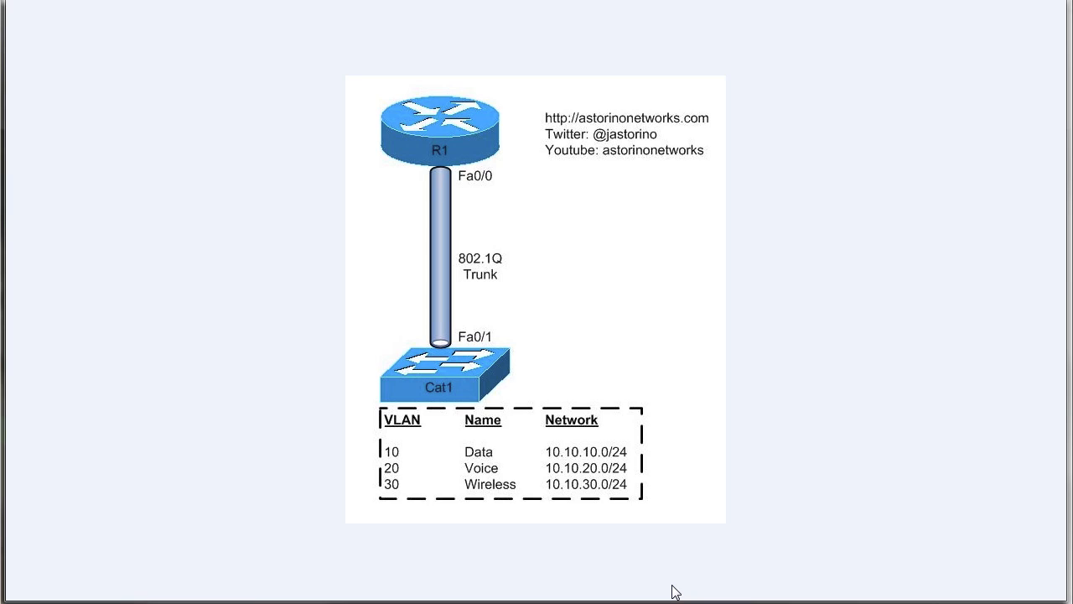
mouse_move(541, 176)
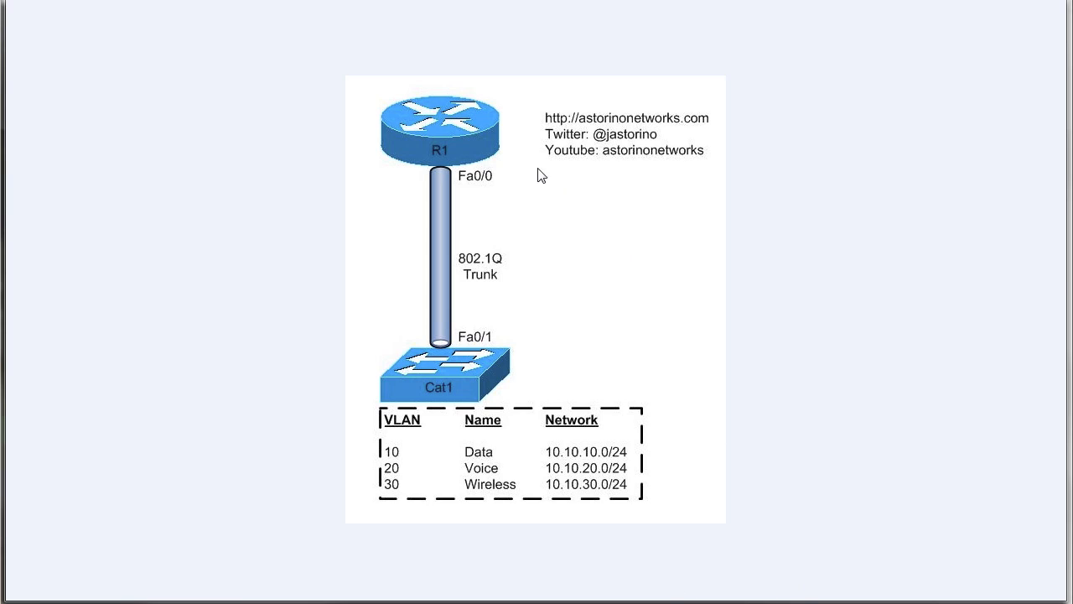
mouse_move(663, 209)
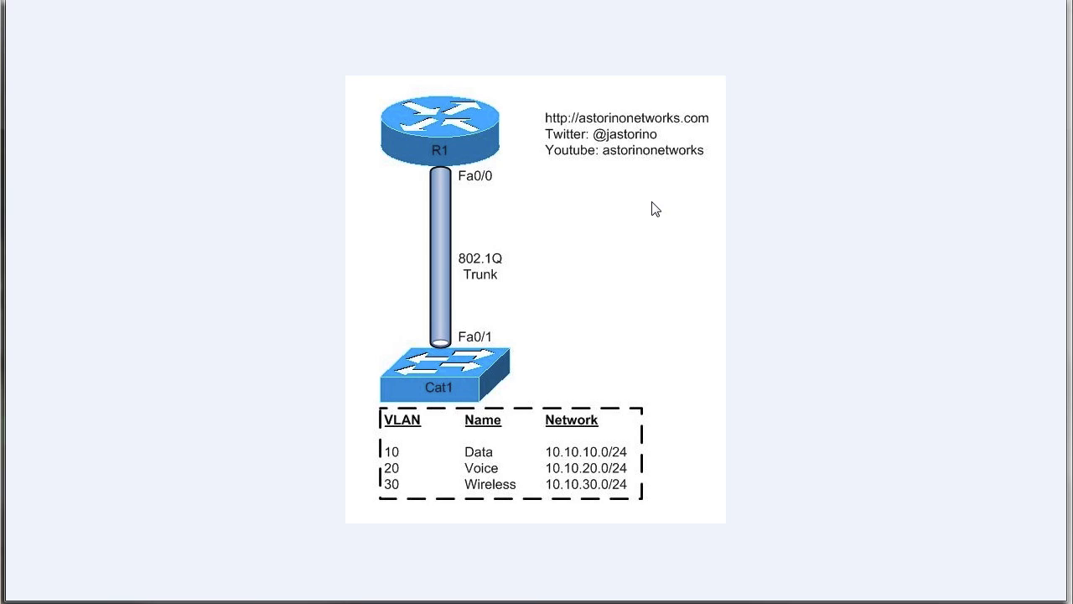
mouse_move(448, 159)
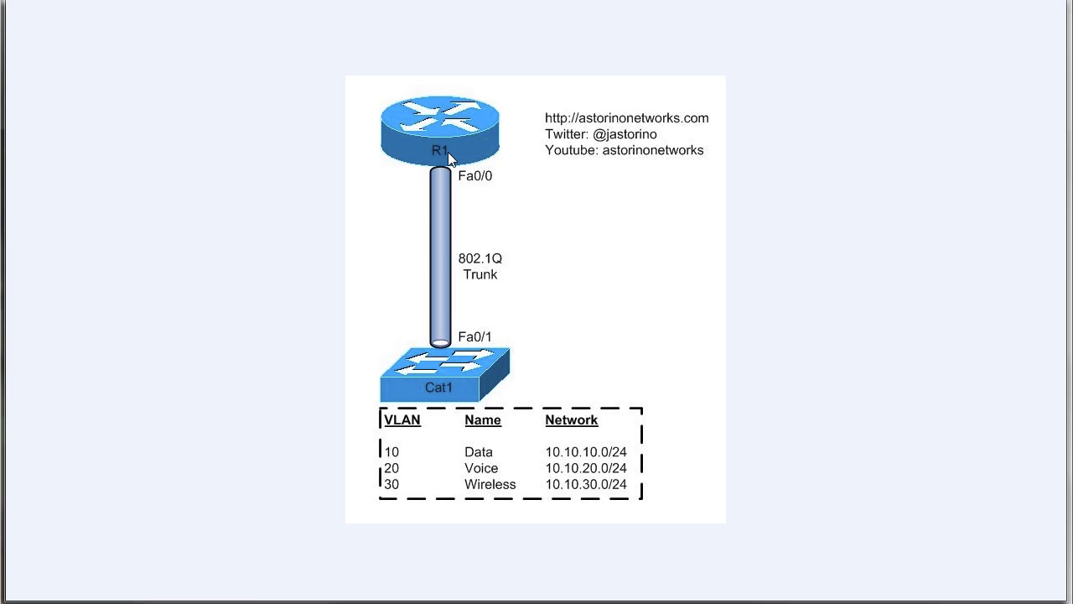
mouse_move(520, 190)
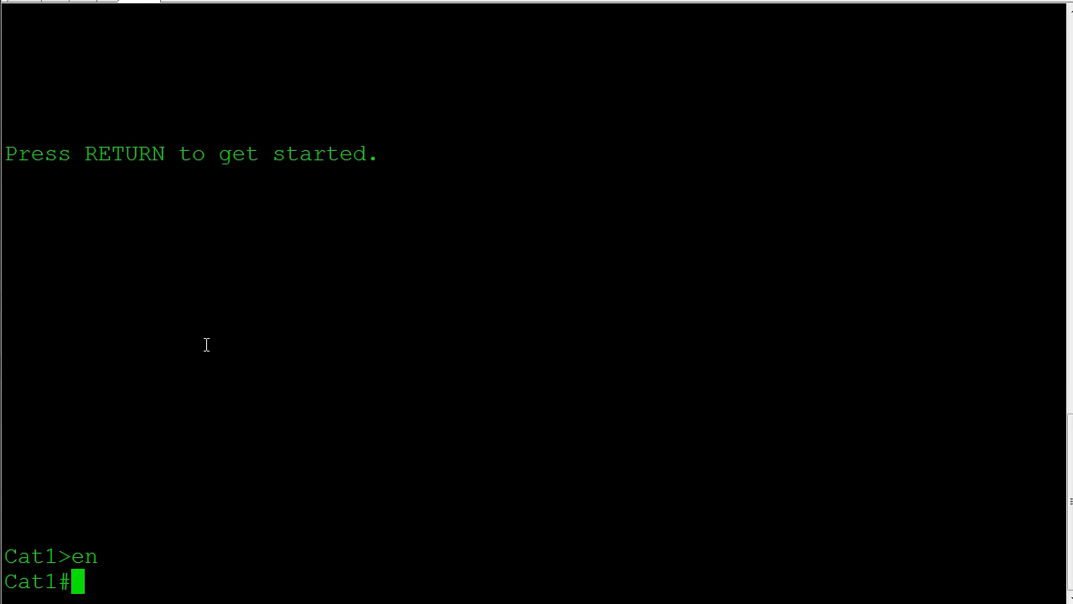
Step: On Cat1, create VLAN 10 'Data', 20 'Voice' and 30 'Wireless', then verify with show vlan brief
type("configure terminal")
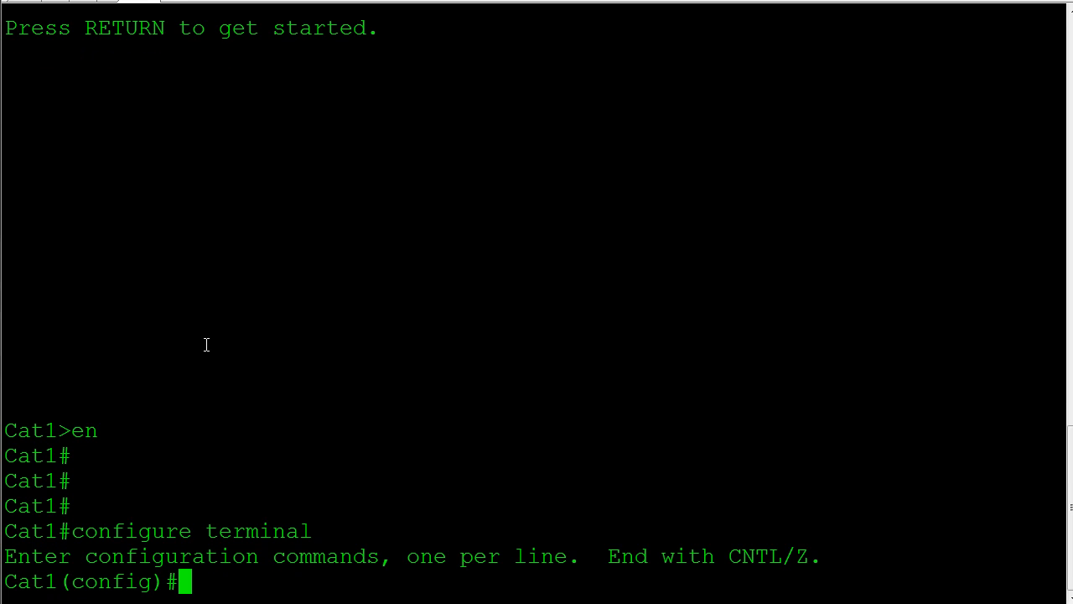
type("vlan 10")
type("name")
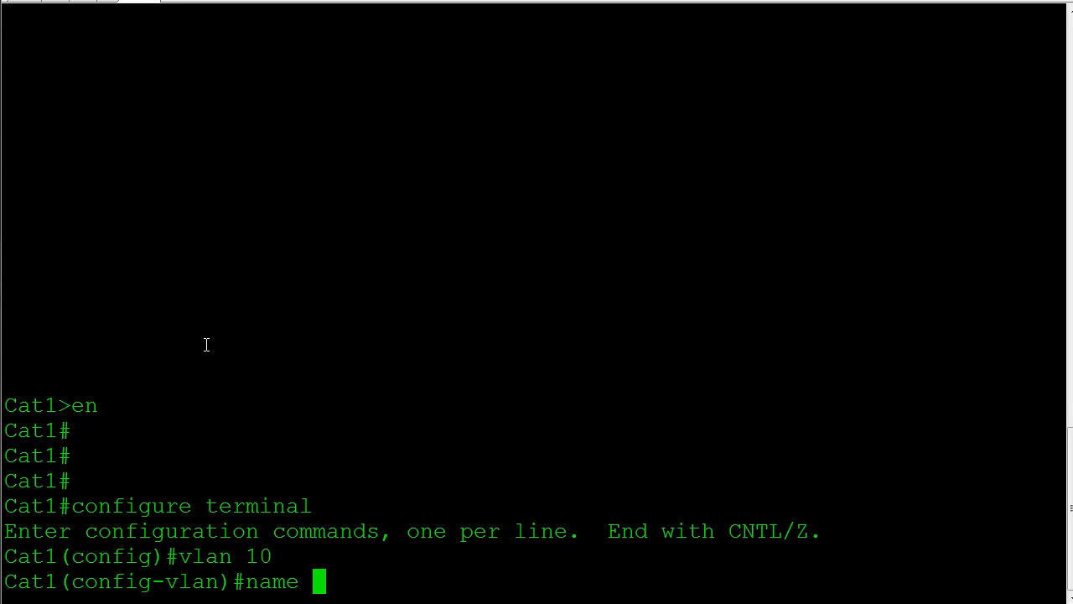
type("Data")
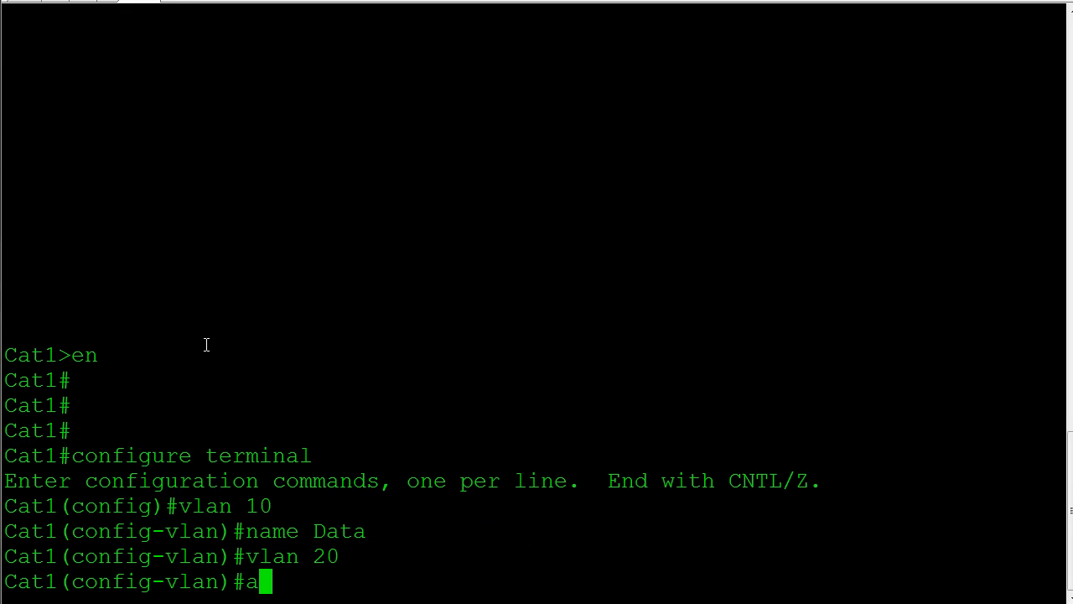
type("name Voice")
type("exit")
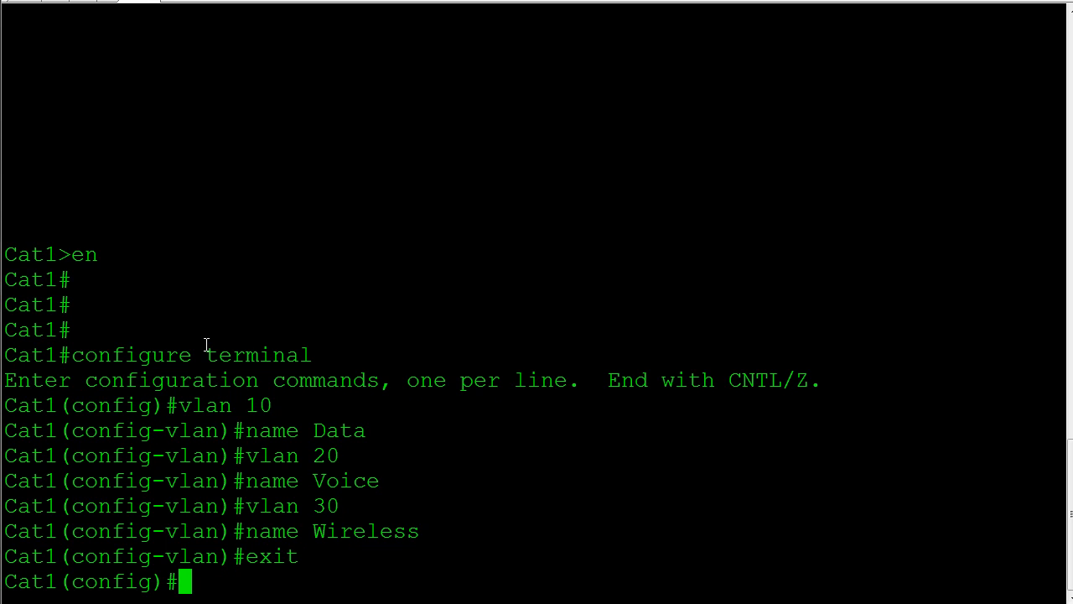
type("end")
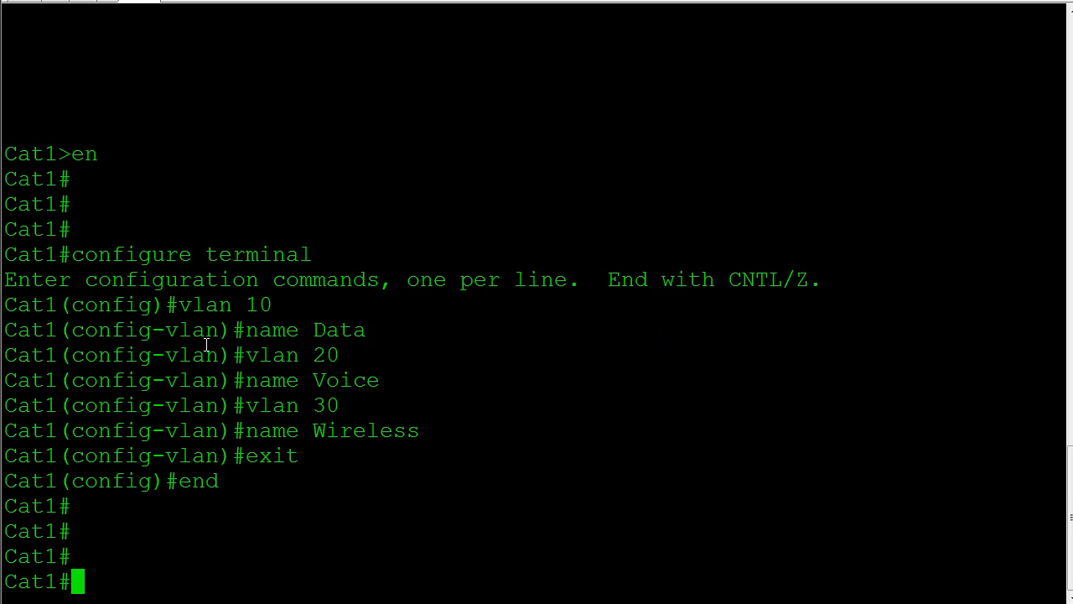
type("sh vlan brief")
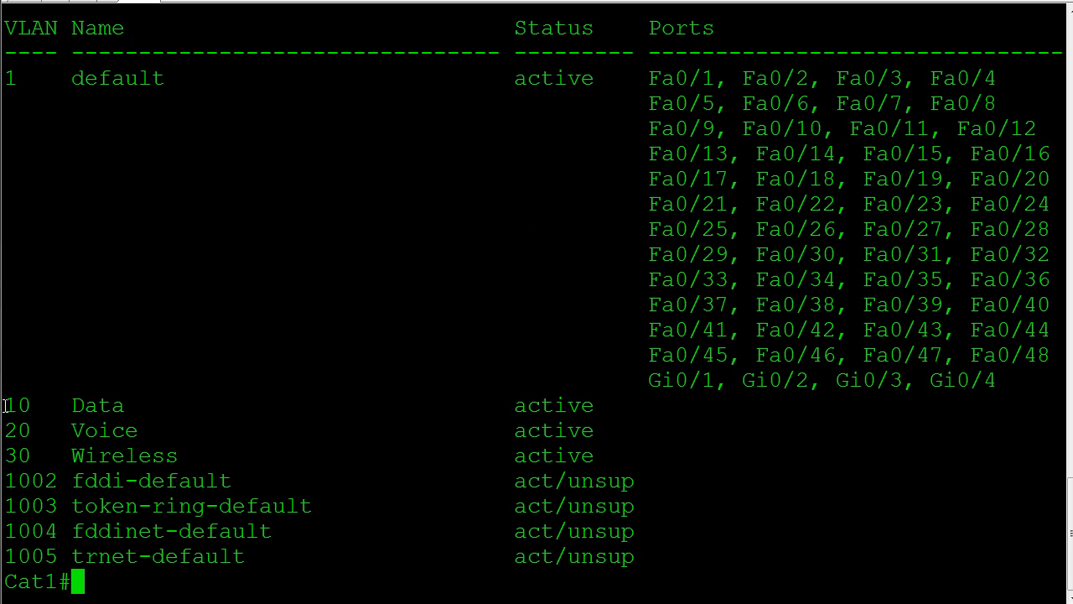
Step: Highlight VLANs 10–30 in the listing and re-enter global configuration mode on Cat1
left_click_drag(9, 405, 641, 442)
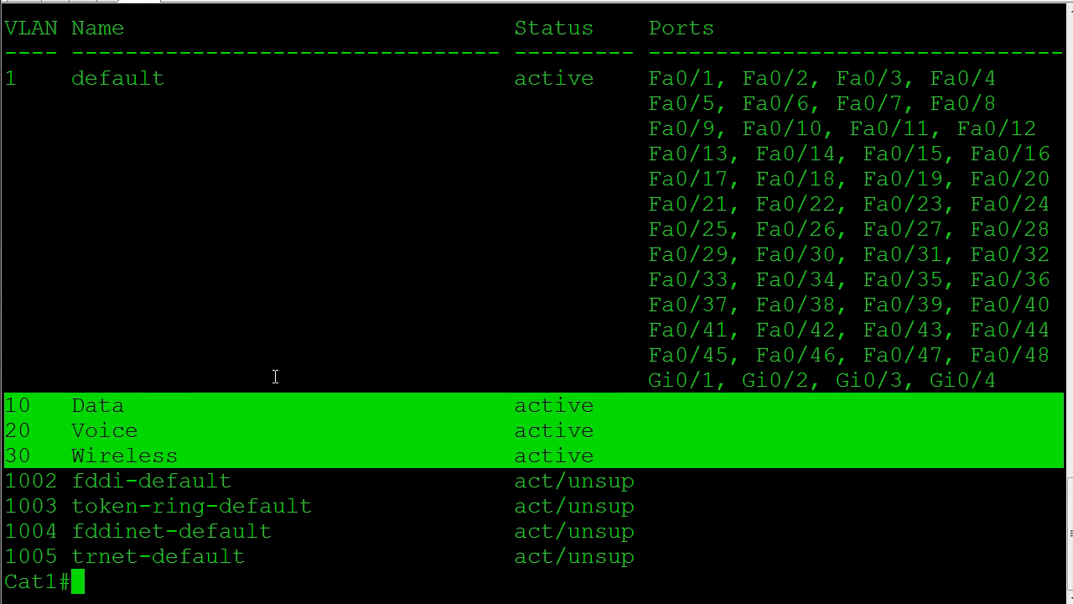
type("conf t")
type("interface range fa0")
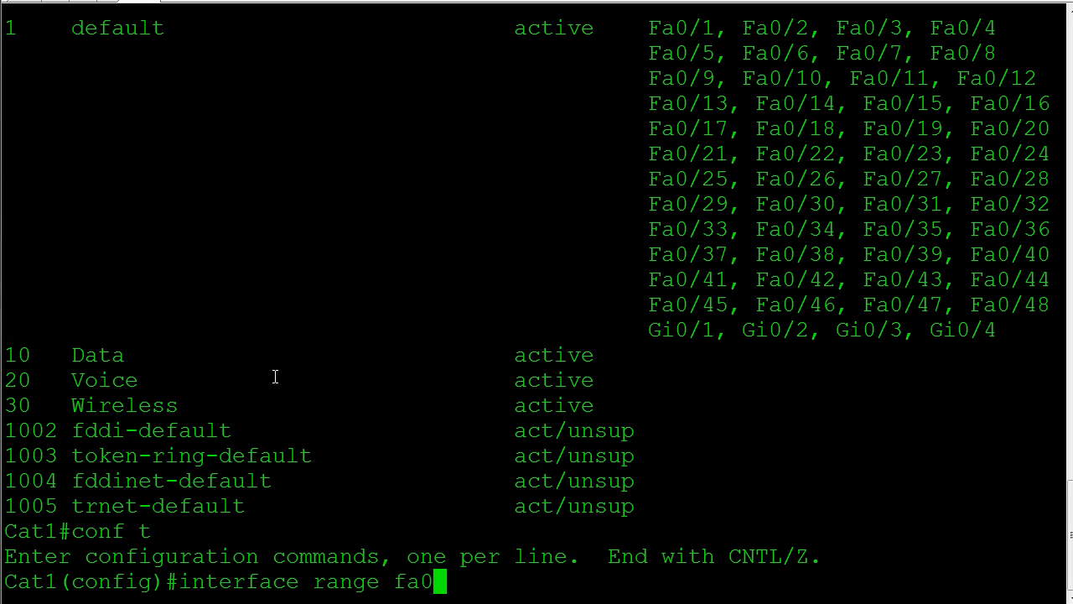
Step: Make ports Fa0/2–16 access ports in VLAN 10 described 'Data VLAN'
type("/2 - 16")
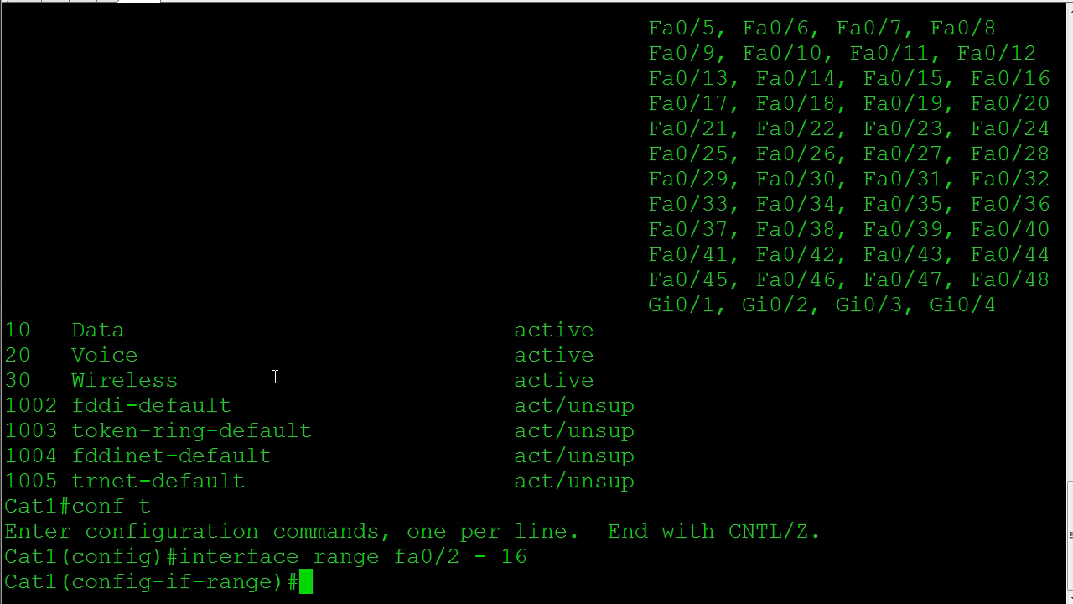
type("switchport mode access")
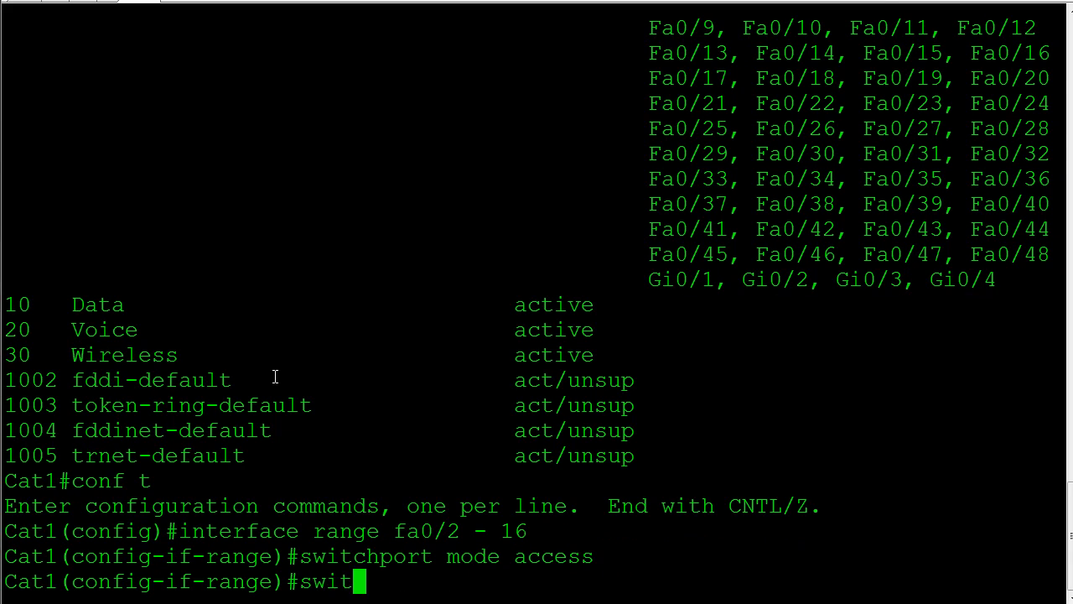
type("chport access vlan 10")
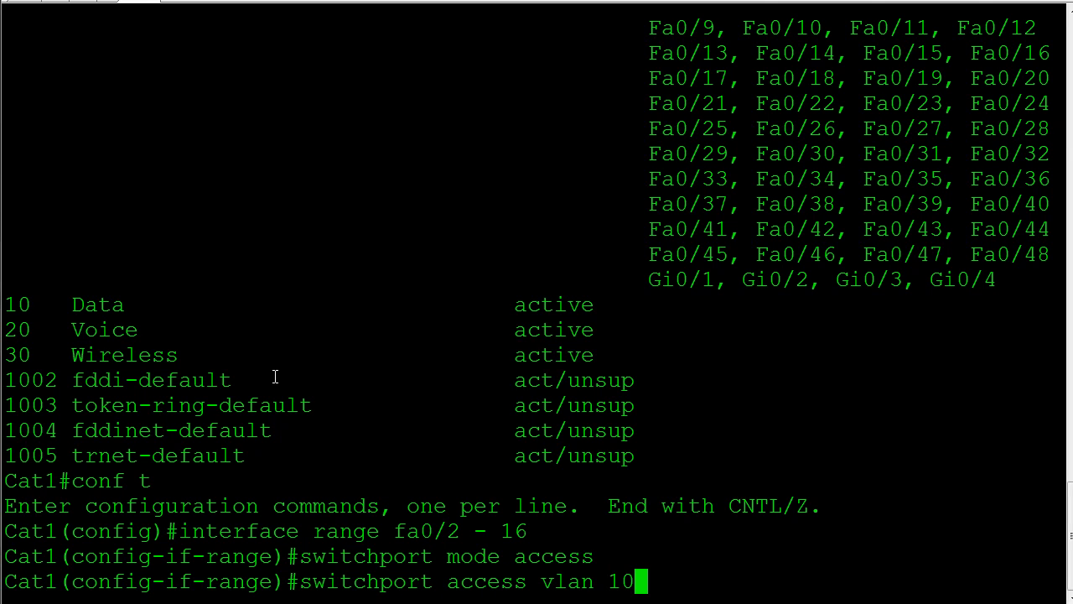
type("description D")
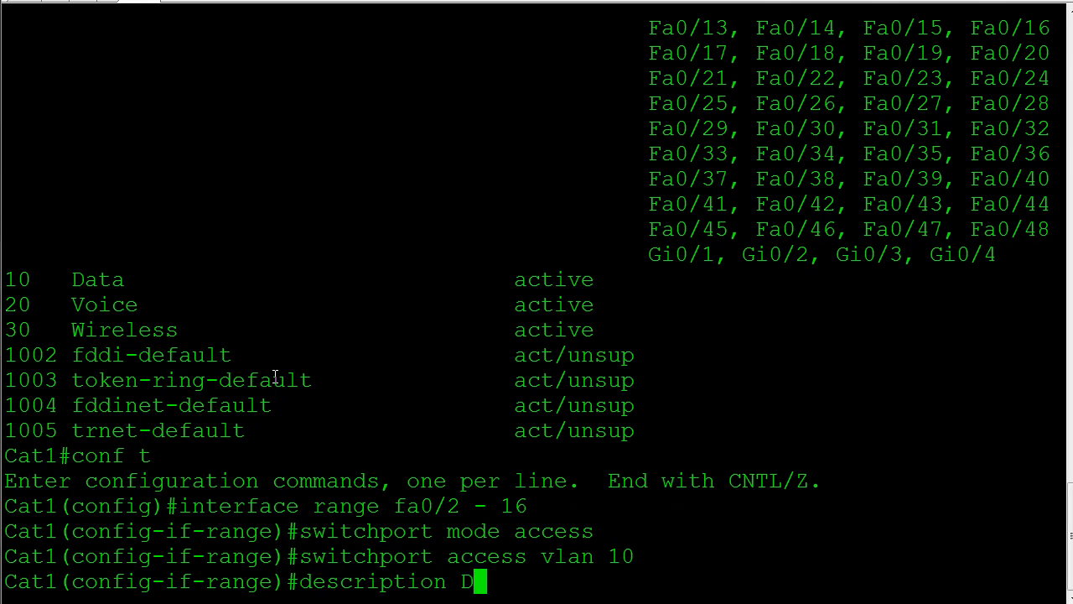
type("ata VLAN")
type("inter")
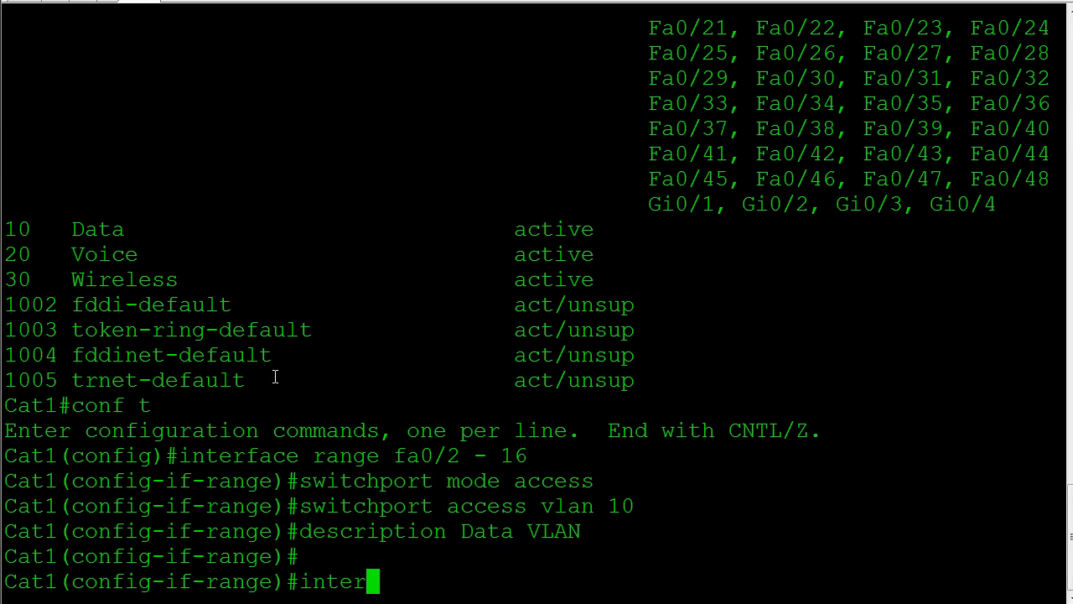
Step: Make ports Fa0/17–32 access ports in VLAN 20 described 'Voice VLAN'
type("face range fa0/")
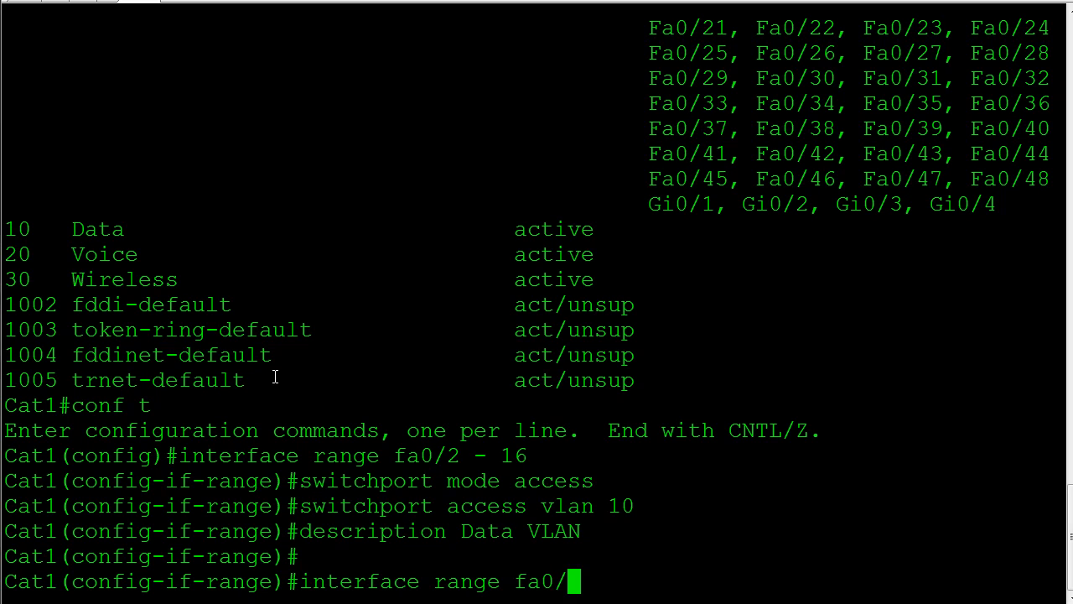
type("17 - 3")
type("switchport access vlan")
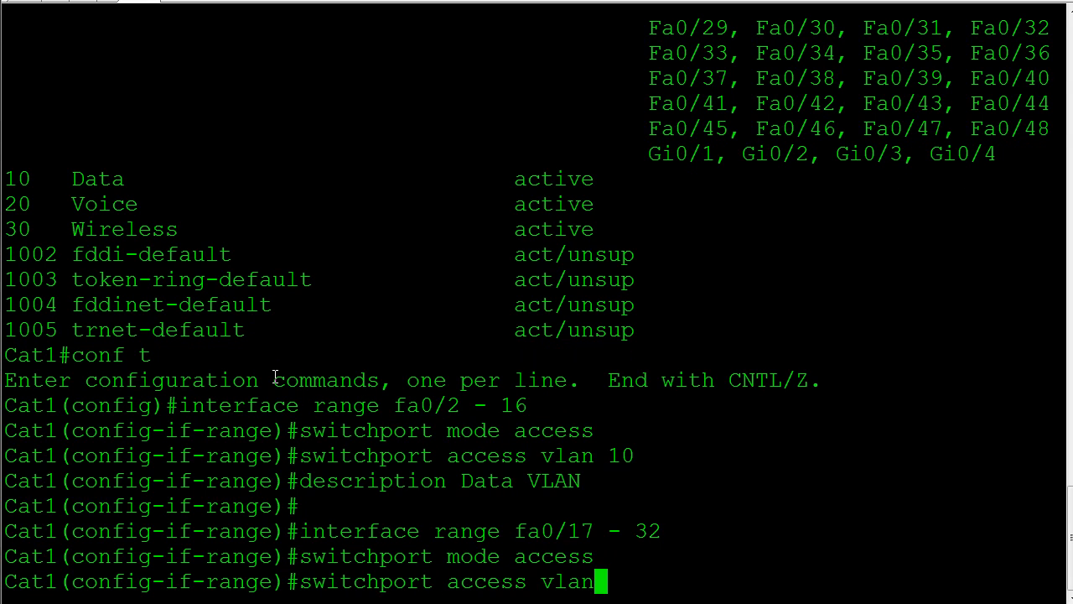
type("20")
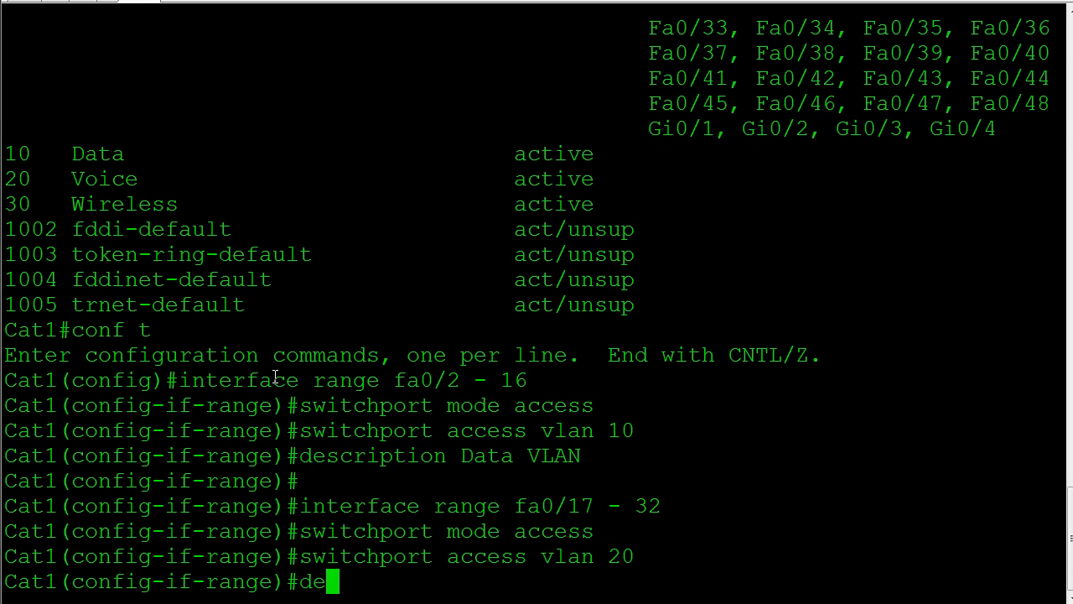
type("scription")
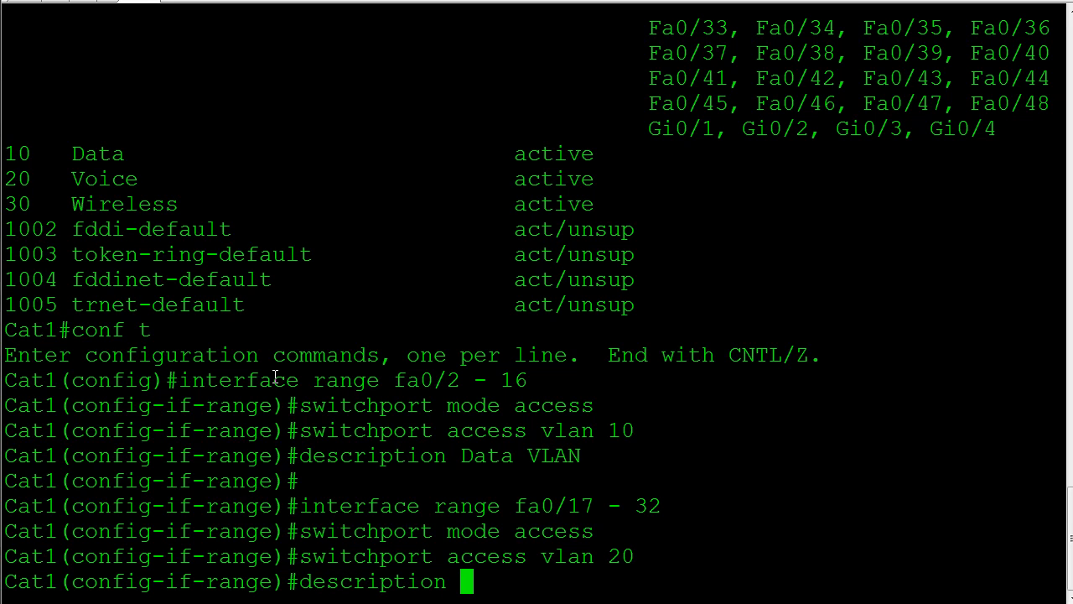
type("Voice VLAN")
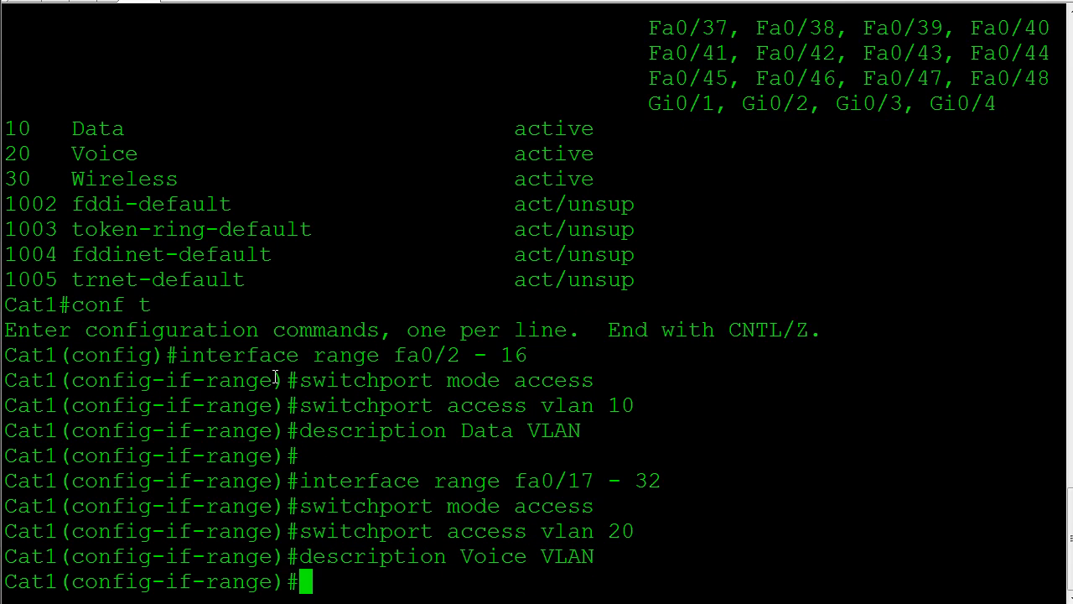
Step: Make ports Fa0/33–48 access ports in VLAN 30 described 'Wireless VLAN'
type("interface range fa")
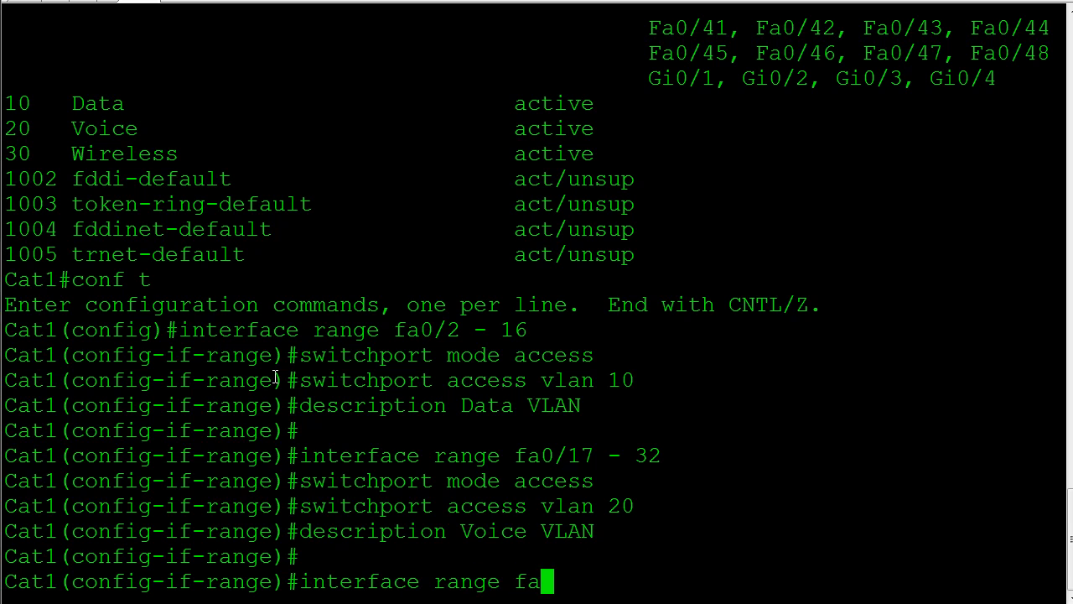
type("0/33 - 48")
type("s")
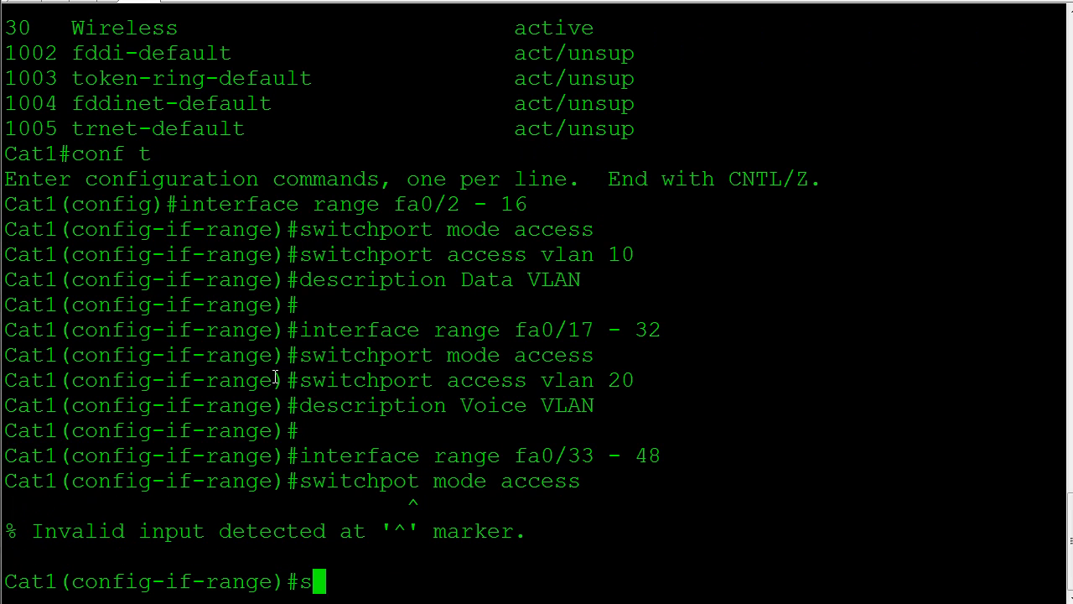
type("witchpot mode access")
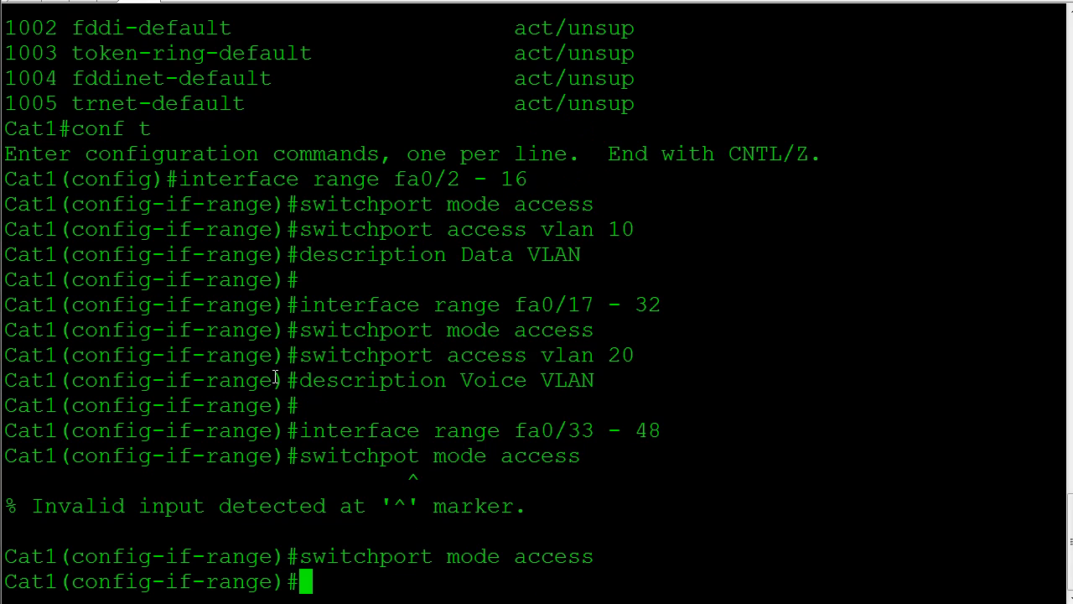
type("switchport access vlan 30")
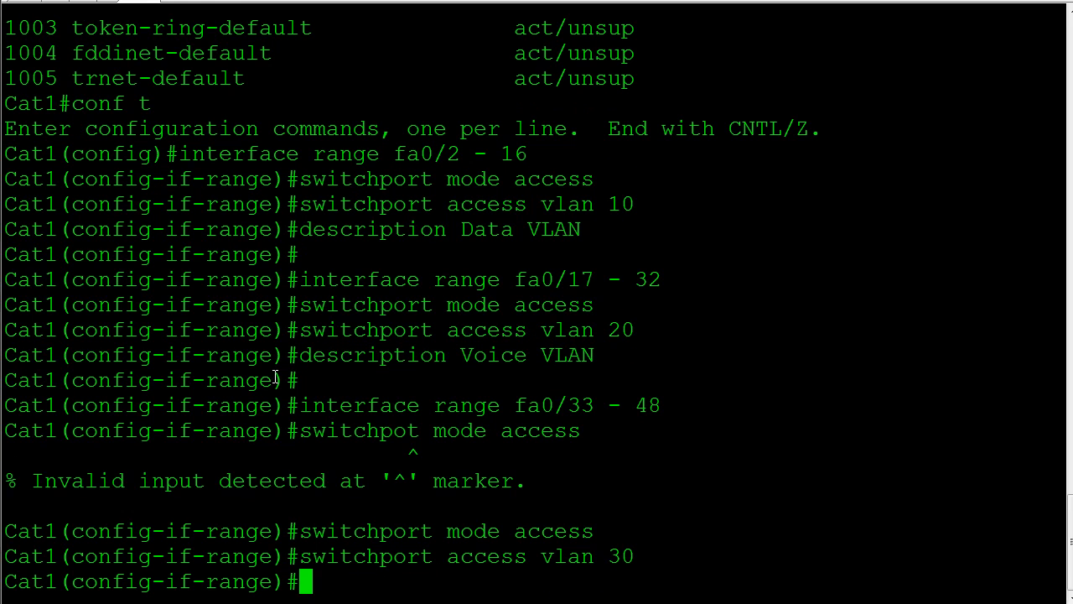
type("description")
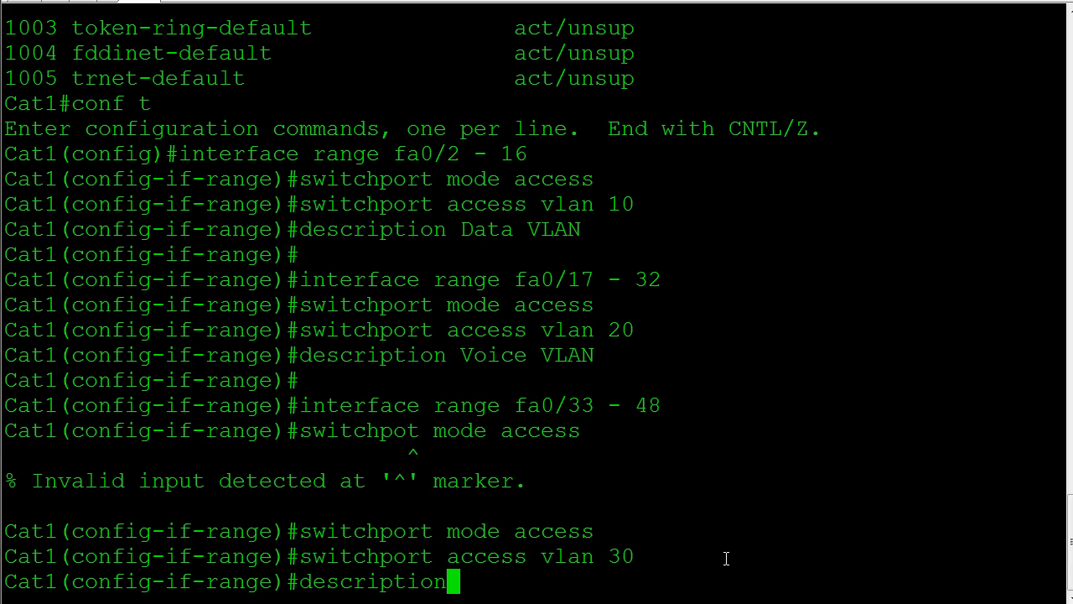
type("Wir")
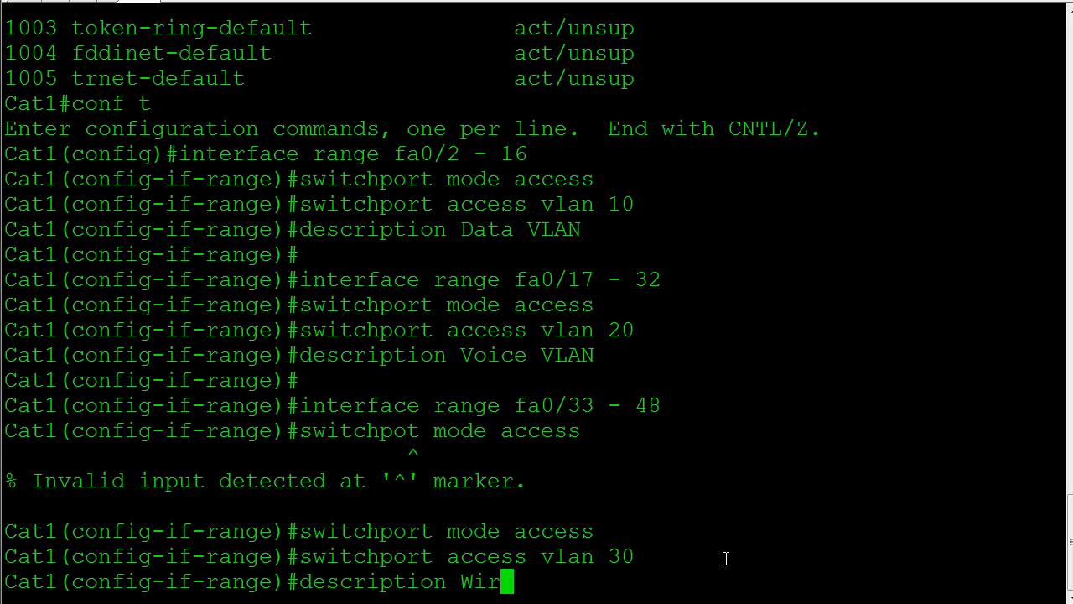
type("eless VLAN")
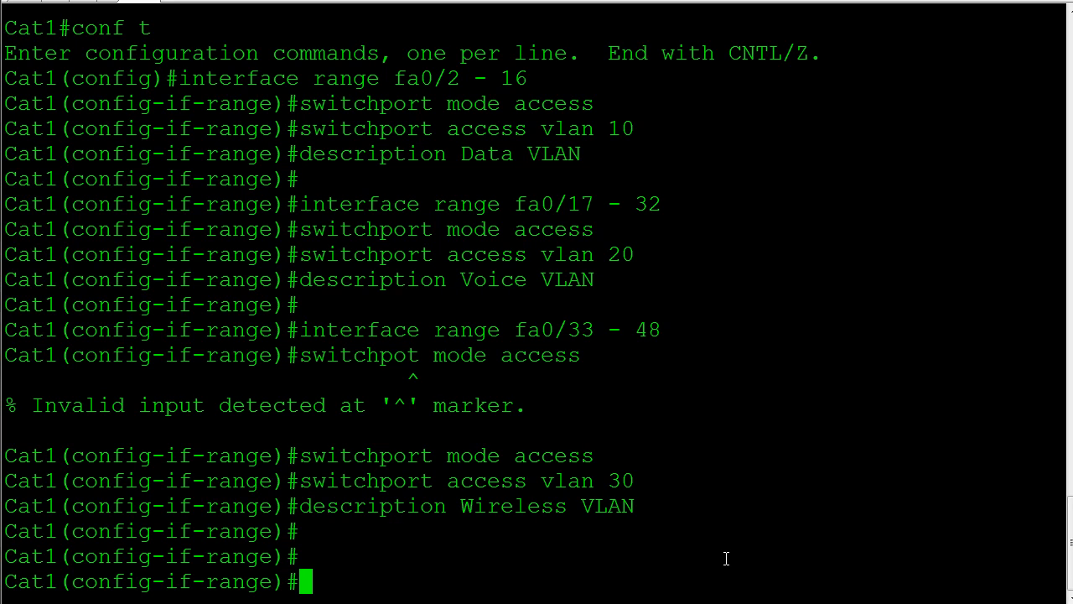
Step: Configure Cat1 Fa0/1 with dot1q trunk encapsulation, trunk mode, and no shutdown
type("interface fa0/1")
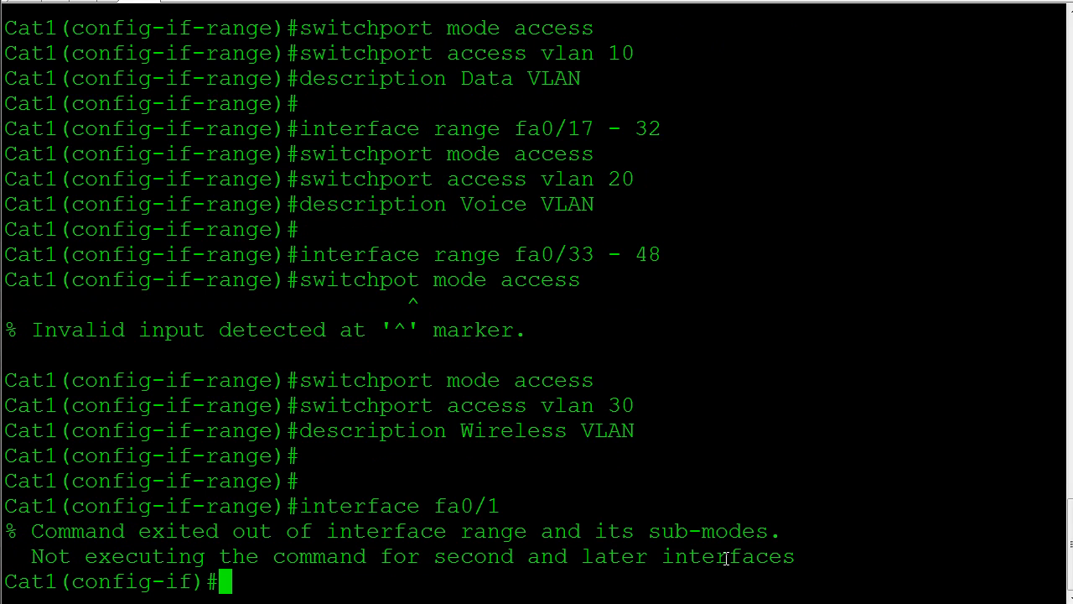
key("enter")
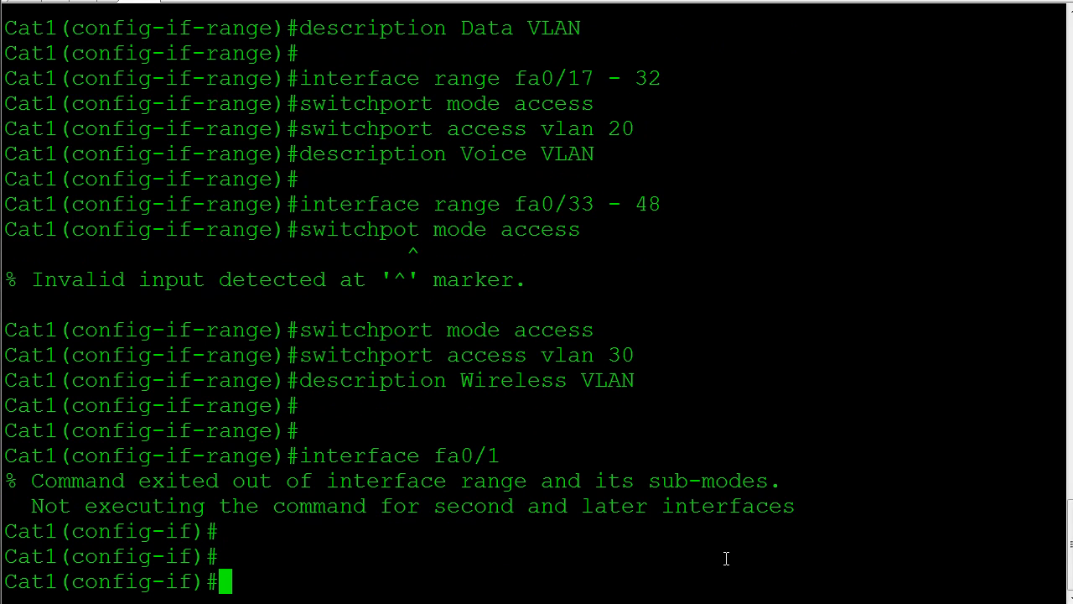
type("switchpot trunk encapsulation dot1q")
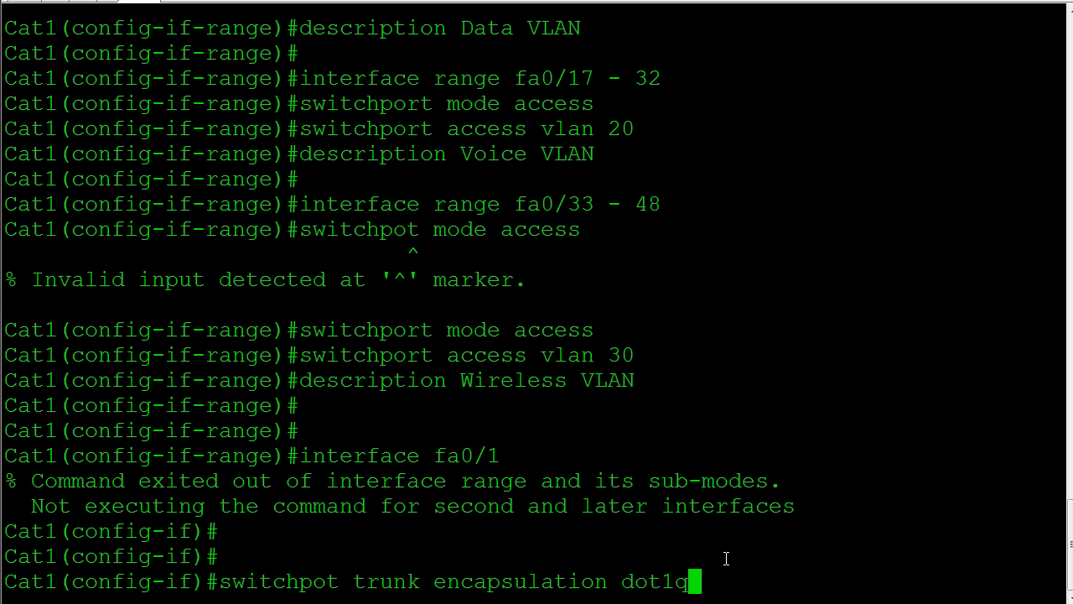
key("enter")
type("switchport mode trunk")
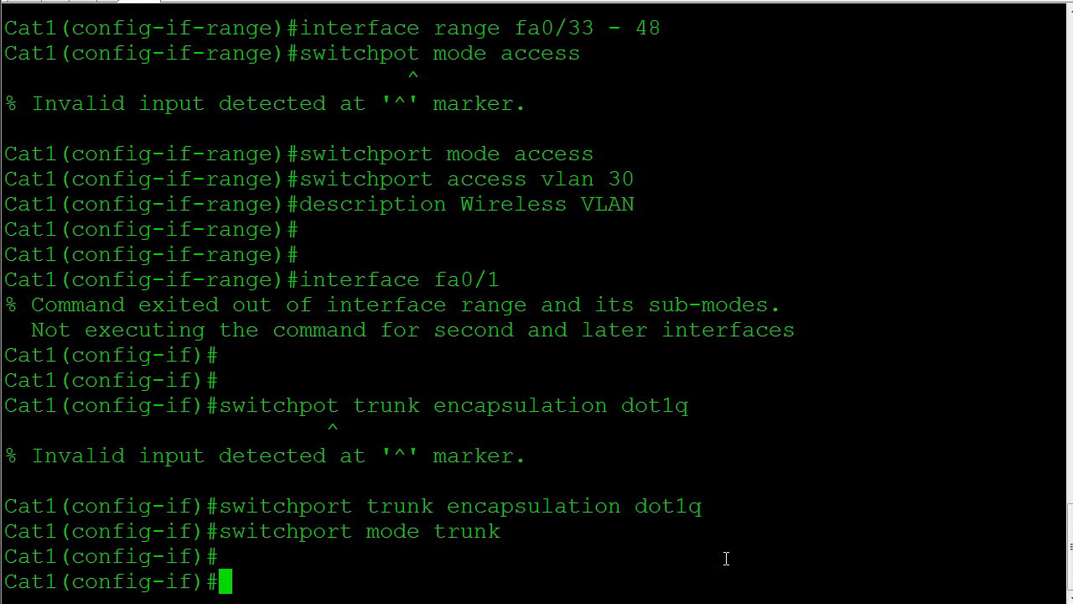
type("no shut")
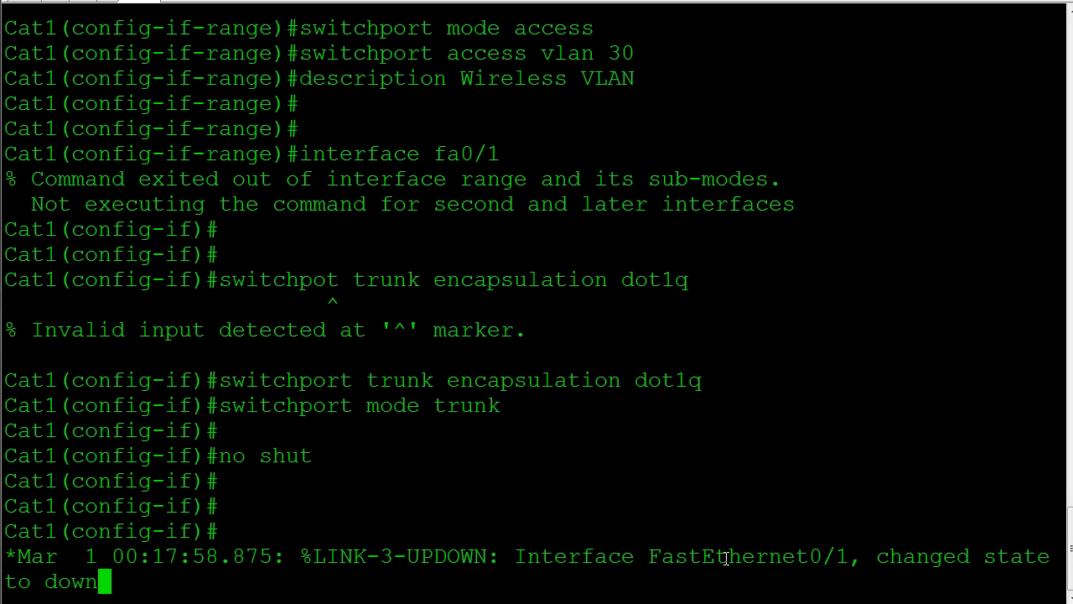
key("enter")
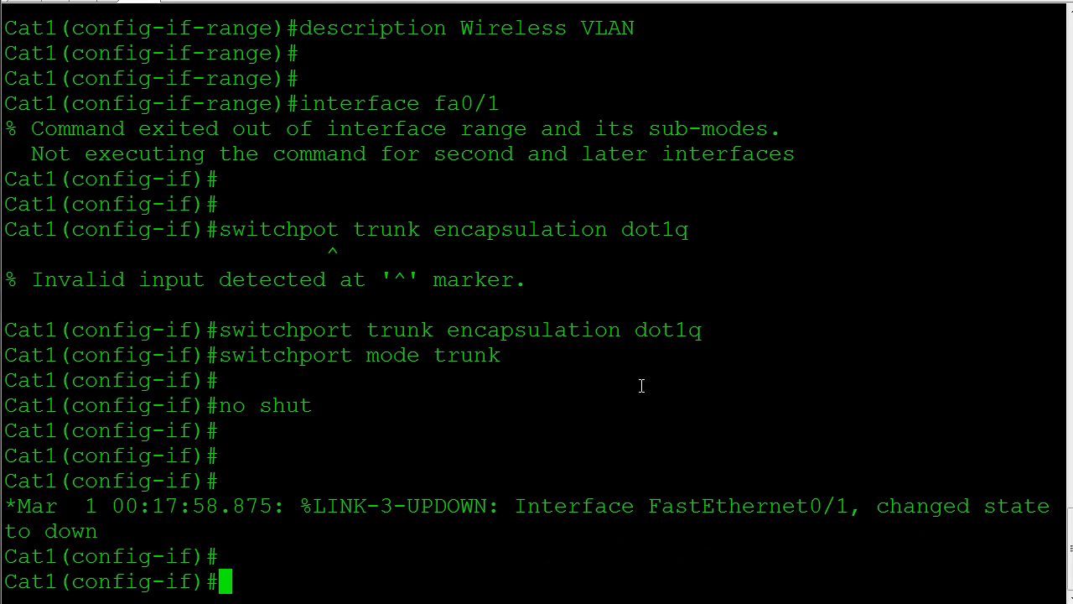
mouse_move(516, 385)
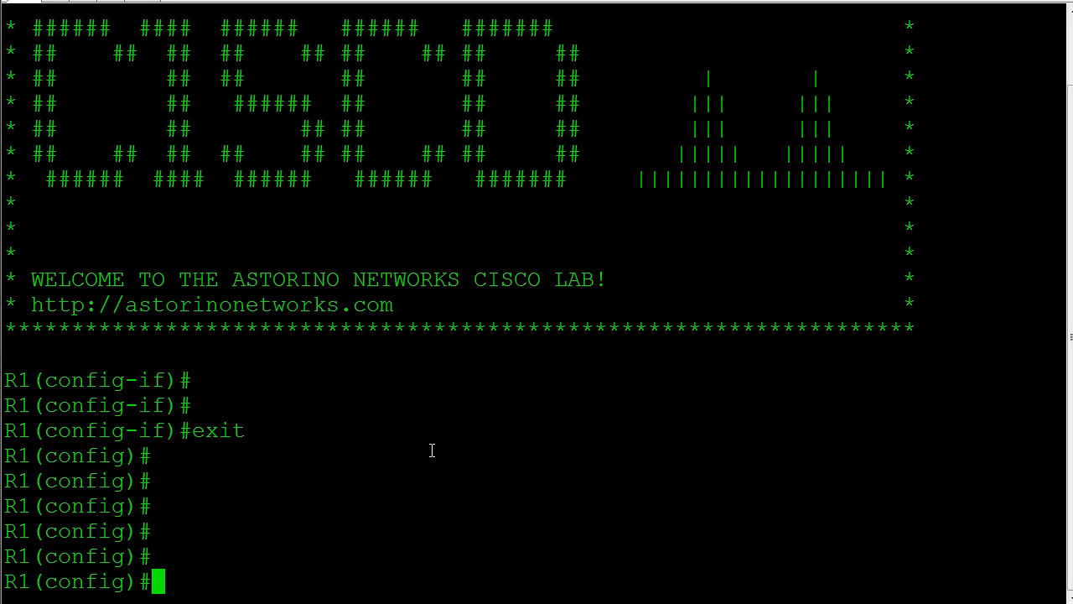
Step: Check R1's interfaces, then set Fa0/0 to no IP address and no shutdown
type("do sh ip int brie")
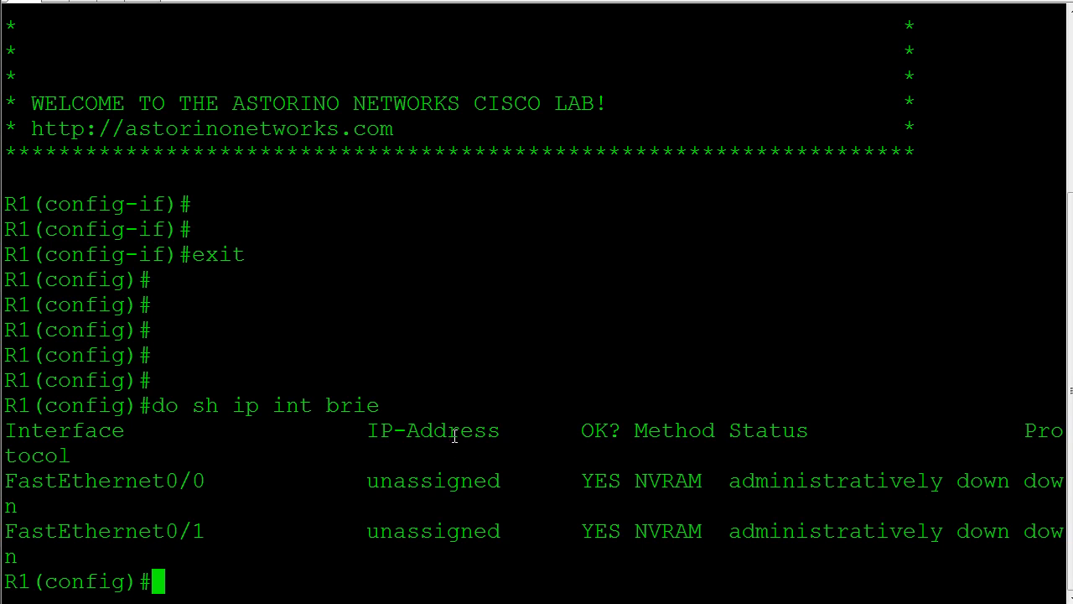
type("inteface fa0/0")
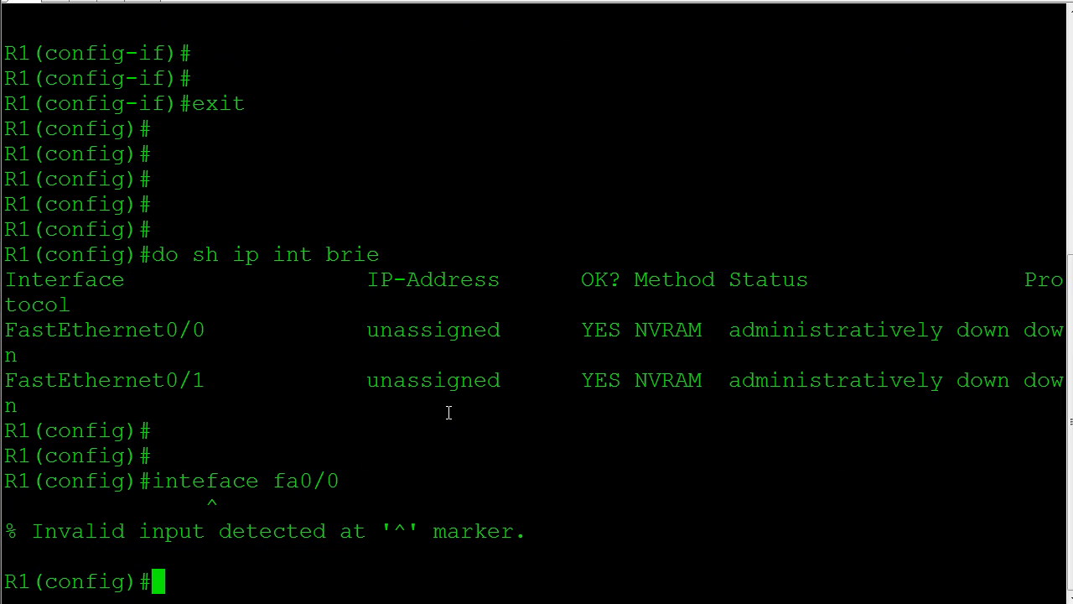
type("interface fa0/")
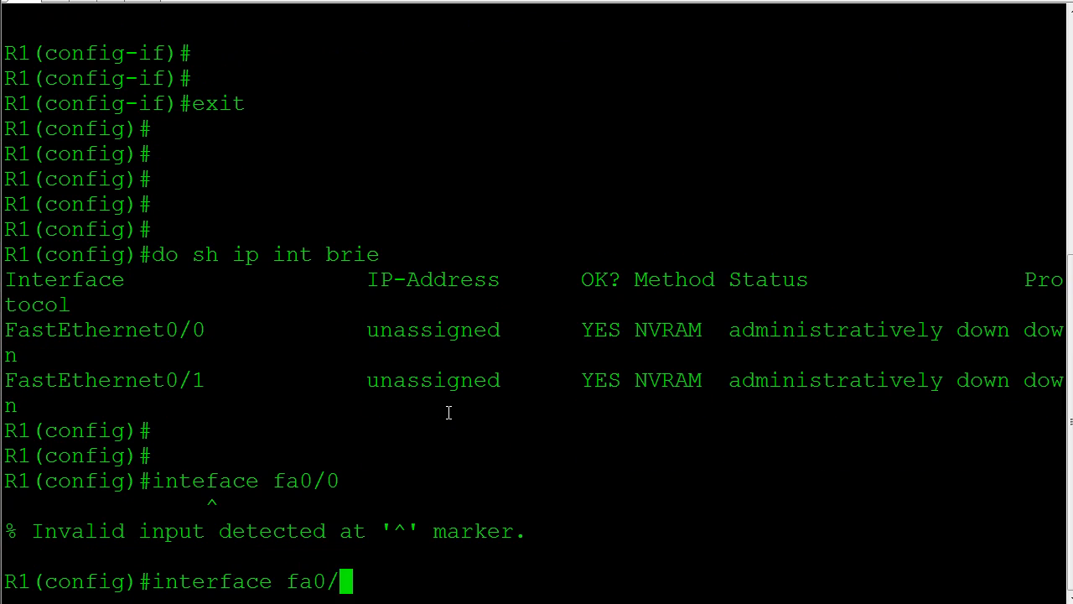
type("no ip address")
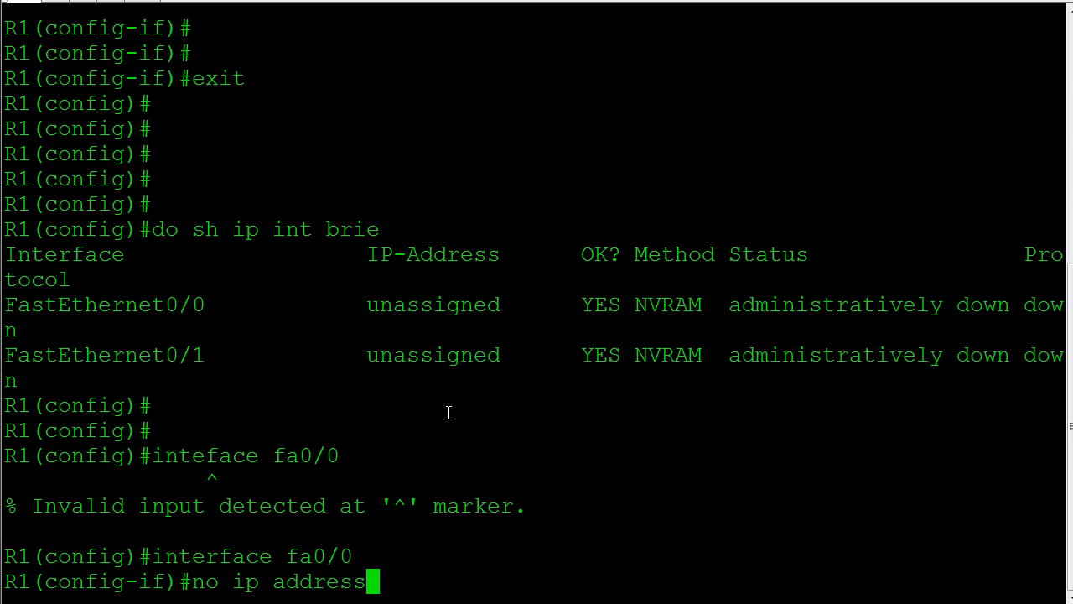
type("no shutdown")
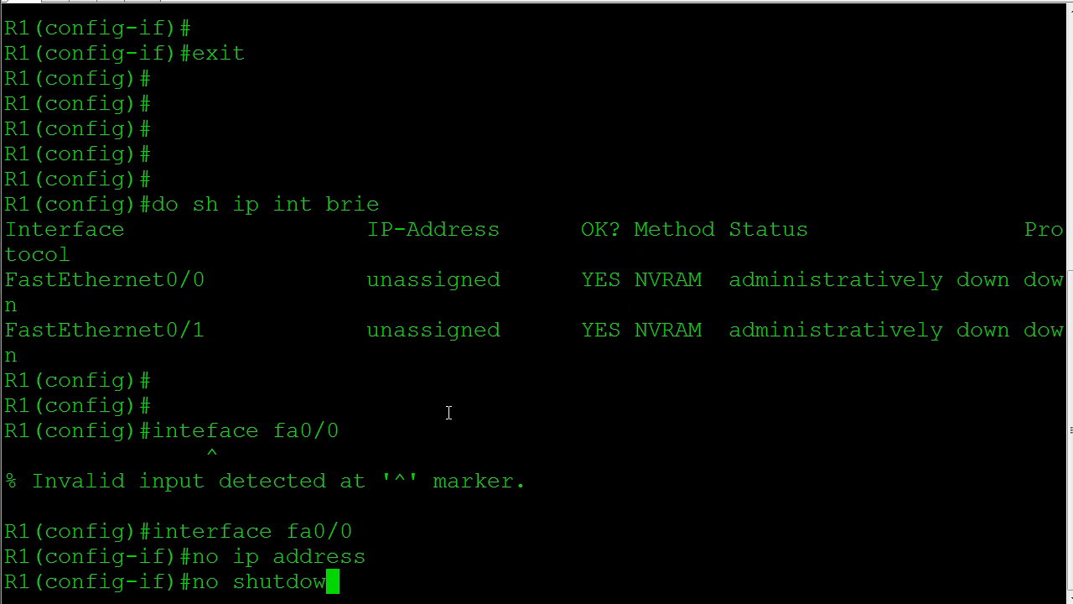
key("enter")
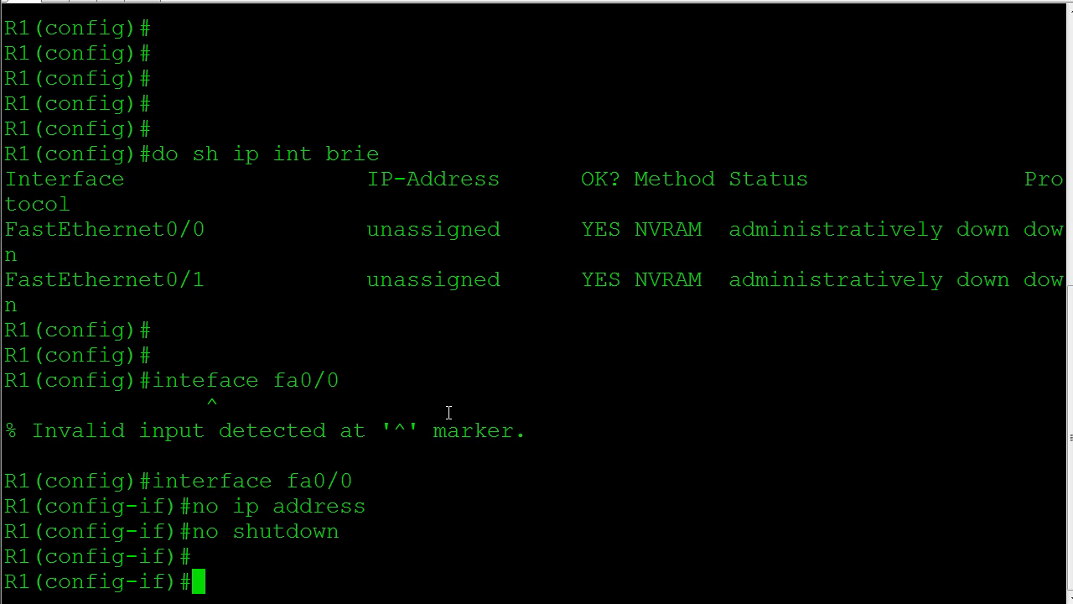
Step: Create subinterface Fa0/0.10 with dot1q VLAN 10 and IP 10.10.10.1/24
type("in")
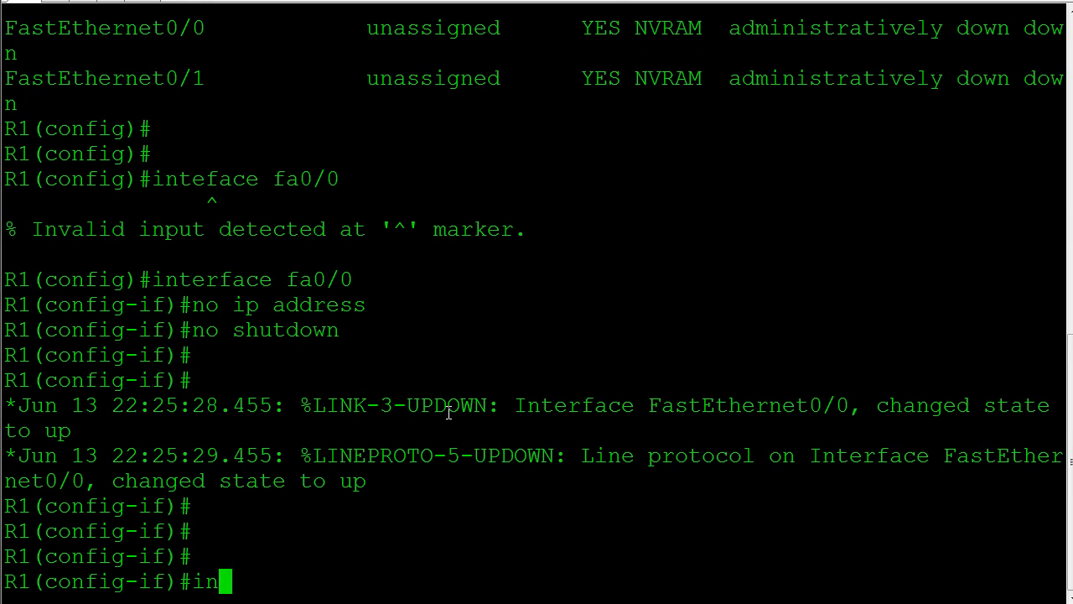
type("t fa0/0.")
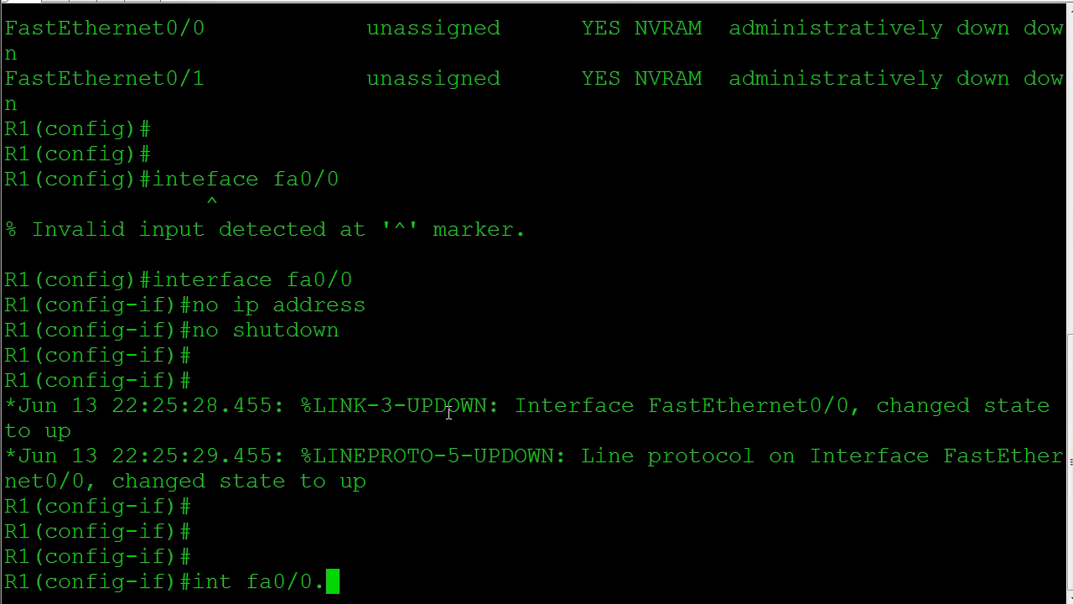
type("10")
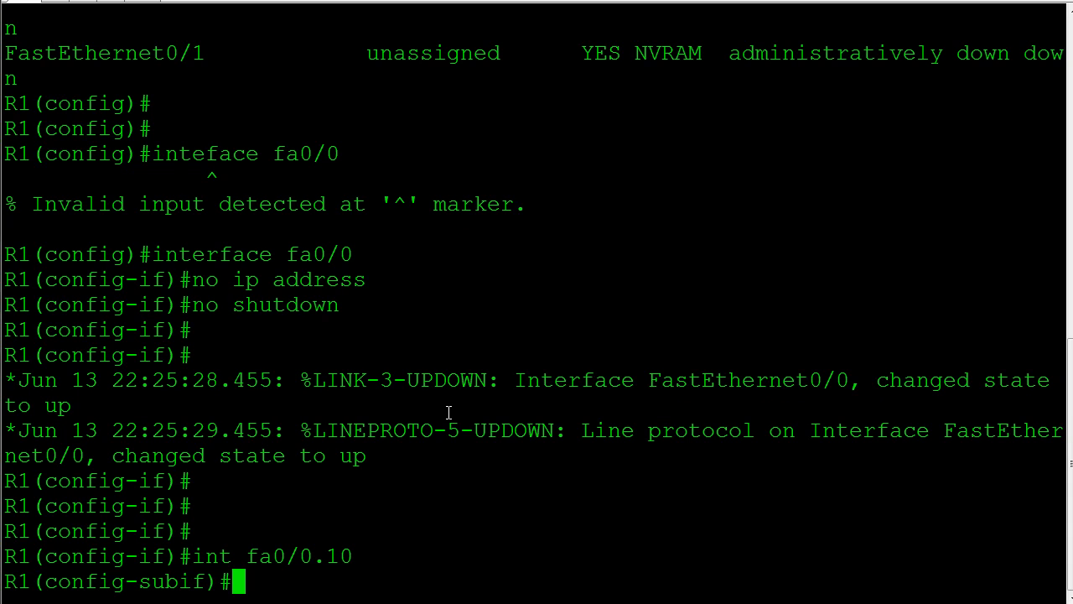
type("encapsu")
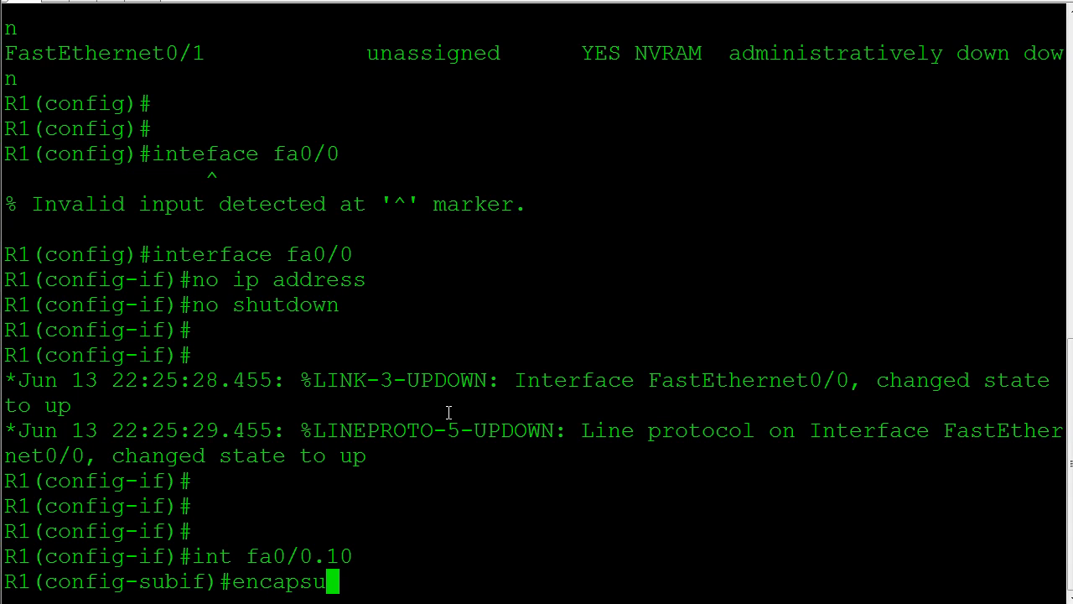
type("lation dot1")
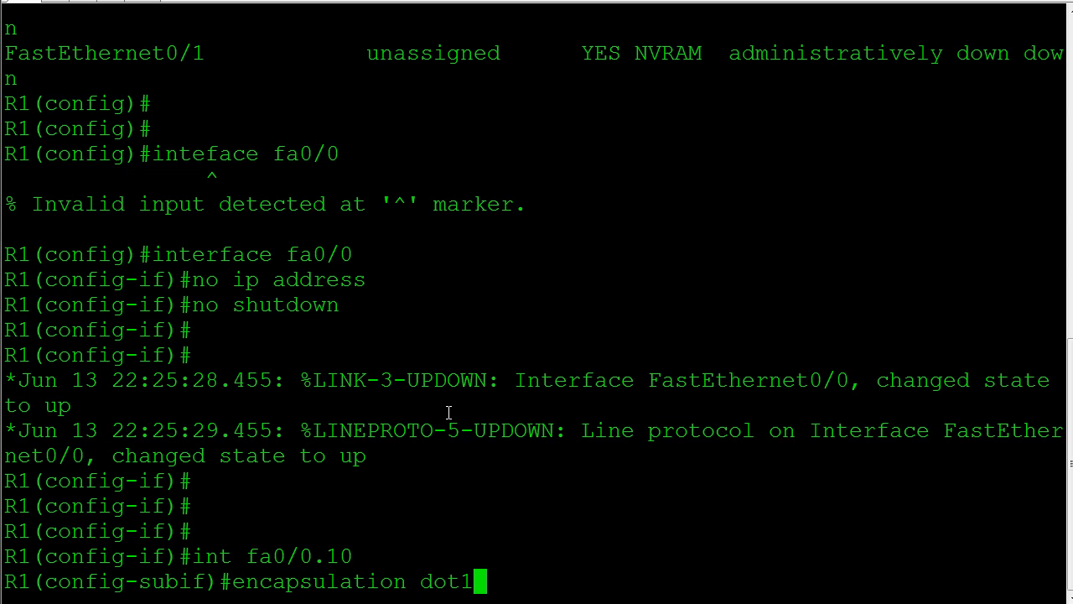
type("q 10")
type("ip address")
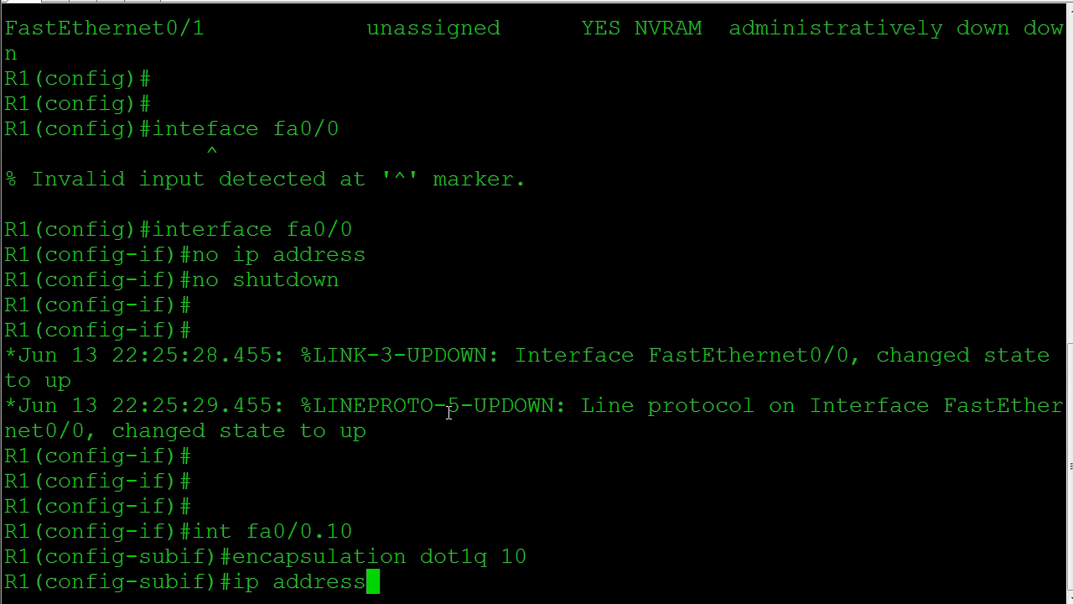
type("10.10.10.1 255.255.255.0")
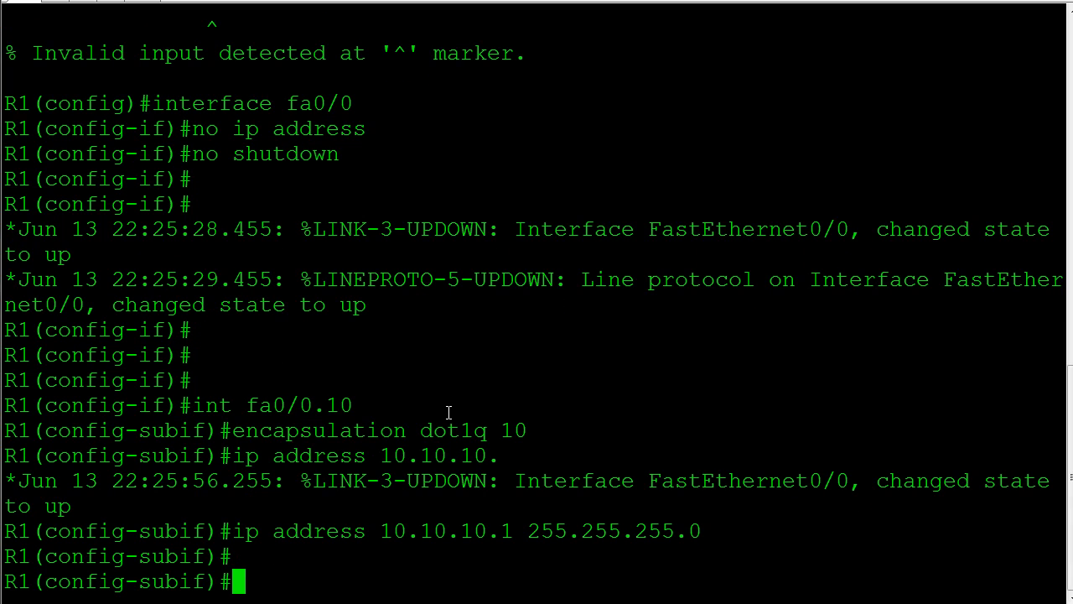
Step: Create subinterface Fa0/0.20 with dot1q VLAN 20 and IP 10.10.20.1/24
type("int fa0/0.20")
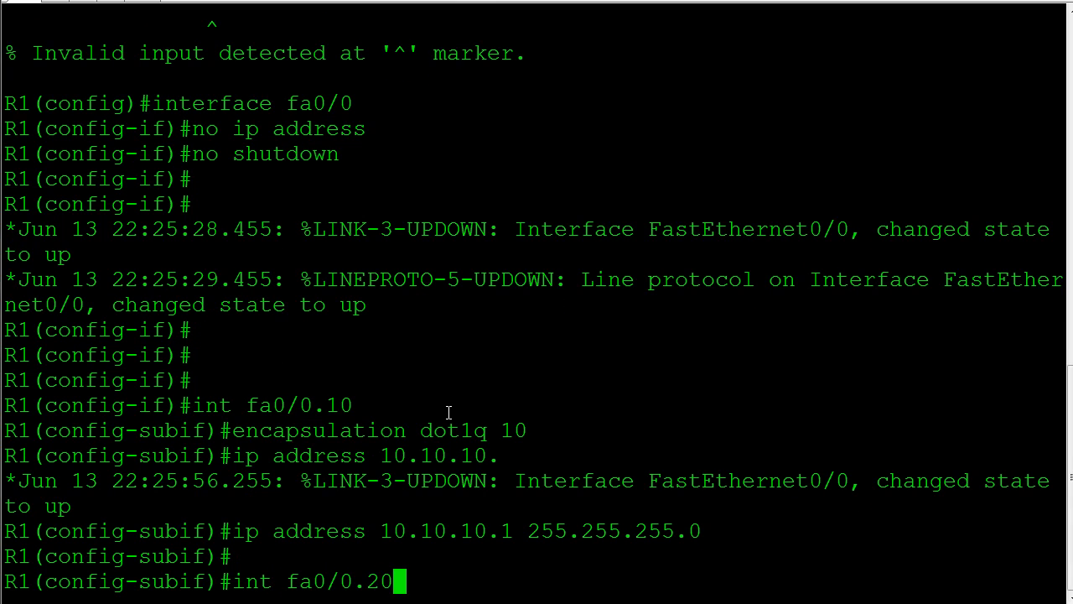
type("encapsulation")
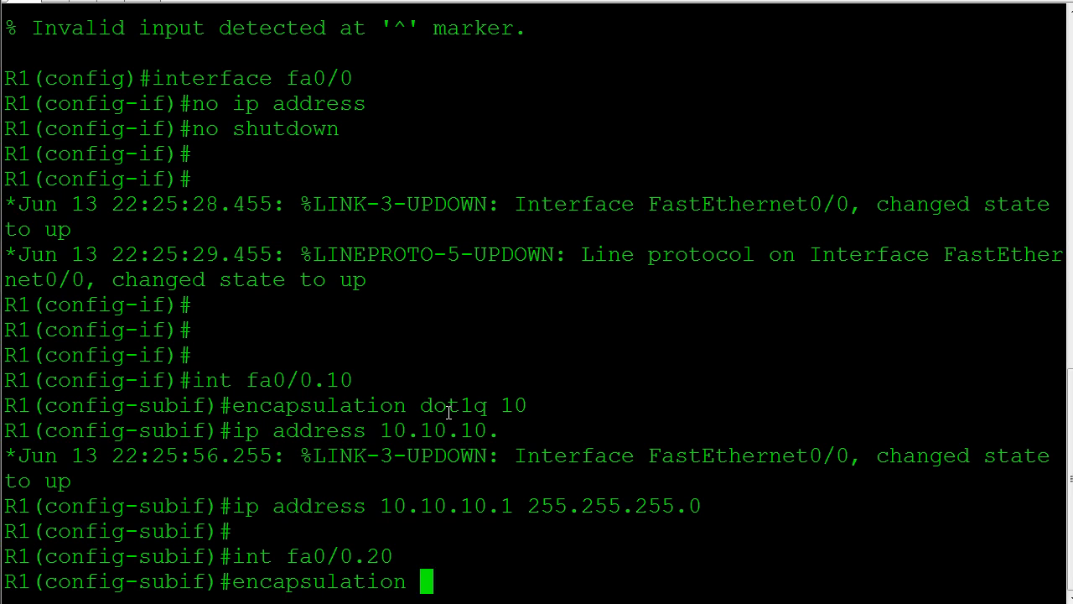
type("dot1q 20")
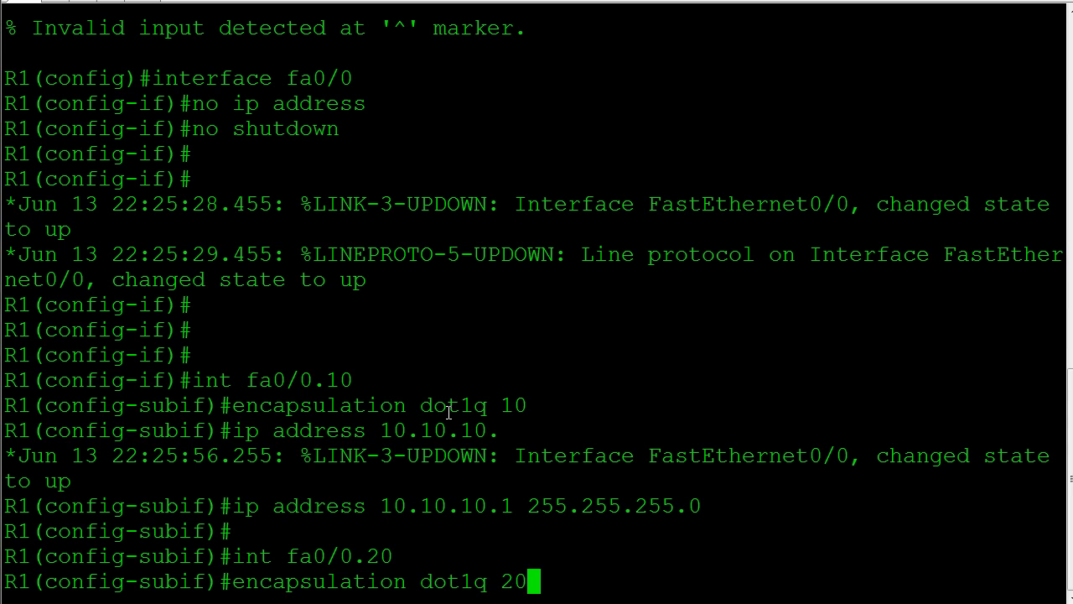
type("ip address 10.10.20.1")
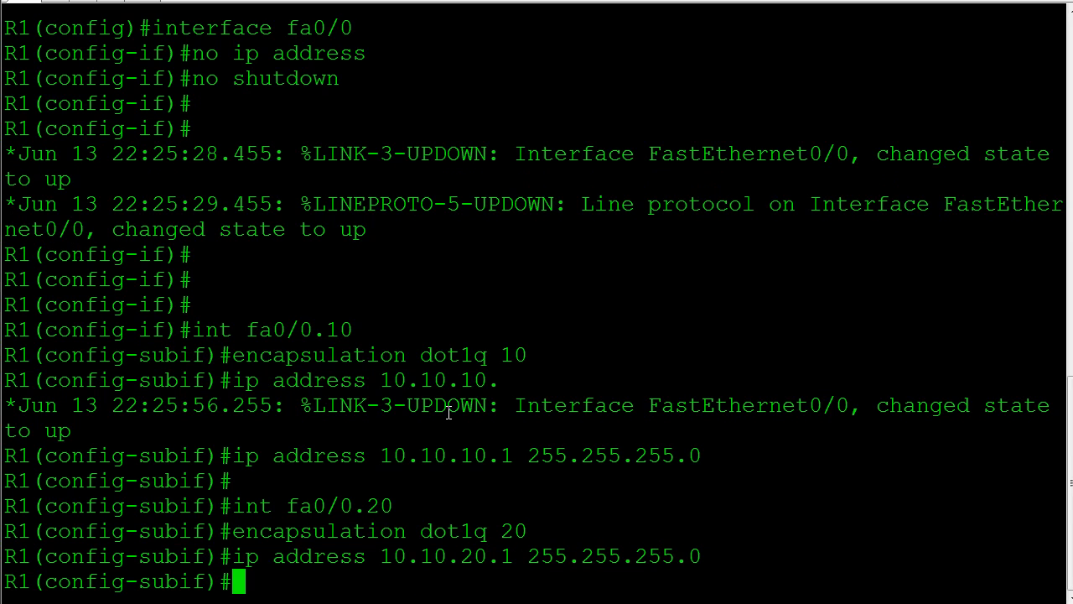
Step: Create subinterface Fa0/0.30 with dot1q VLAN 30 and IP 10.10.30.1/24, then exit configuration
type("int")
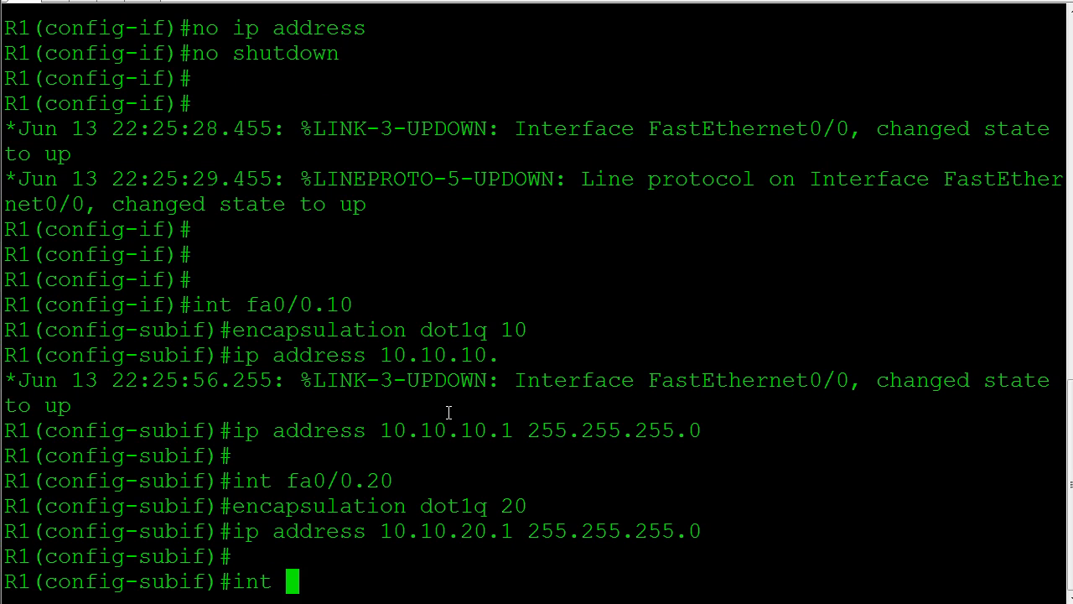
type("fa0/0.30")
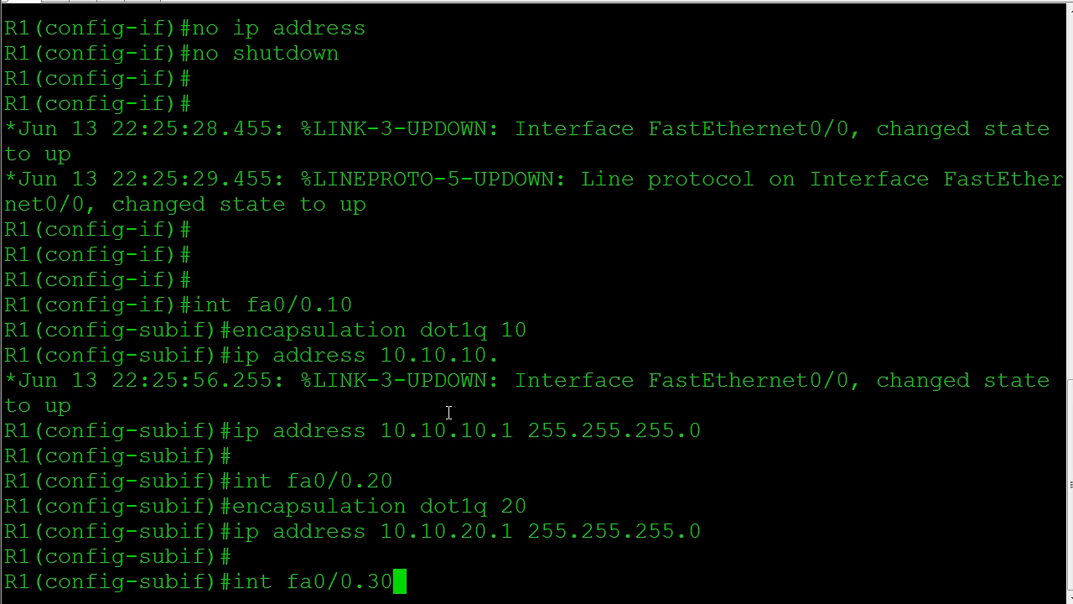
type("encapsulation dot1q")
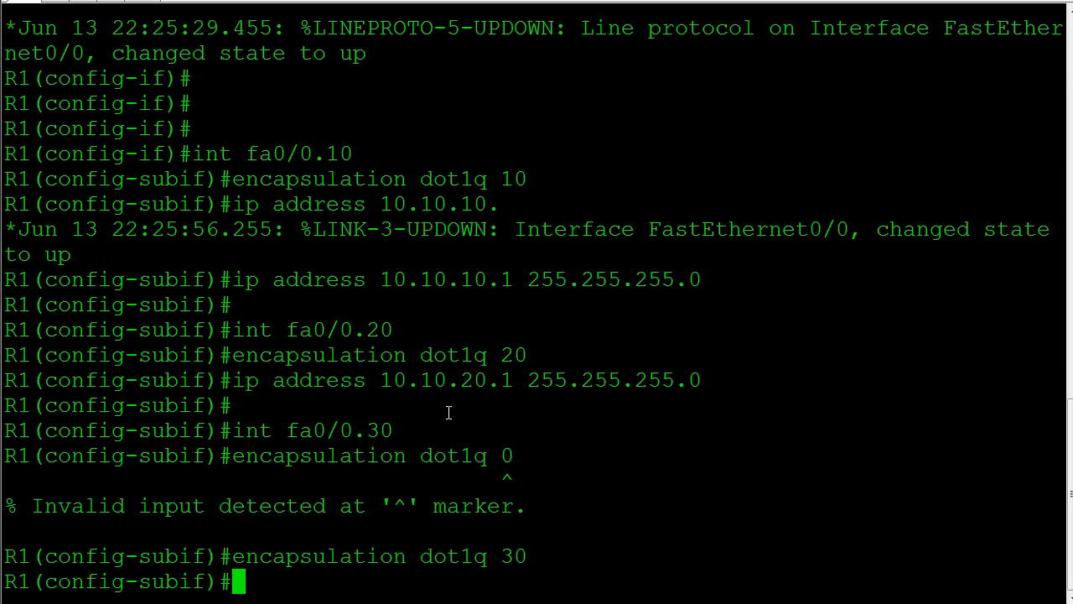
type("ip address 10.10.")
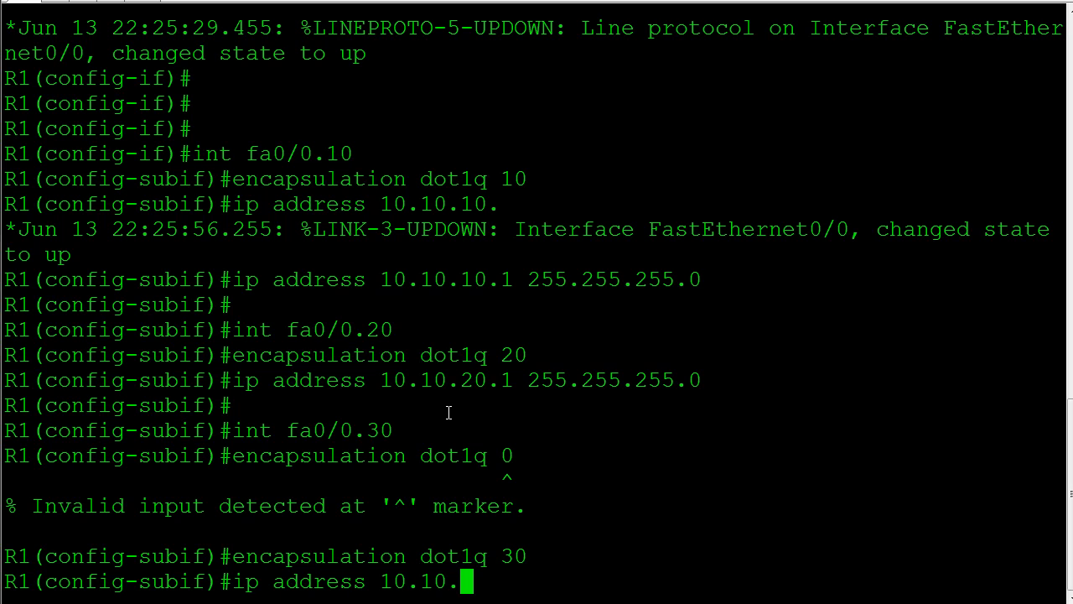
type("30.1 255.255.255.0")
type("end")
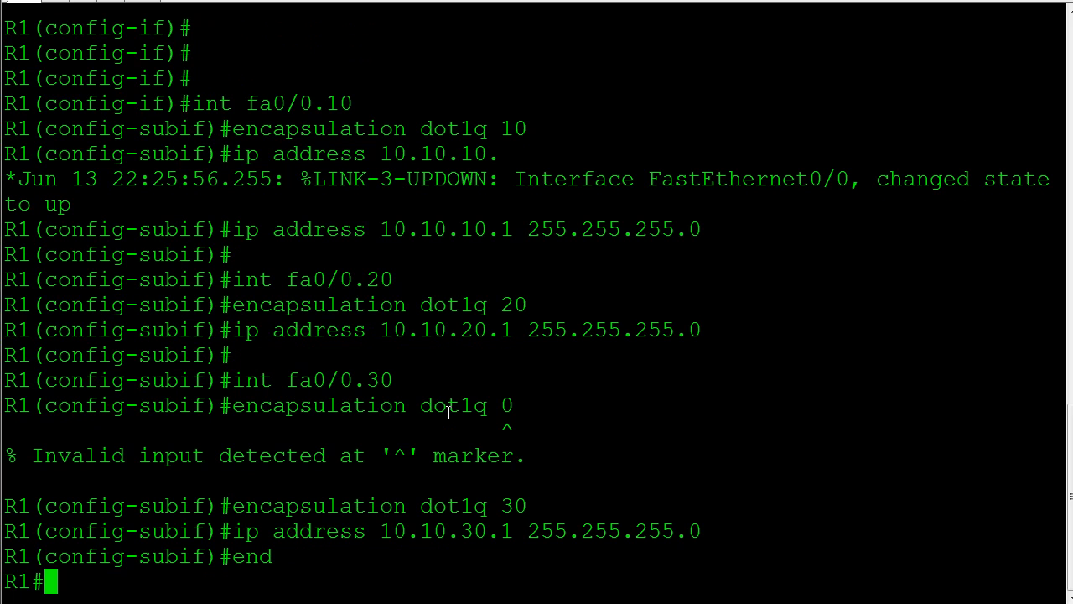
Step: Run 'sh ip interface' on R1 to view interface status
type("sh")
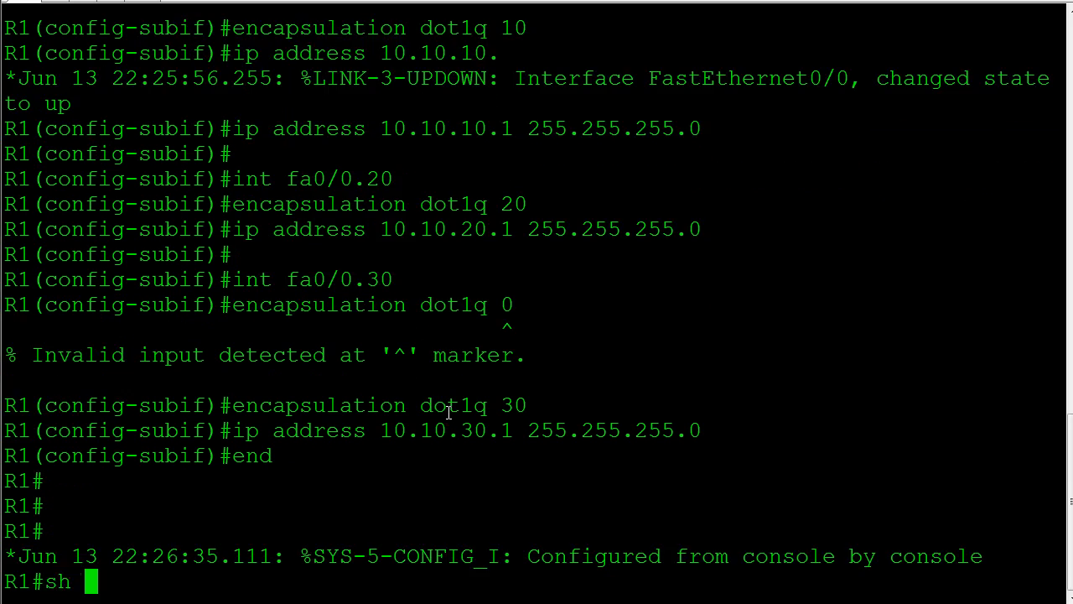
type("ip interface")
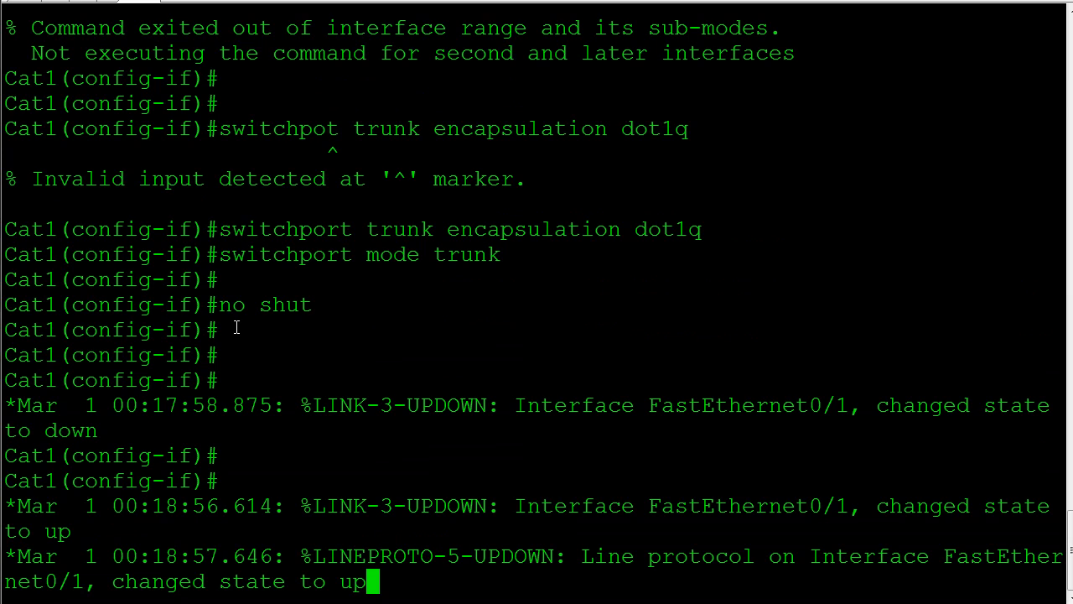
Step: Exit configuration on Cat1 and run show interface trunk to check Fa0/1
type("end")
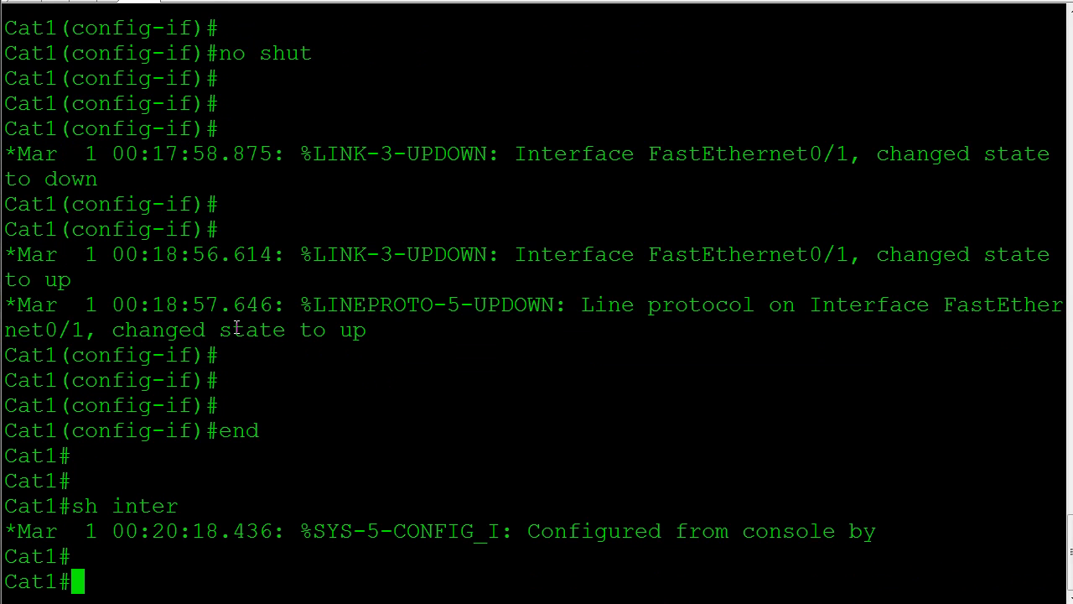
type("show interface trunk")
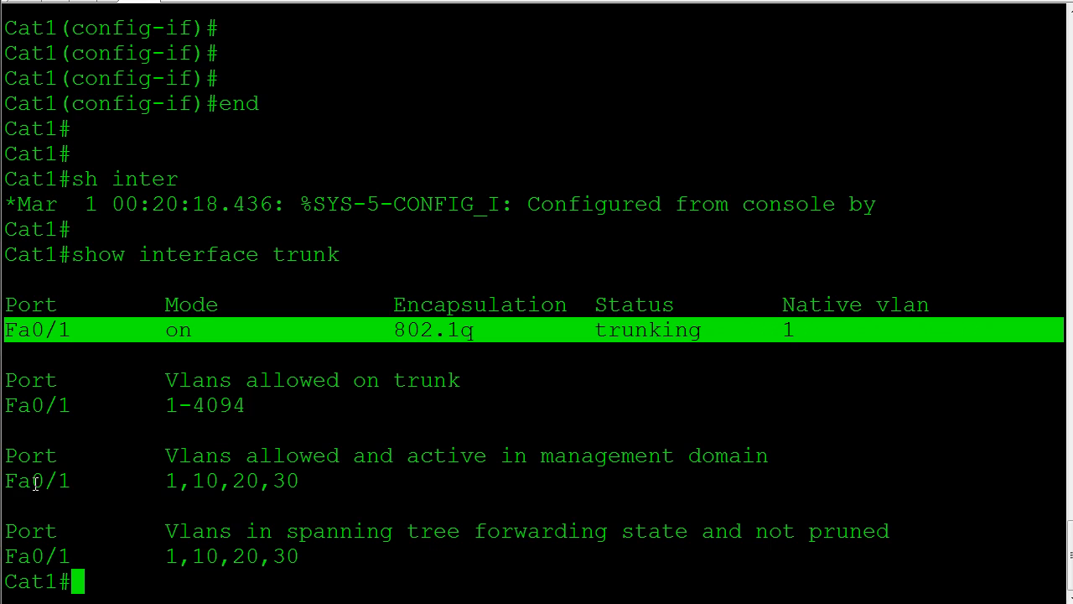
mouse_move(251, 317)
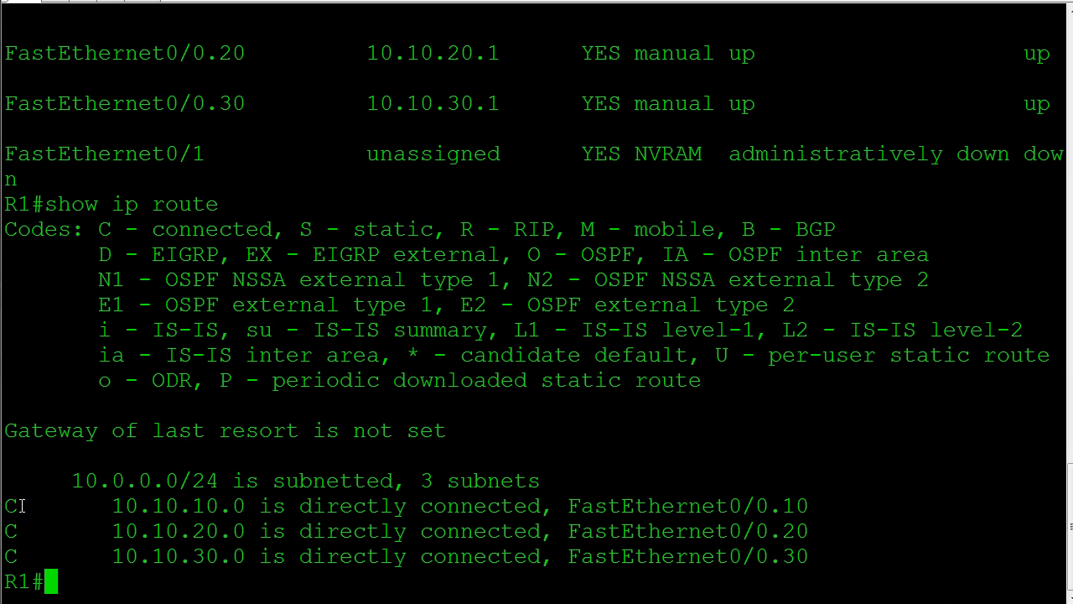
Step: Highlight the connected routes 10.10.10.0, 10.10.20.0 and 10.10.30.0 in R1's routing table
left_click_drag(4, 505, 833, 556)
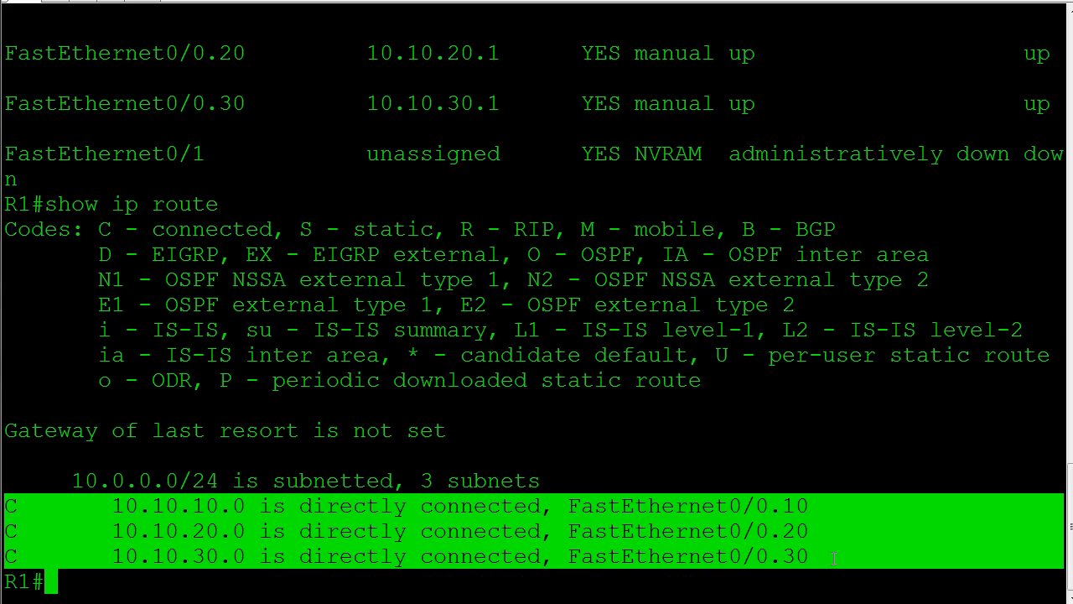
mouse_move(461, 505)
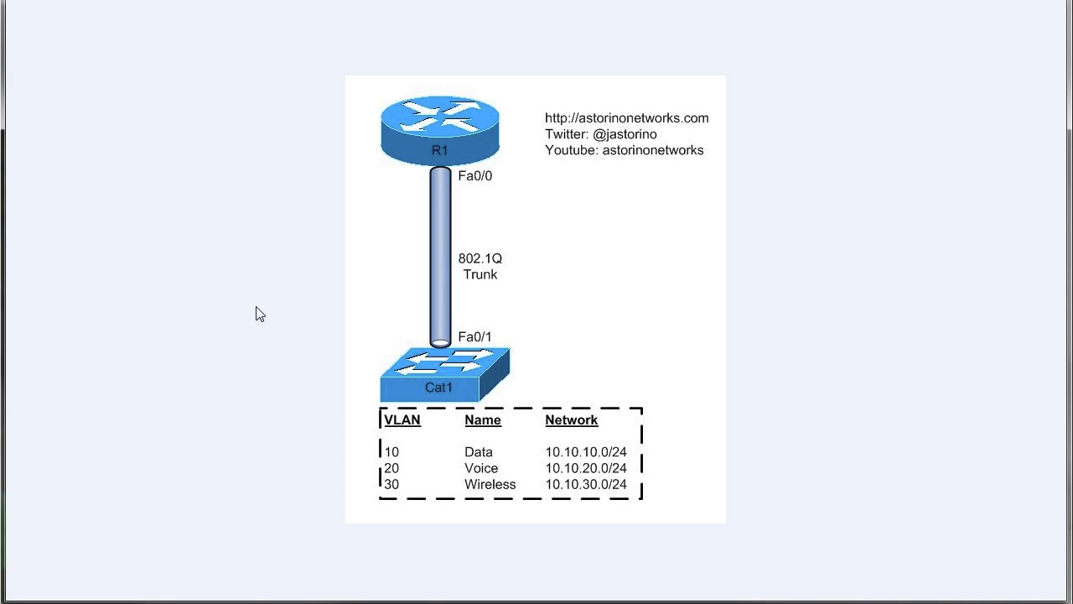
mouse_move(351, 486)
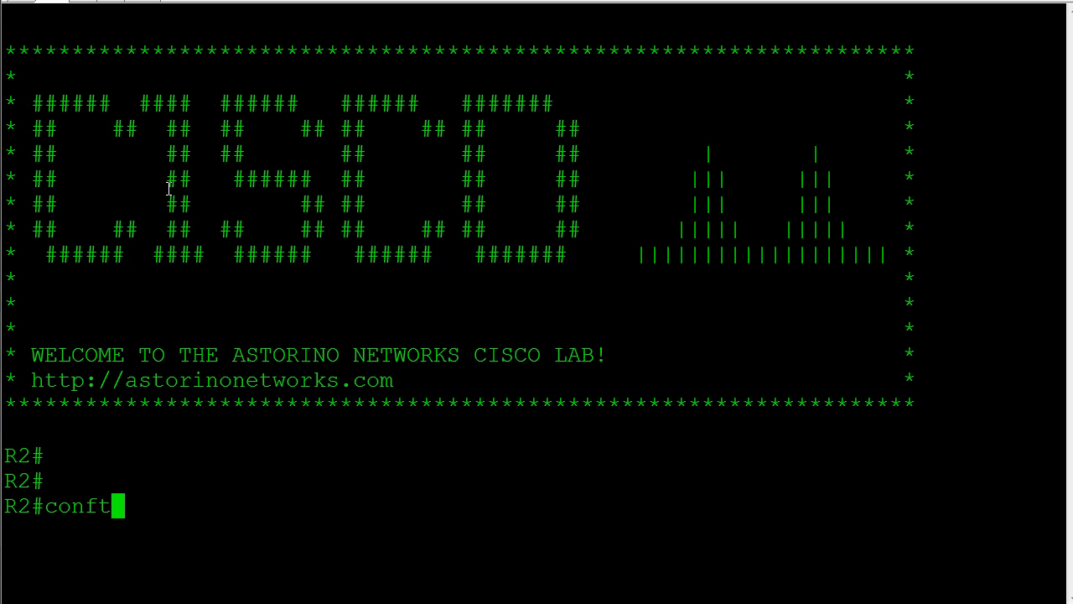
Step: On R2, disable IP routing, set gateway 10.10.10.1, and enable Fa0/0 at 10.10.10.2/24
key("Return")
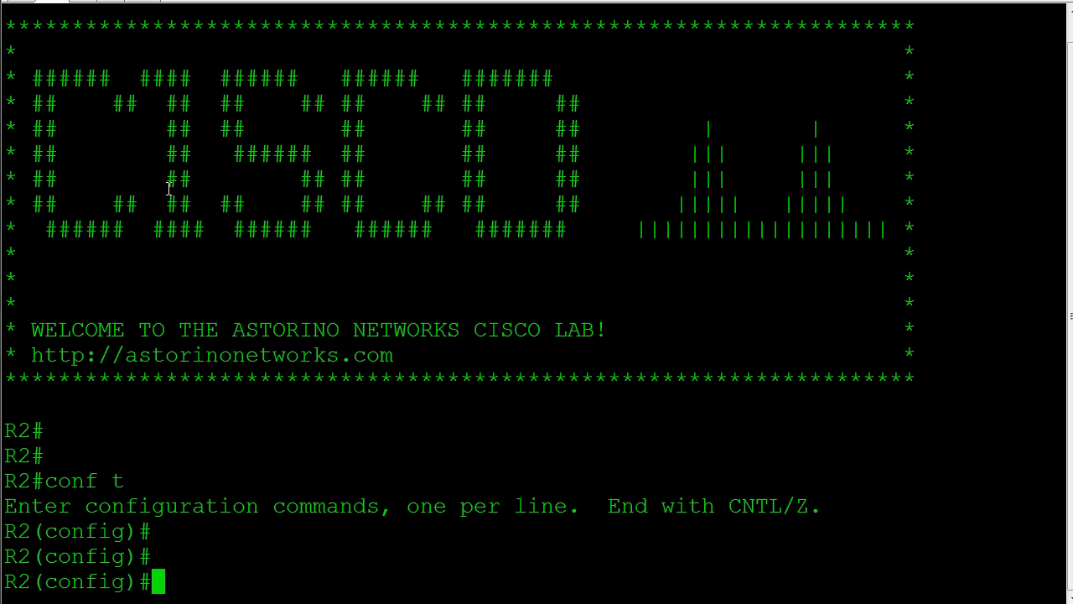
type("n")
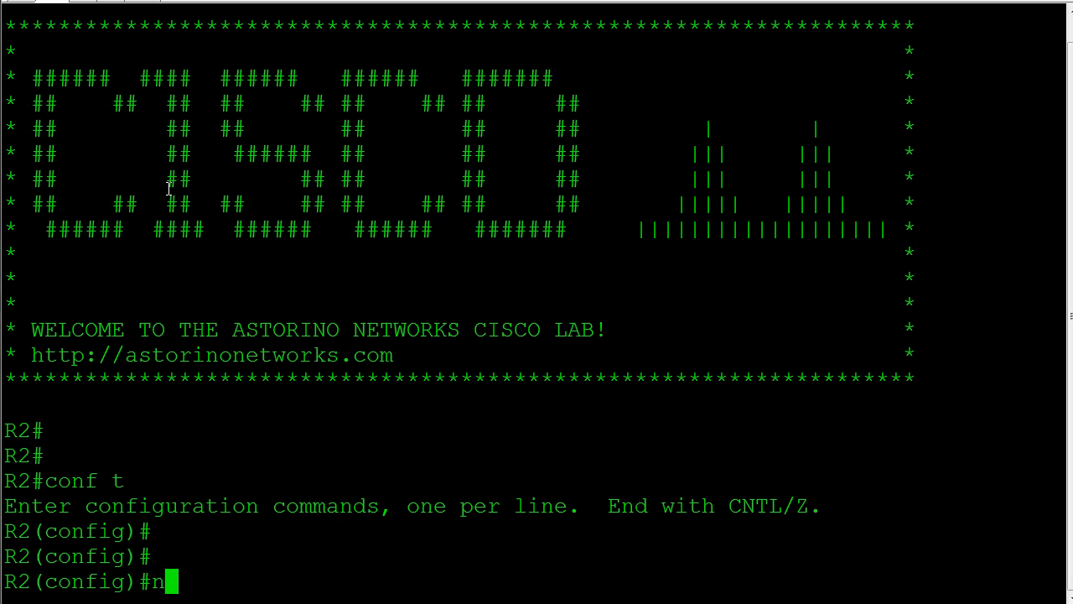
type("o ip routing")
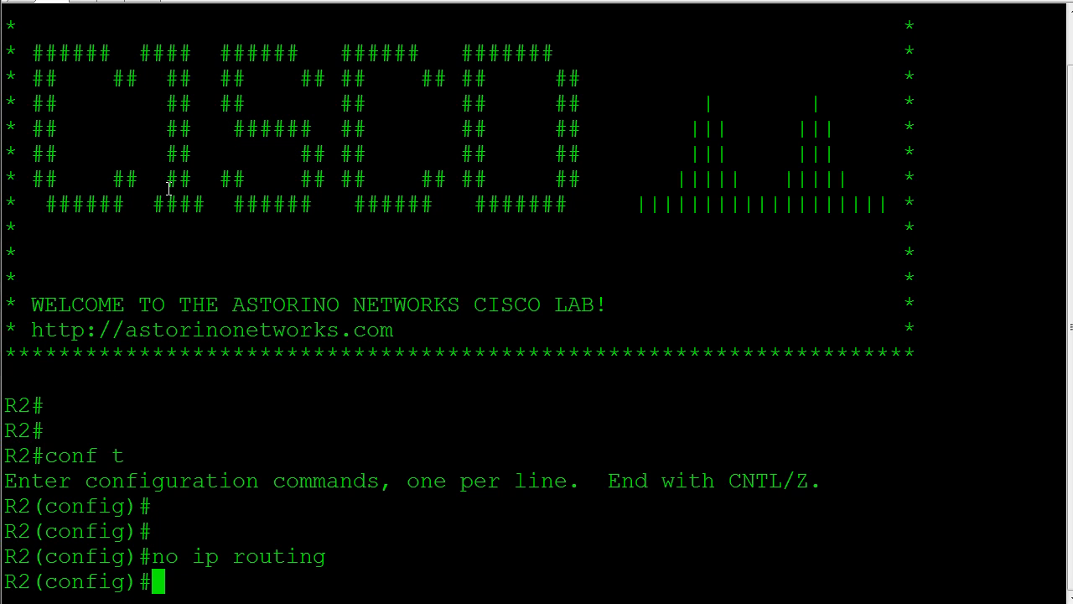
type("ip default-ga")
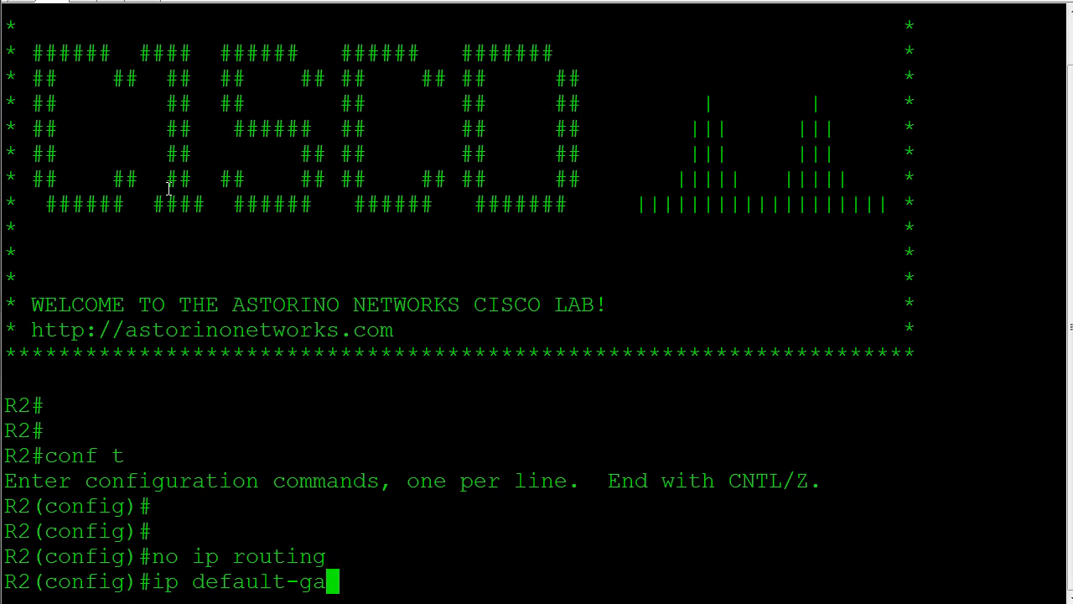
type("teway 10.10.10.1")
type("ip")
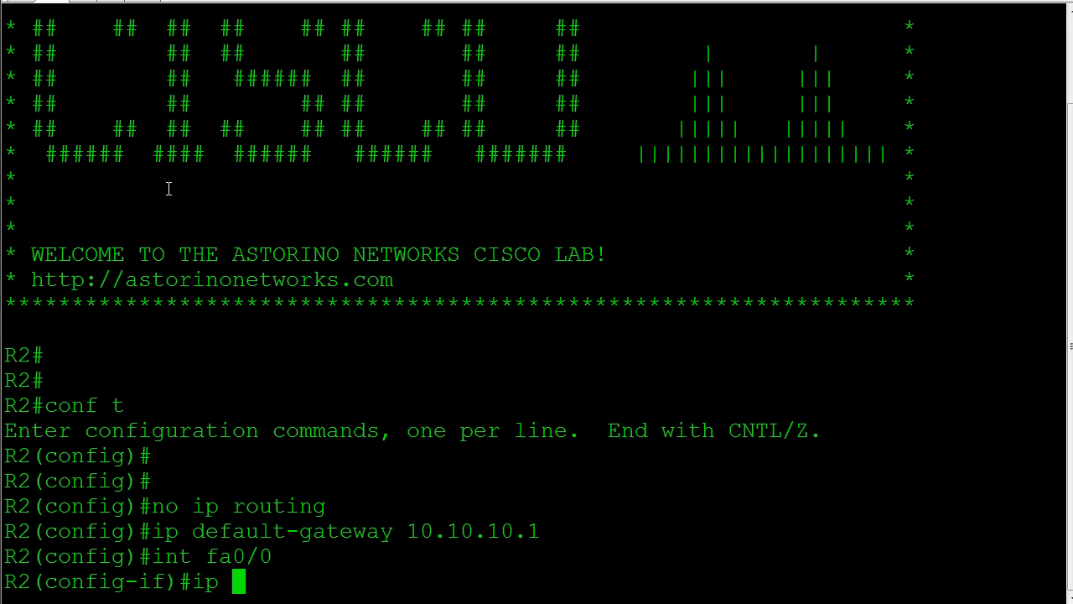
type("add 10.10.10.2")
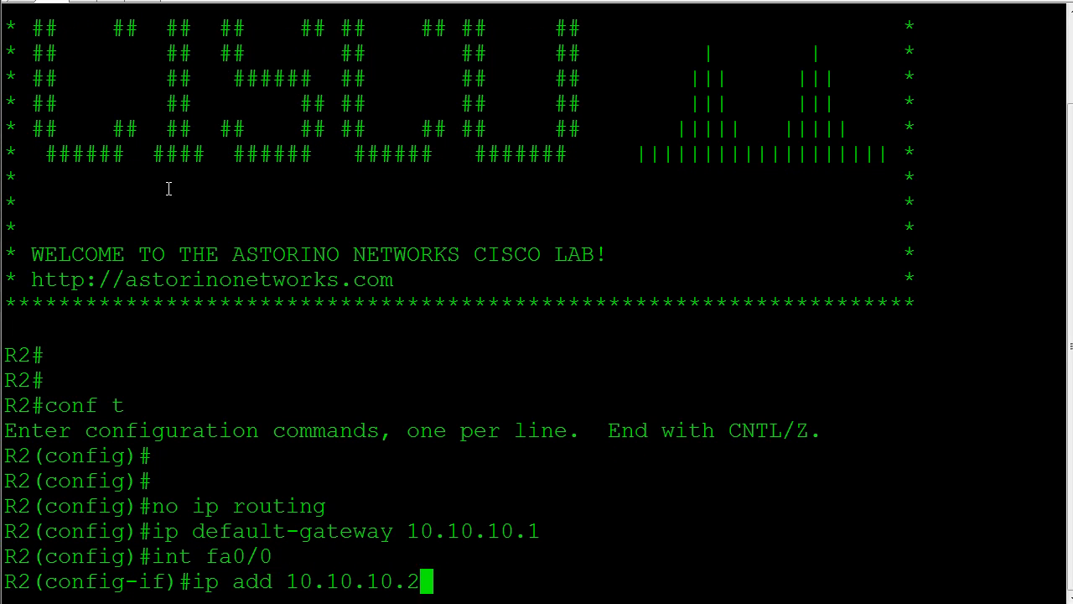
type("255.255.255.0")
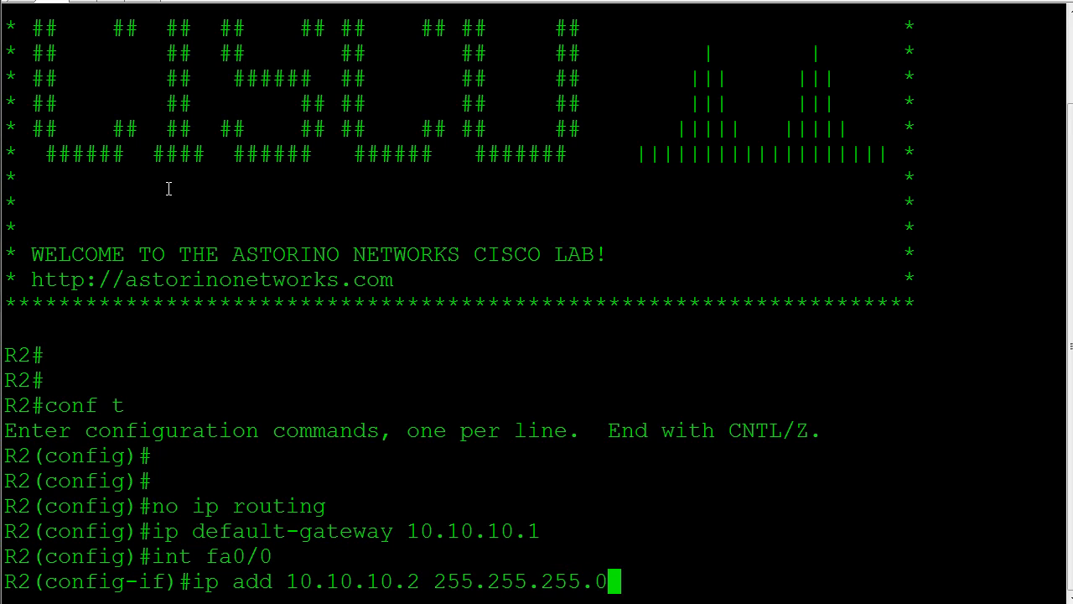
type("no shut")
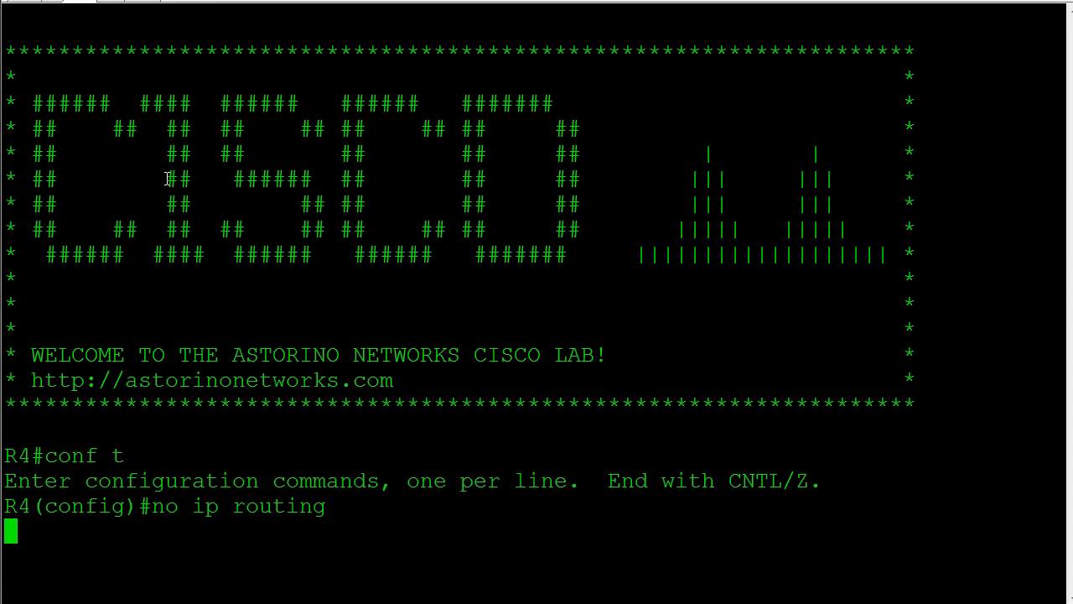
Step: Set R4's default gateway to 10.10.20.1
type("ip default-g")
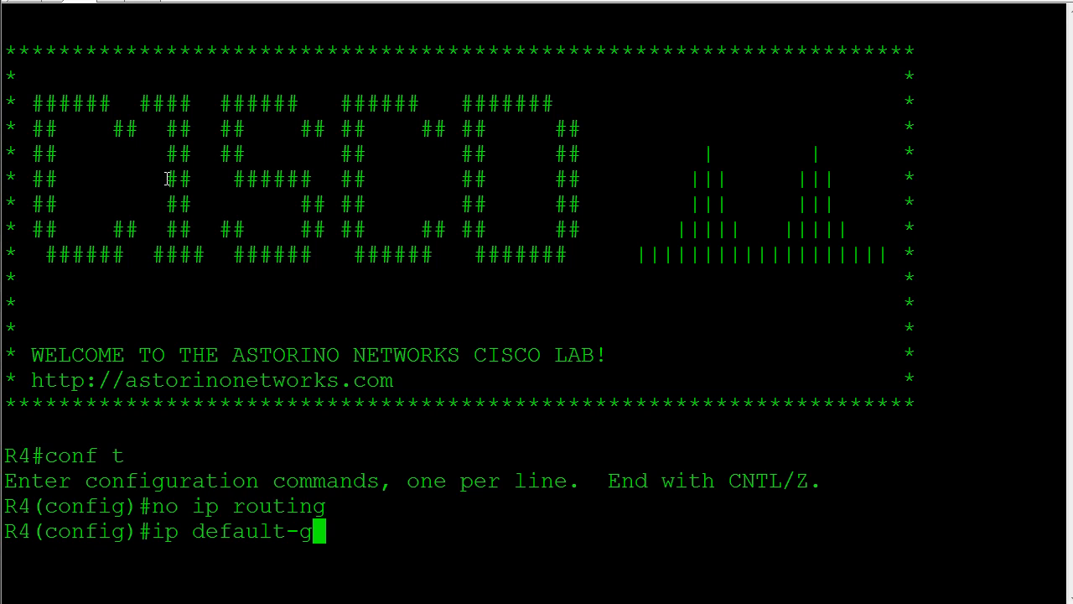
type("ateway 10.10")
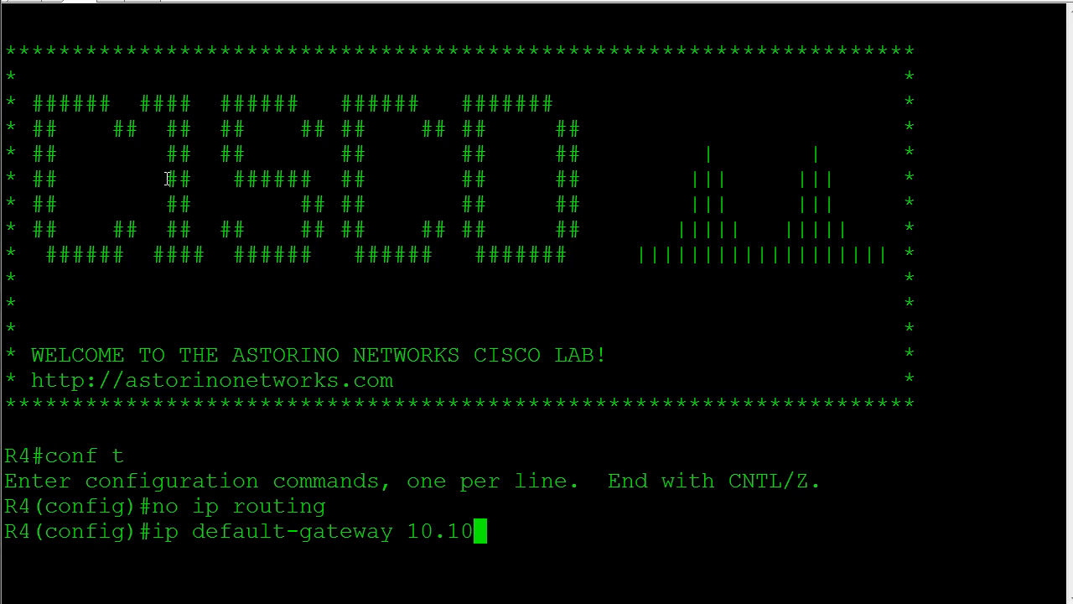
type(".20.1")
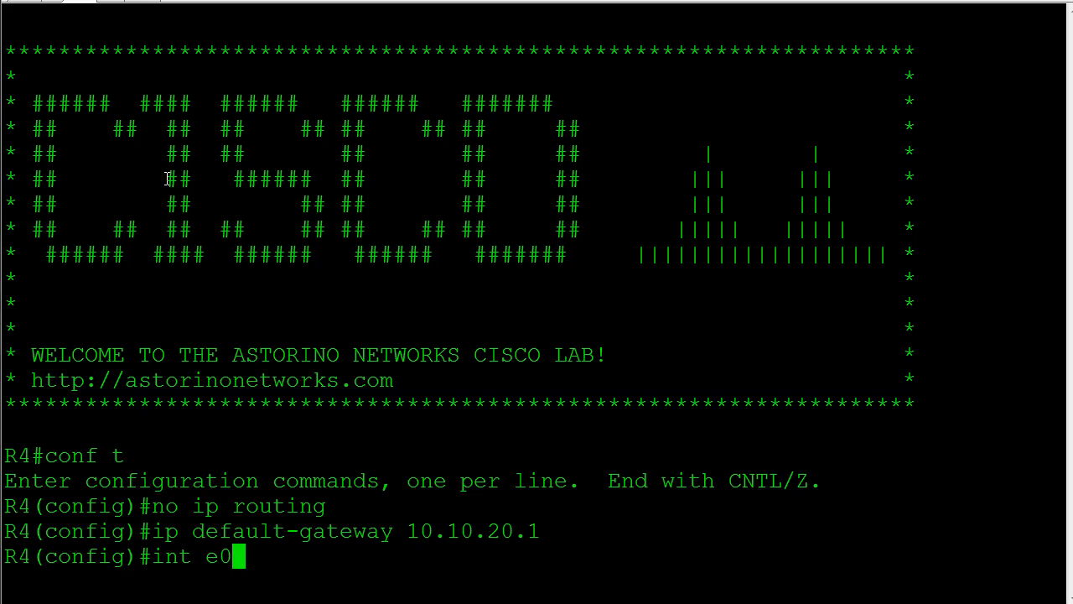
Step: Give R4's E0/0 the address 10.10.20.4/24 and bring the interface up
type("/0")
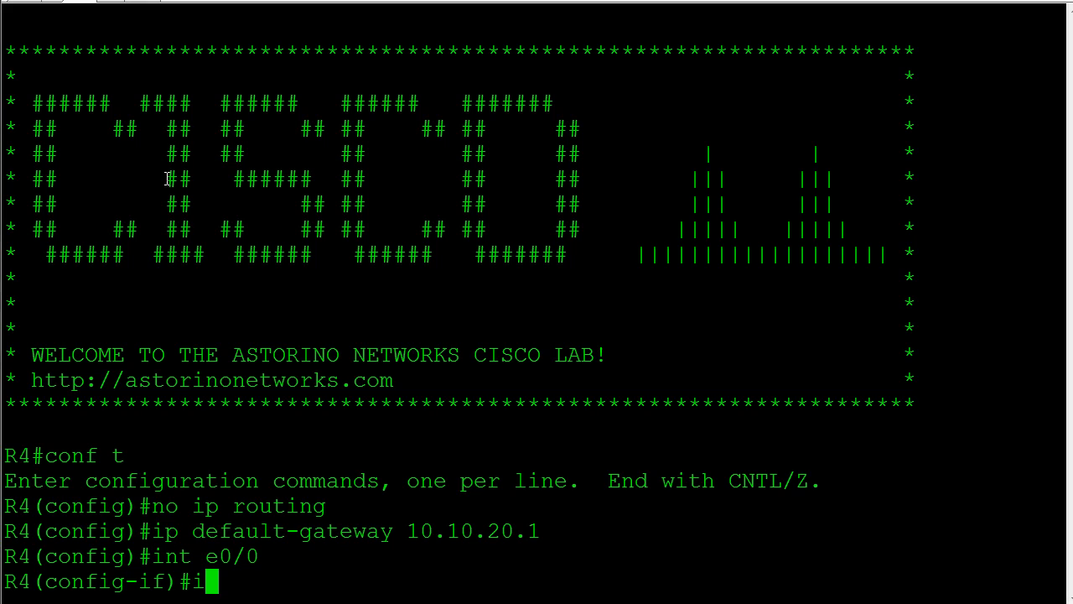
type("p add 10.10.3")
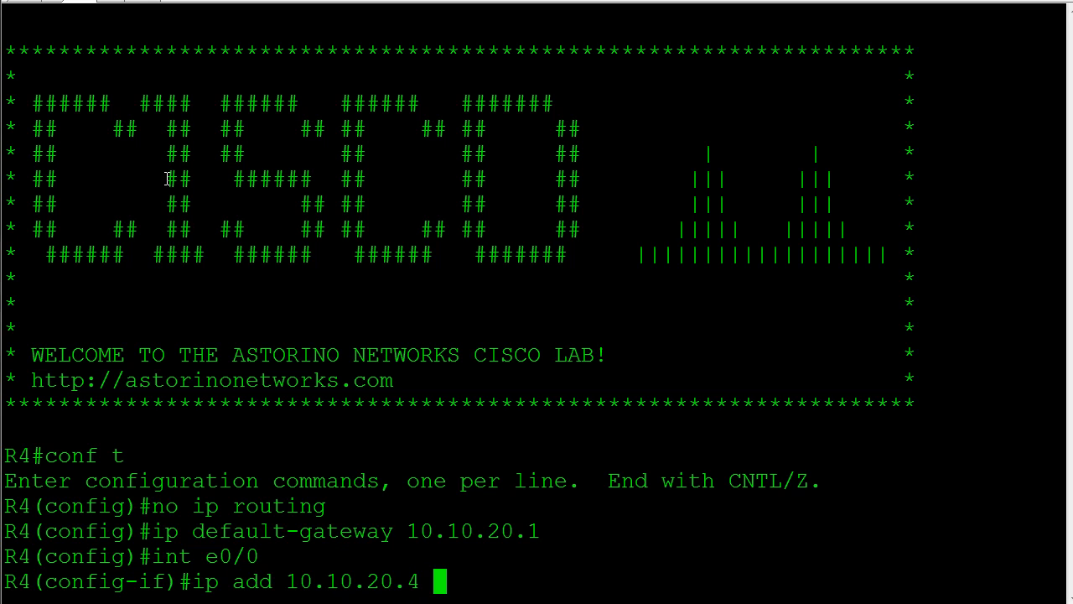
type("255.255.255.0")
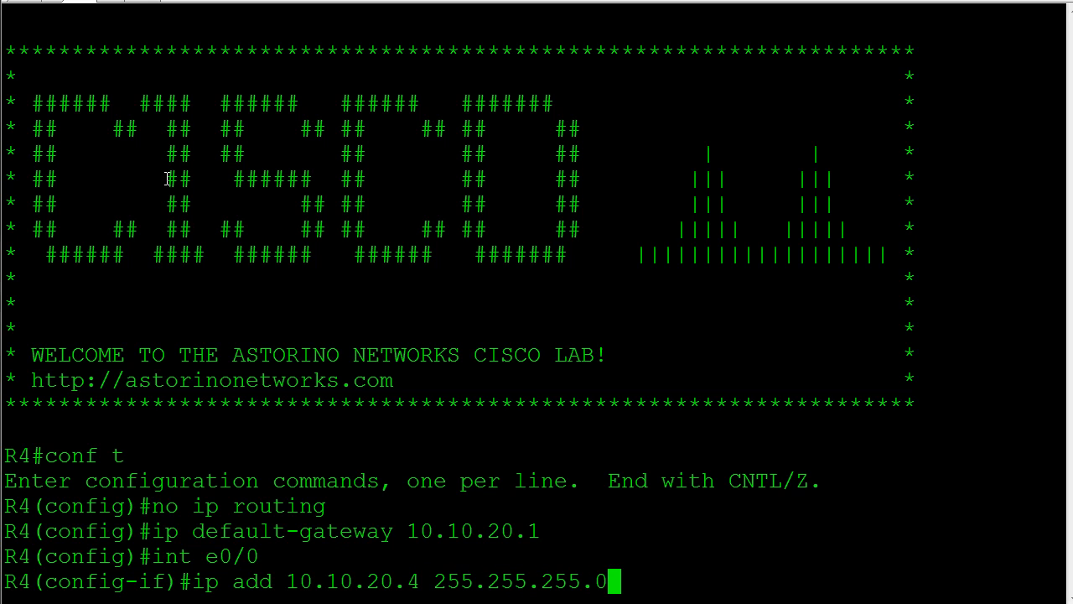
type("no shut")
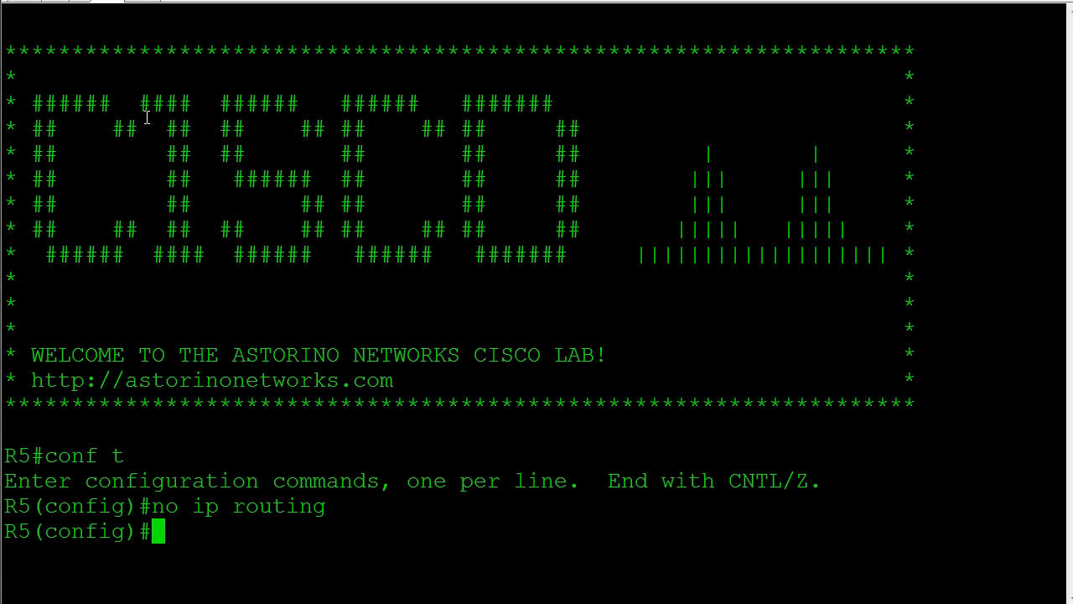
Step: Address R5's E0/0 as 10.10.3.5 with mask 255.255.255.0
type("int e0/0")
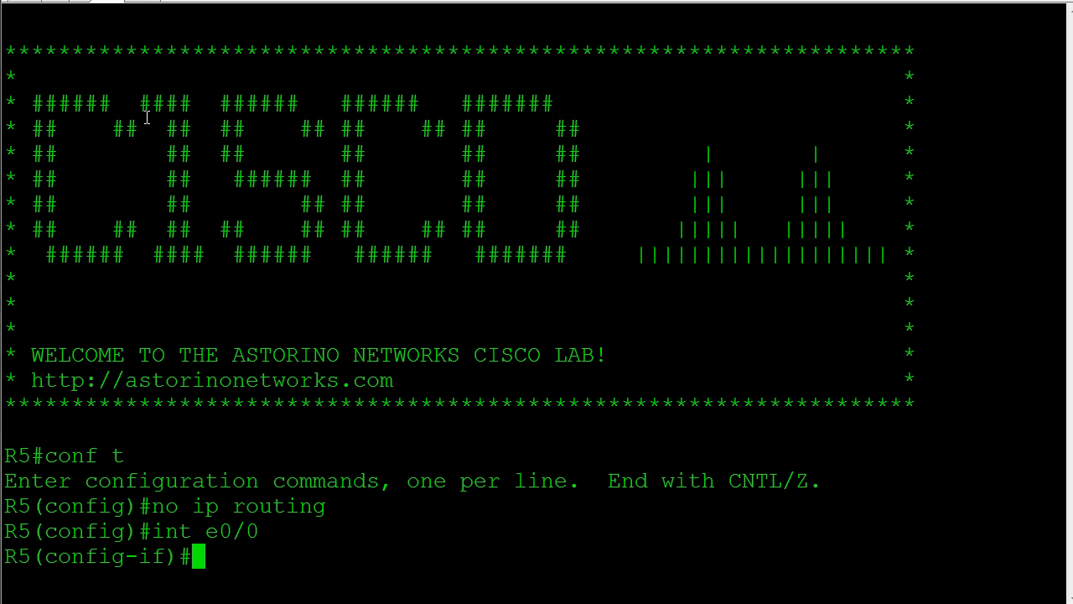
type("ip address")
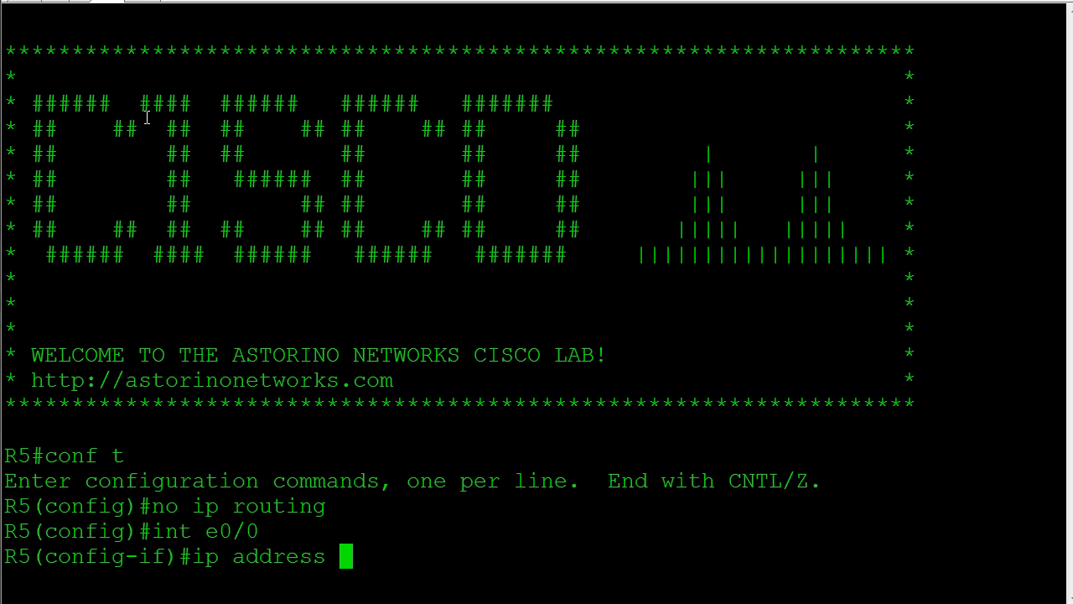
type("10.10.3.")
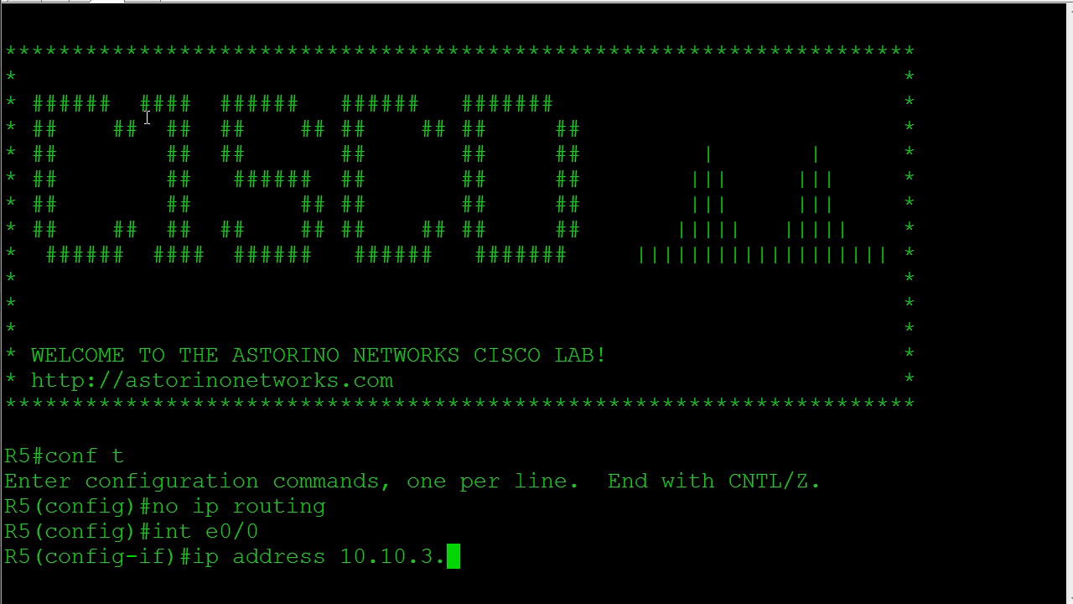
type("5 255.255.255.0")
type("ip")
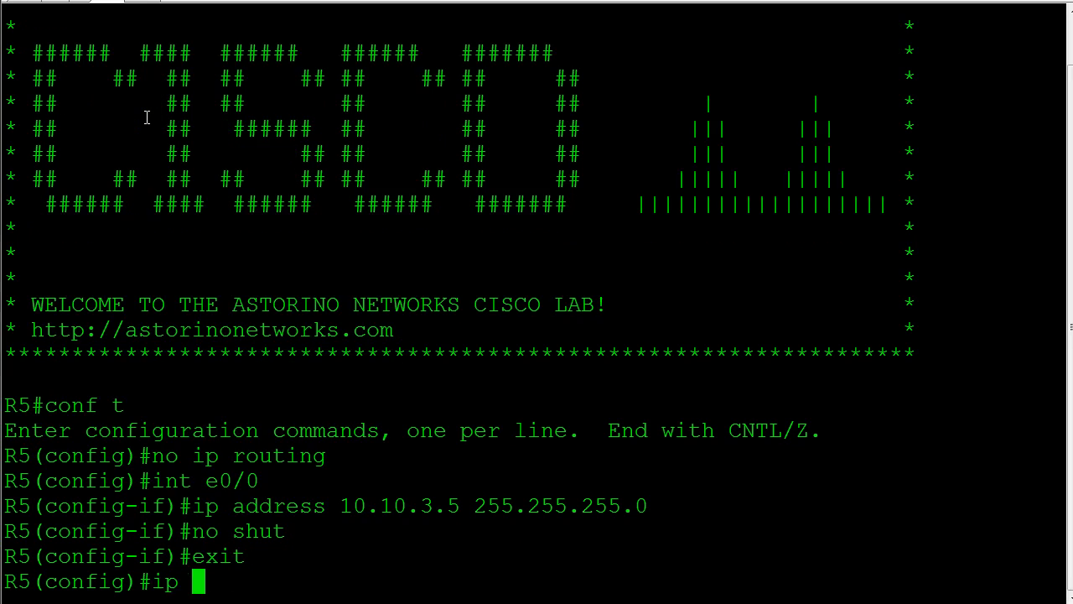
Step: Set R5's default gateway to 10.10.30.1
type("default-gateway")
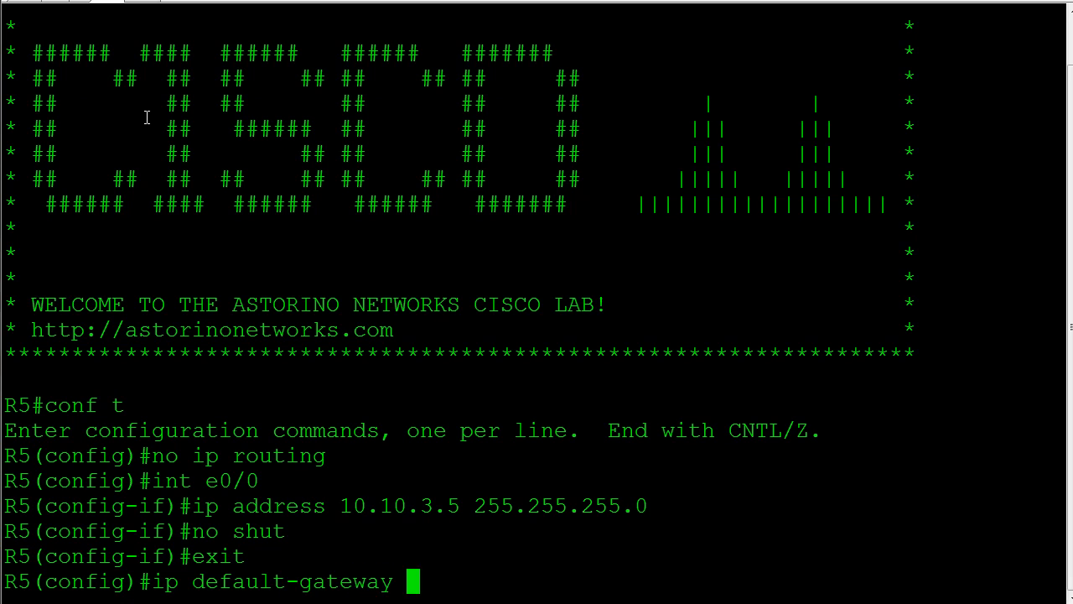
type("10.10.")
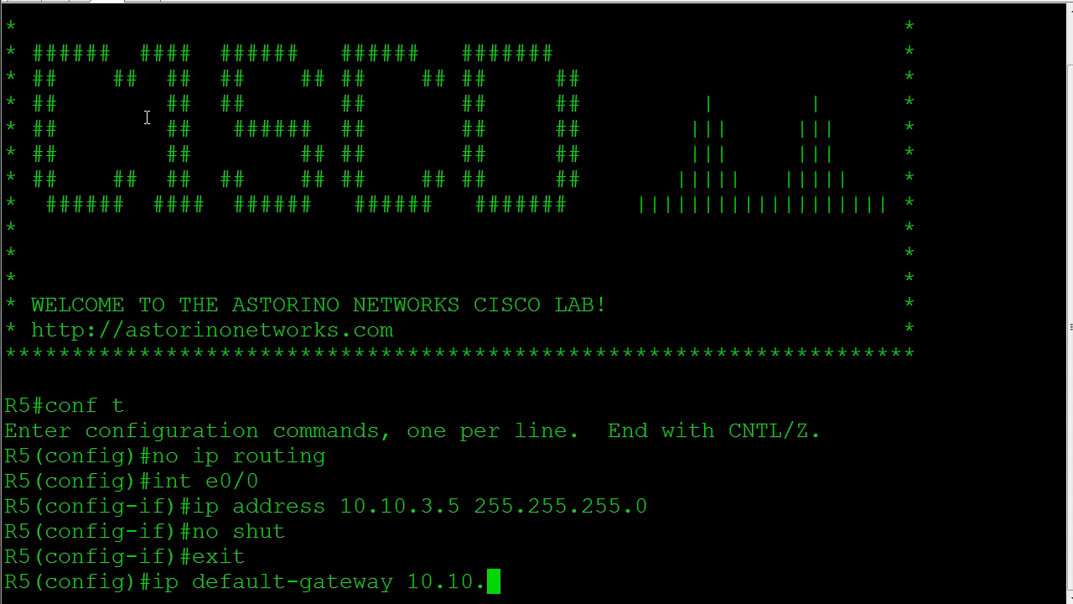
type("30.1")
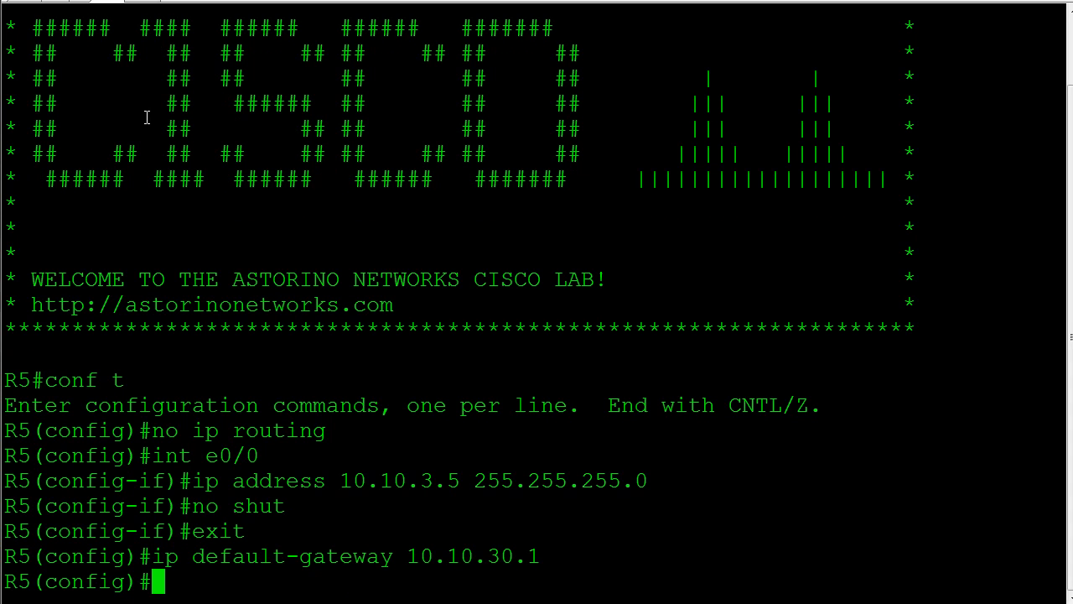
key("enter")
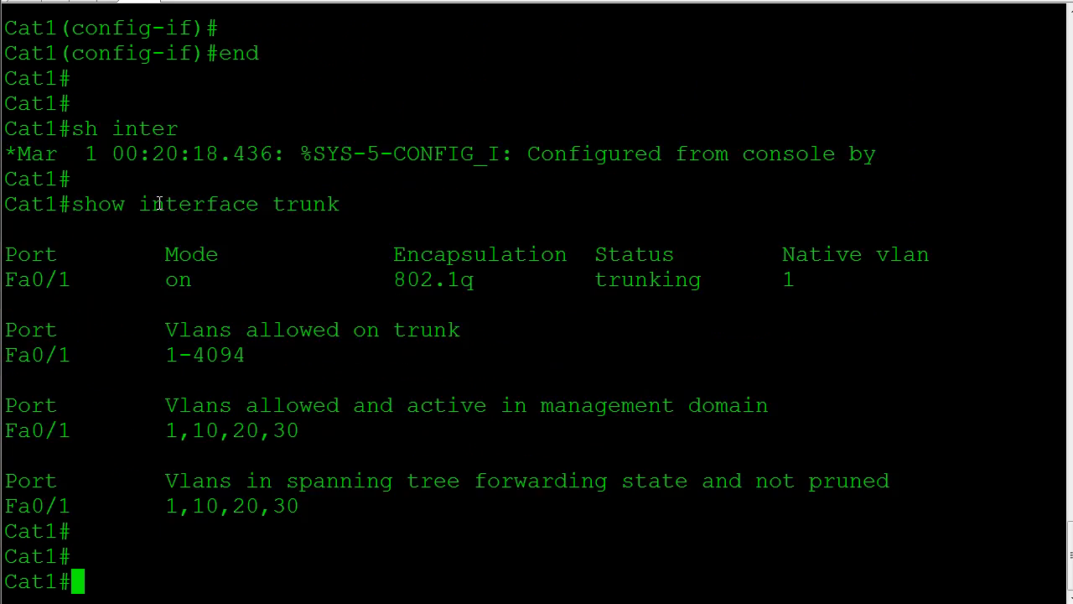
Step: On Cat1, assign Fa0/4 to access VLAN 20 and begin Fa0/5's access VLAN command
type("conf t")
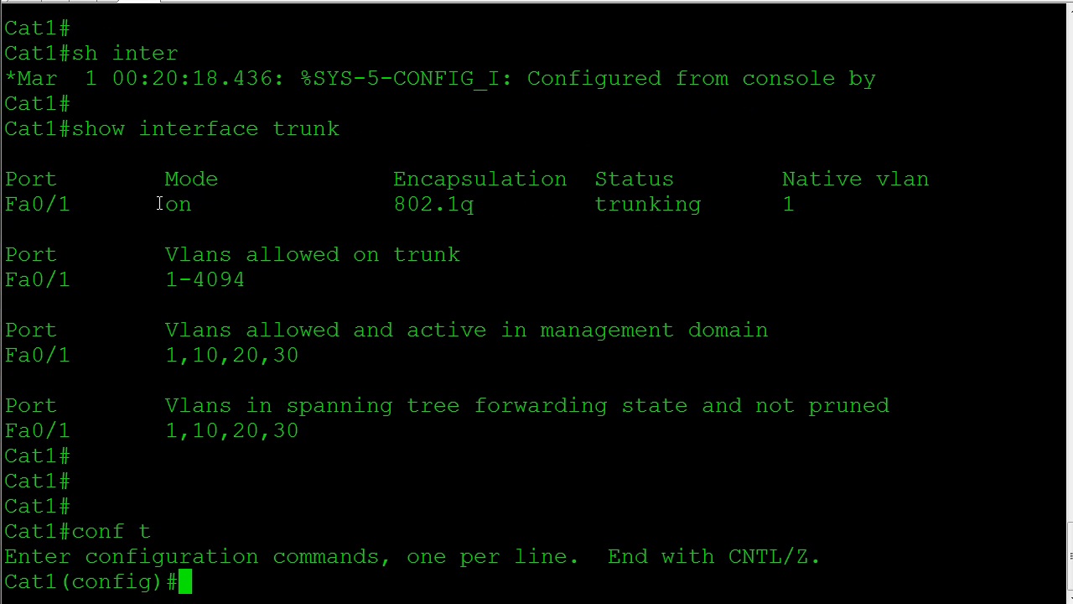
type("int fa0/2")
type("swit")
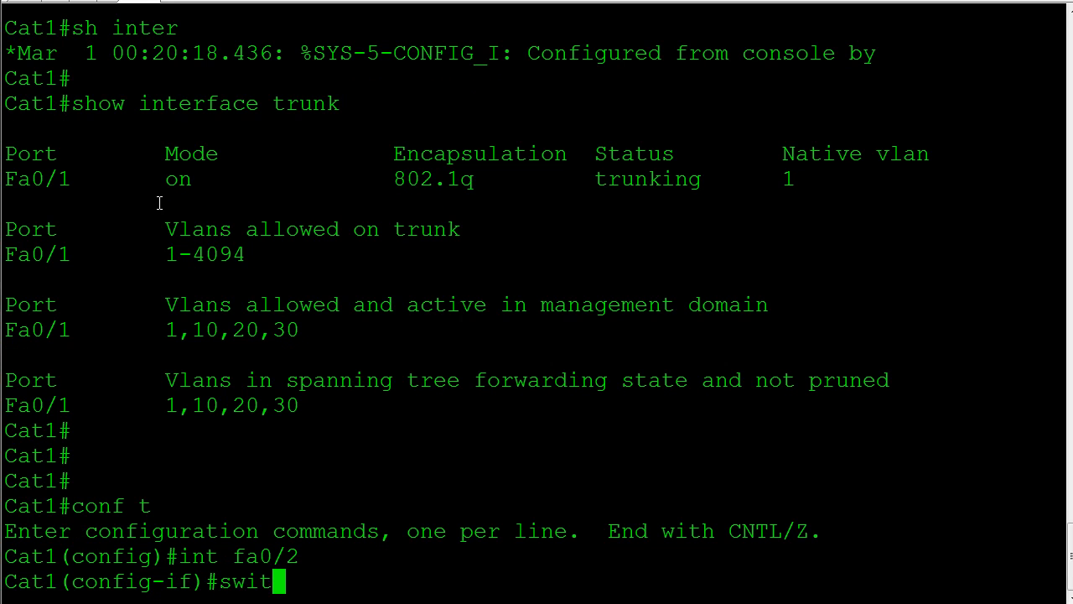
type("int fa0/")
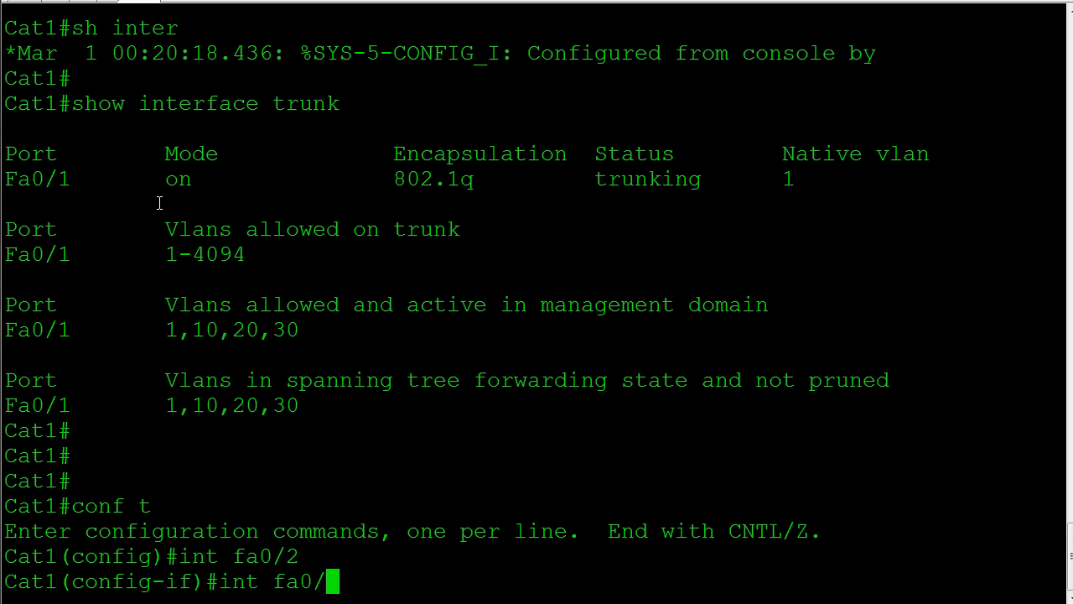
key("Enter")
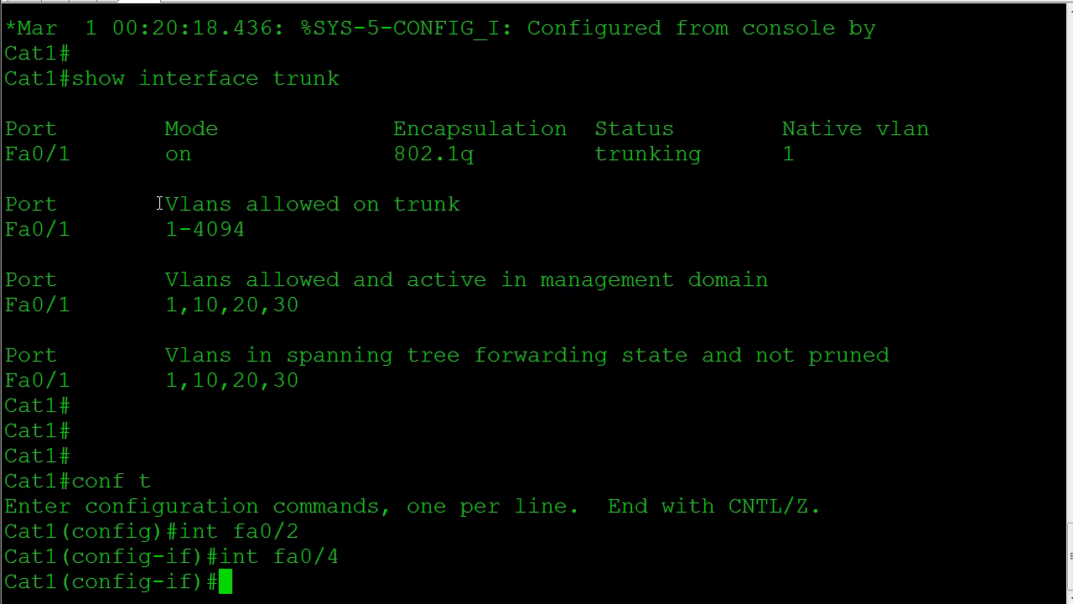
type("switch access vlan 20")
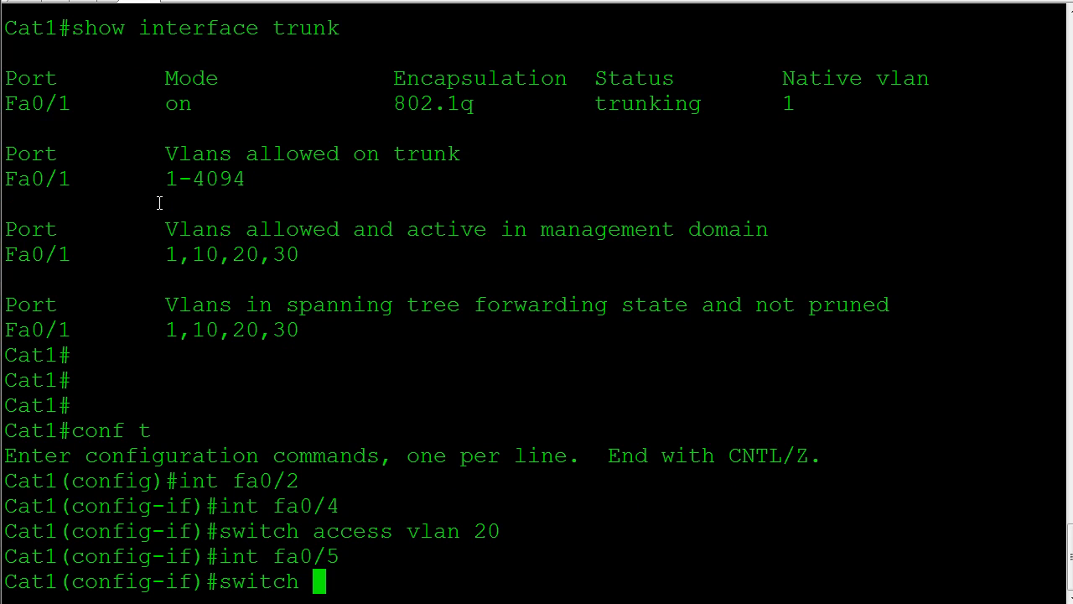
type("access vl")
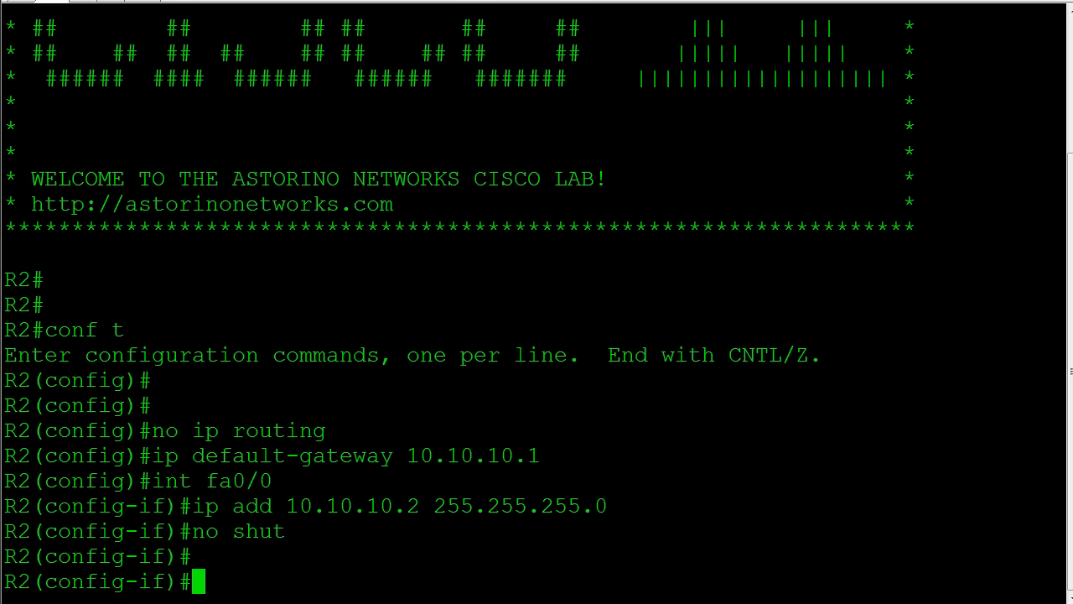
Step: Check R2's Fa0/0 is up at 10.10.10.2, then ping 10.10.20.4 until 5/5 succeed
type("d")
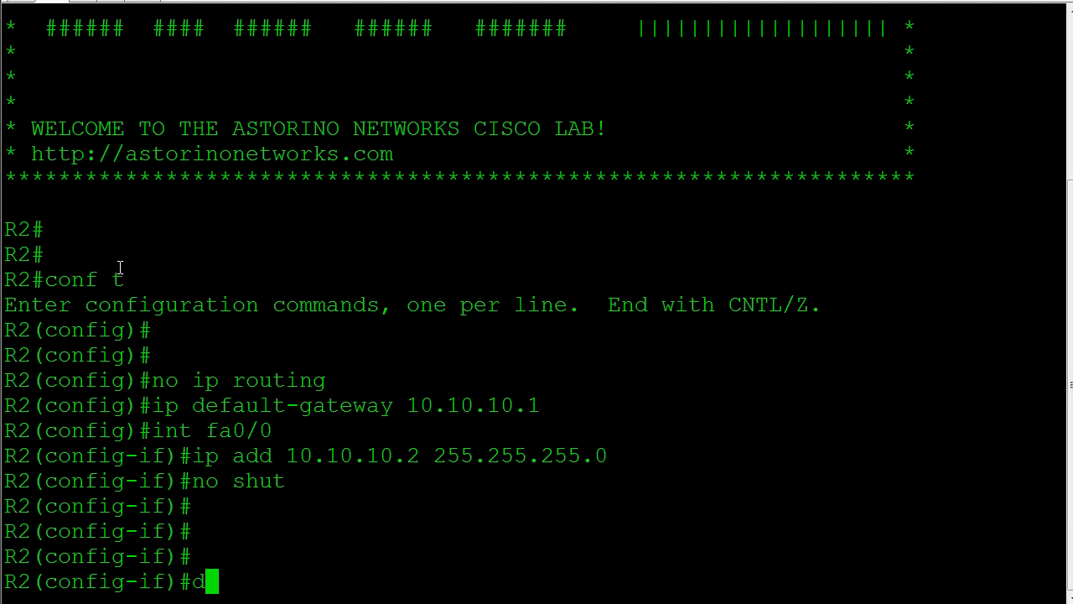
type("o sh ip int brie")
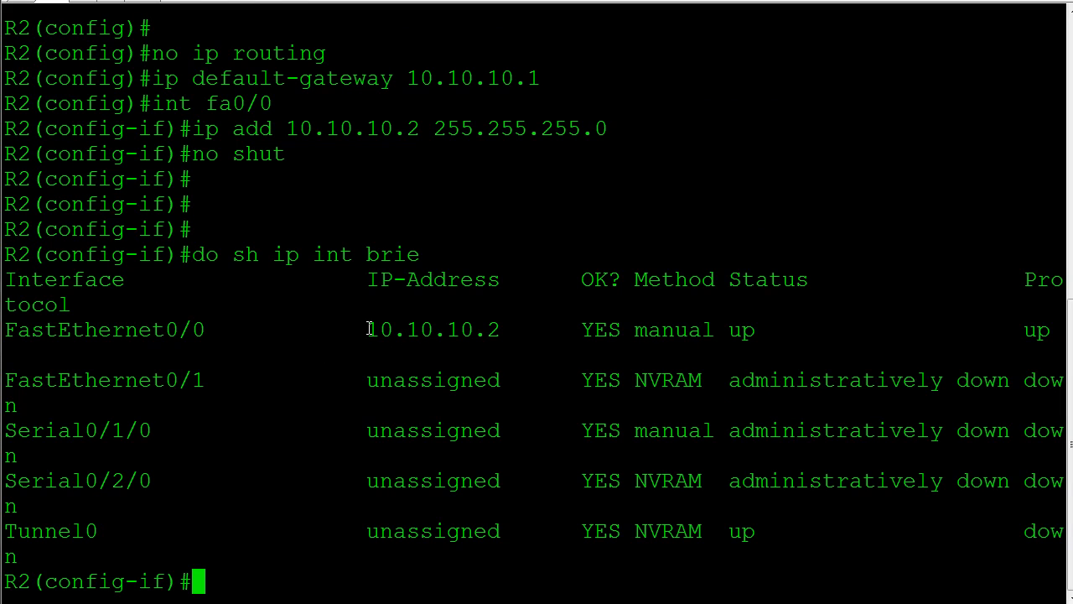
type("end")
type("ping")
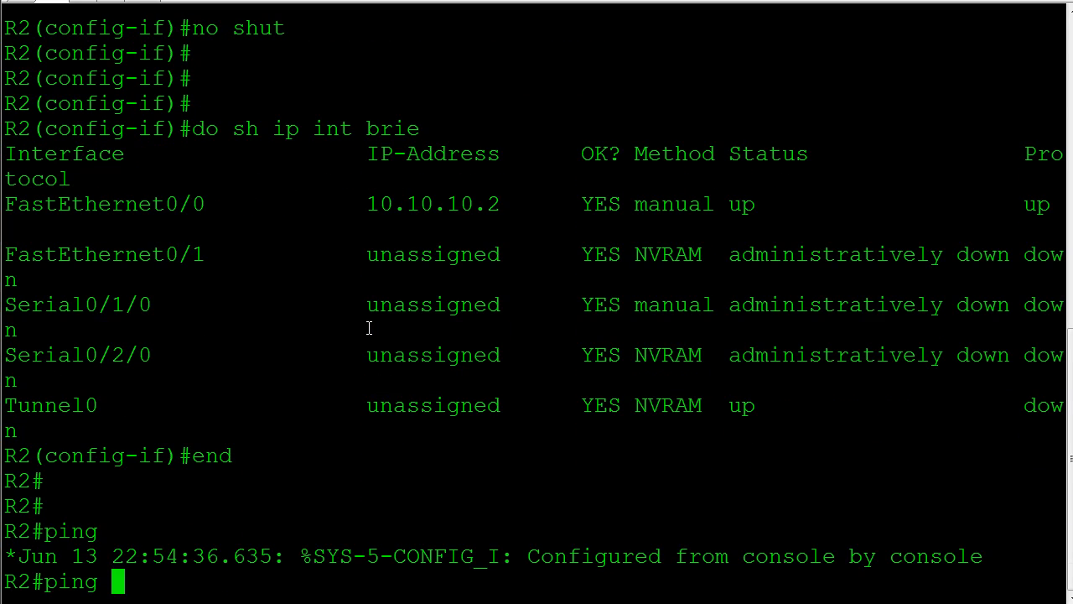
type("10.10.20.4")
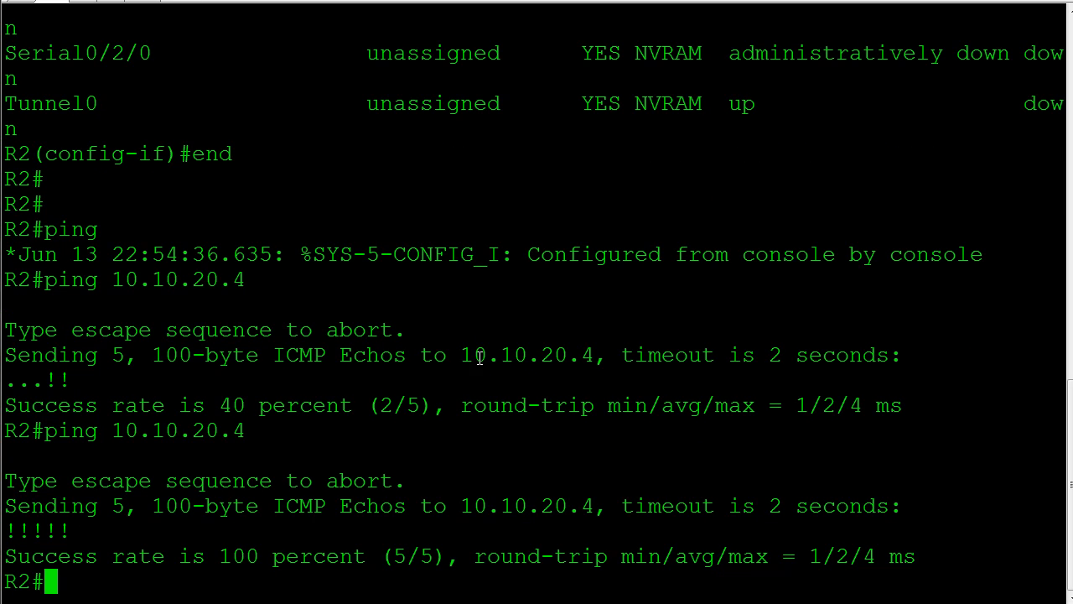
mouse_move(218, 381)
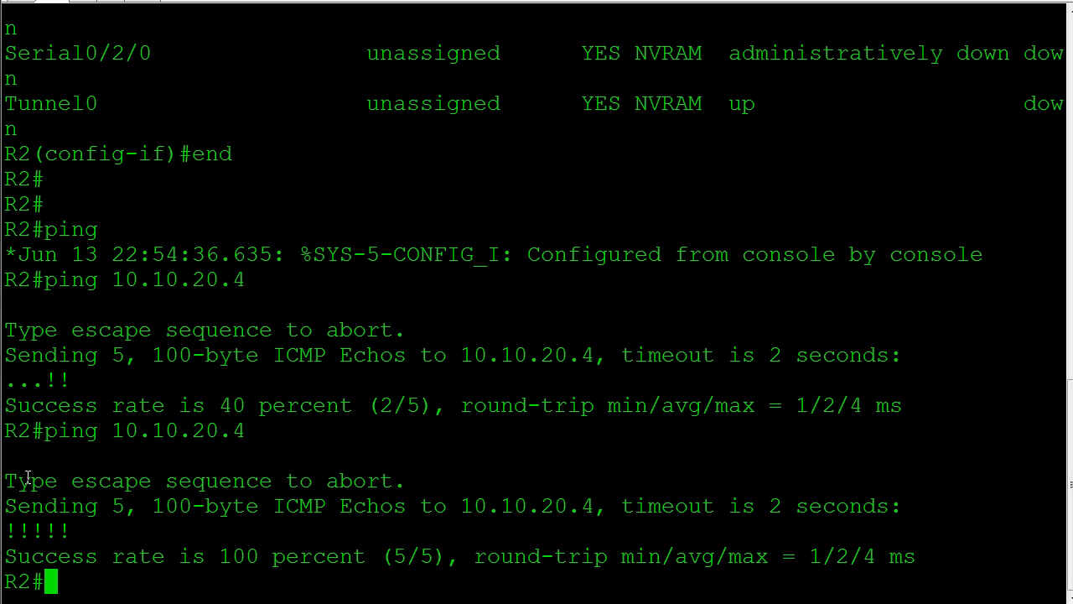
scroll("down", 3)
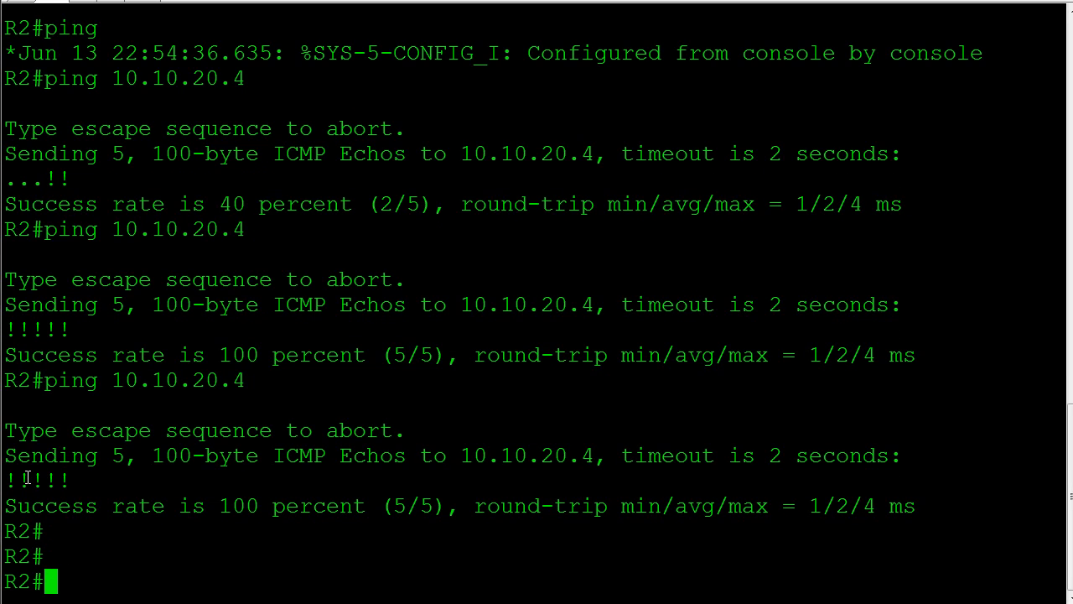
type("ping 10.10.3")
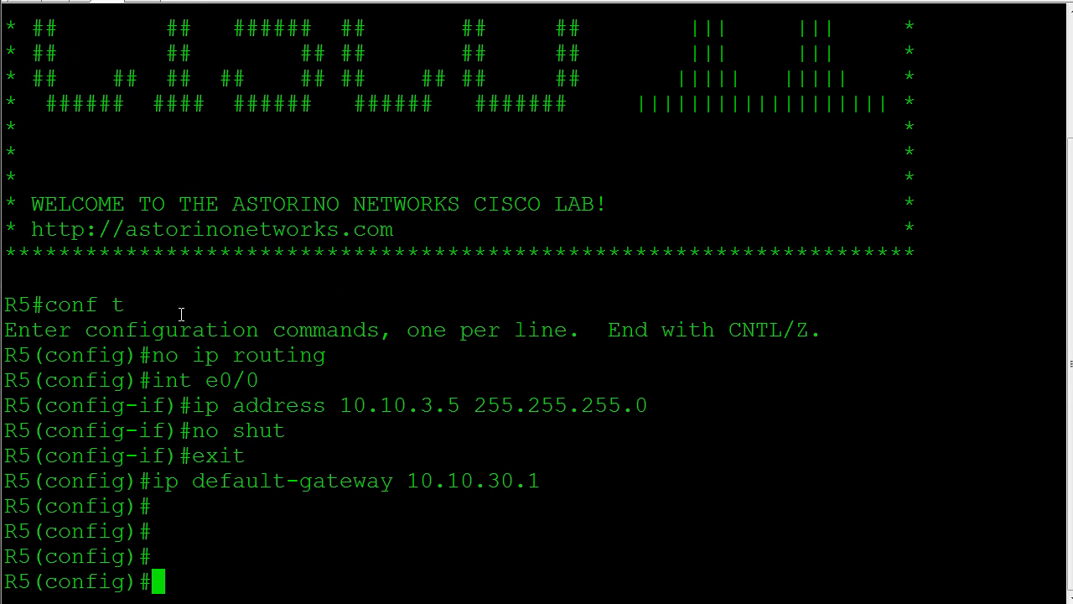
Step: Show R5's E0/0 running config and start readdressing it to 10.10.30.5
type("do sh un int e0/0")
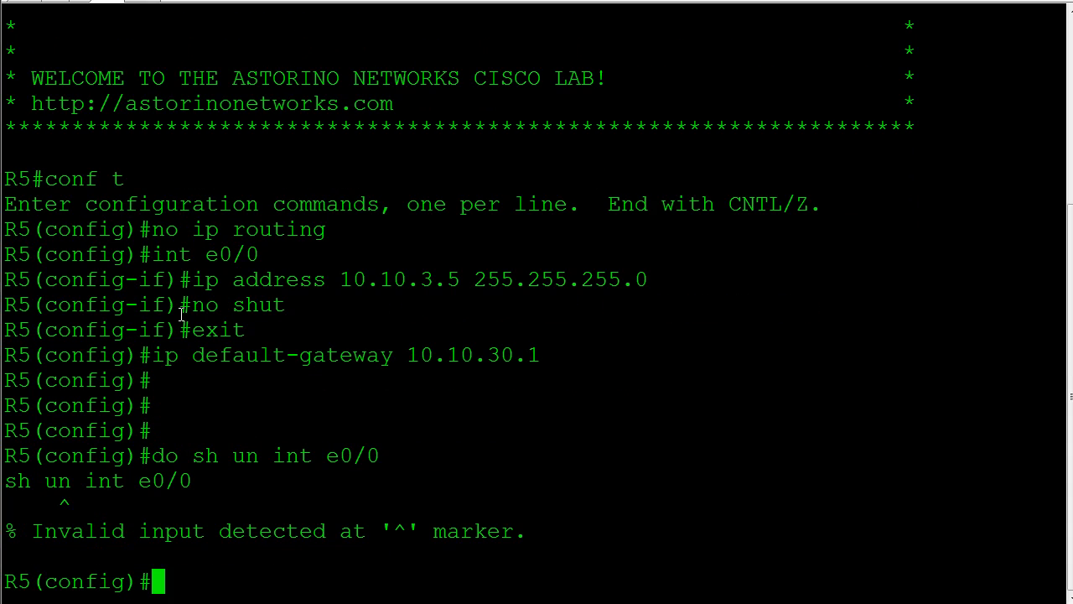
type("do sh un int e0/0")
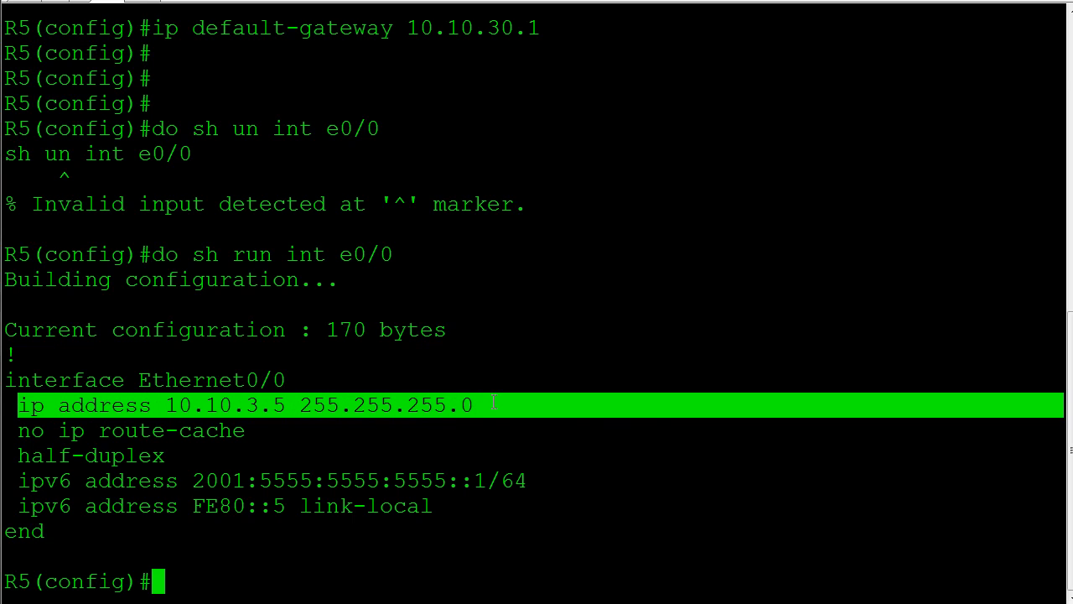
type("int e0/0")
type("ip address")
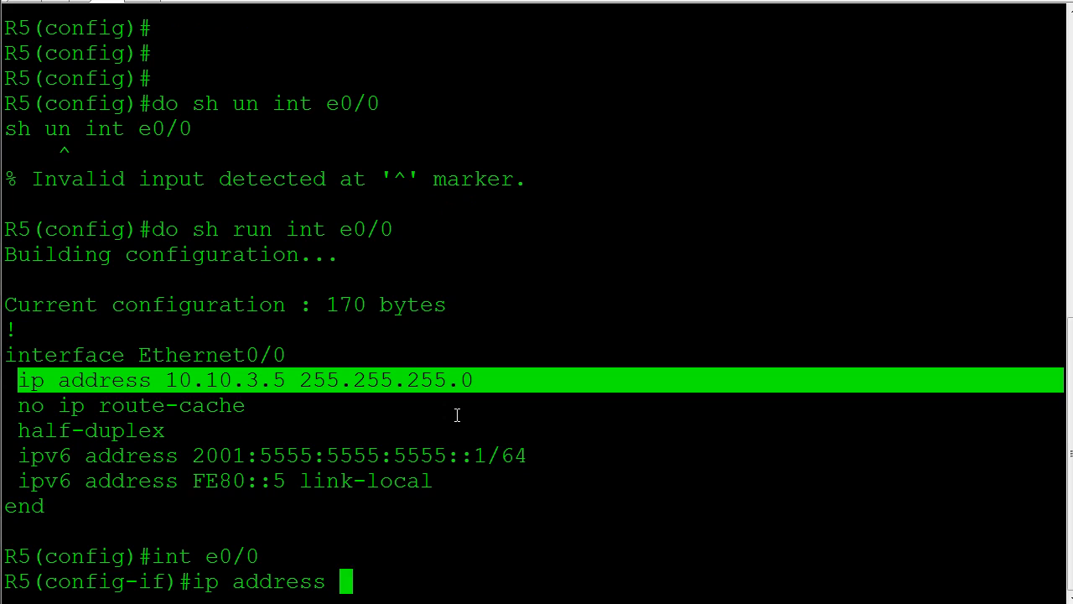
type("10.10.30.5")
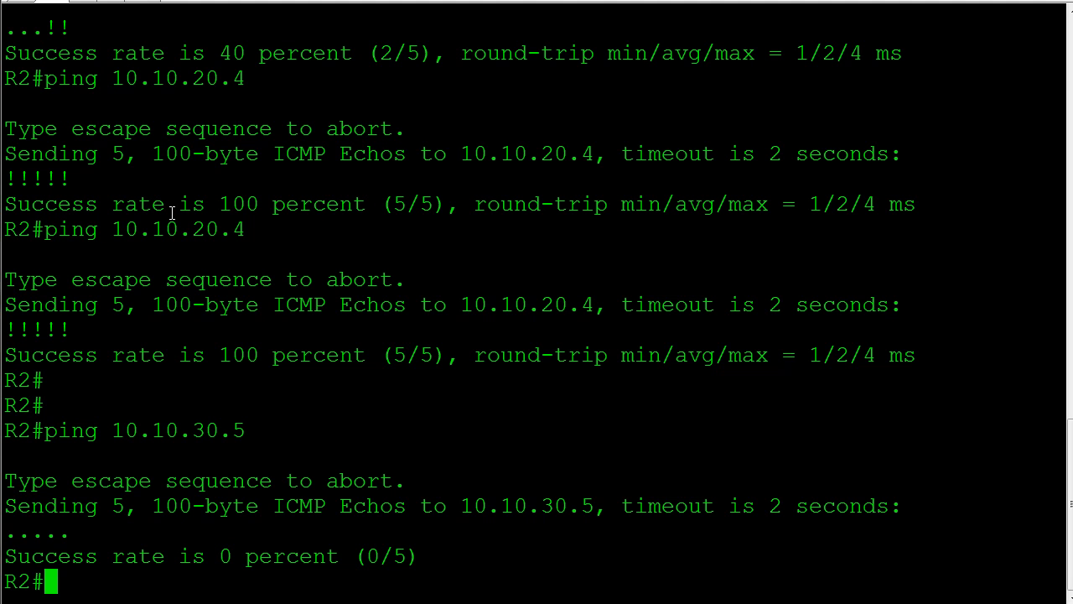
Step: Ping 10.10.20.4 and 10.10.30.5 from R2; the 10.10.30.5 ping gets 0 percent
type("ping 10.10.20.4")
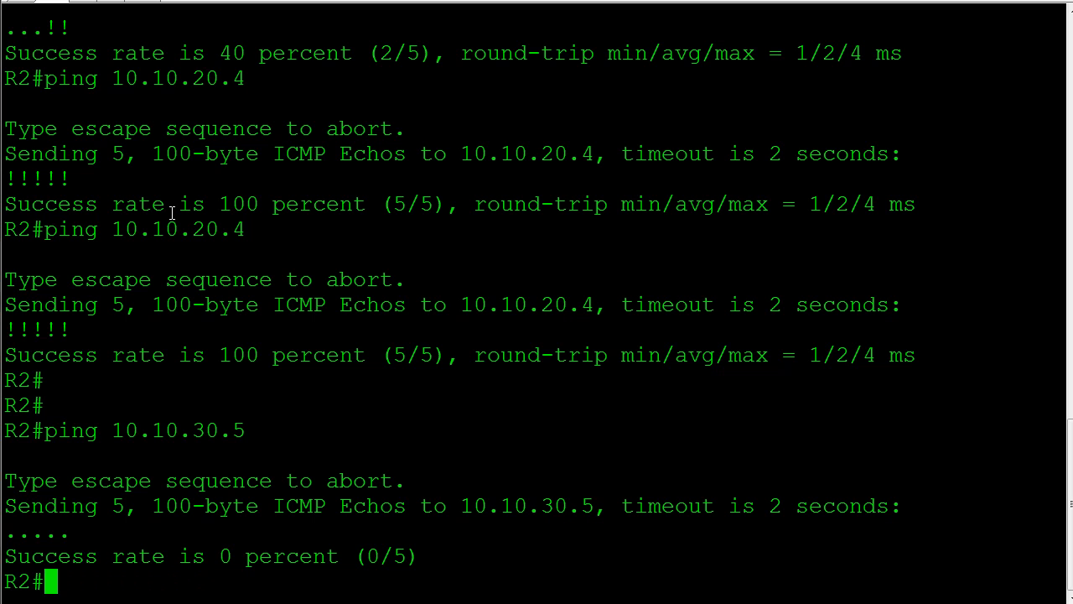
type("ping 10.10.30.")
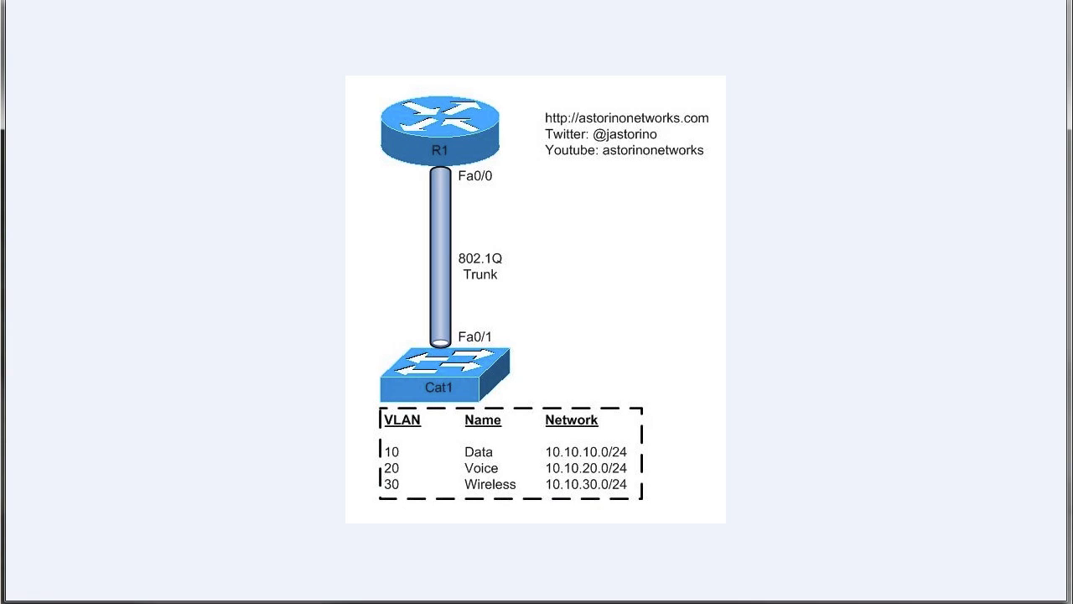
mouse_move(275, 473)
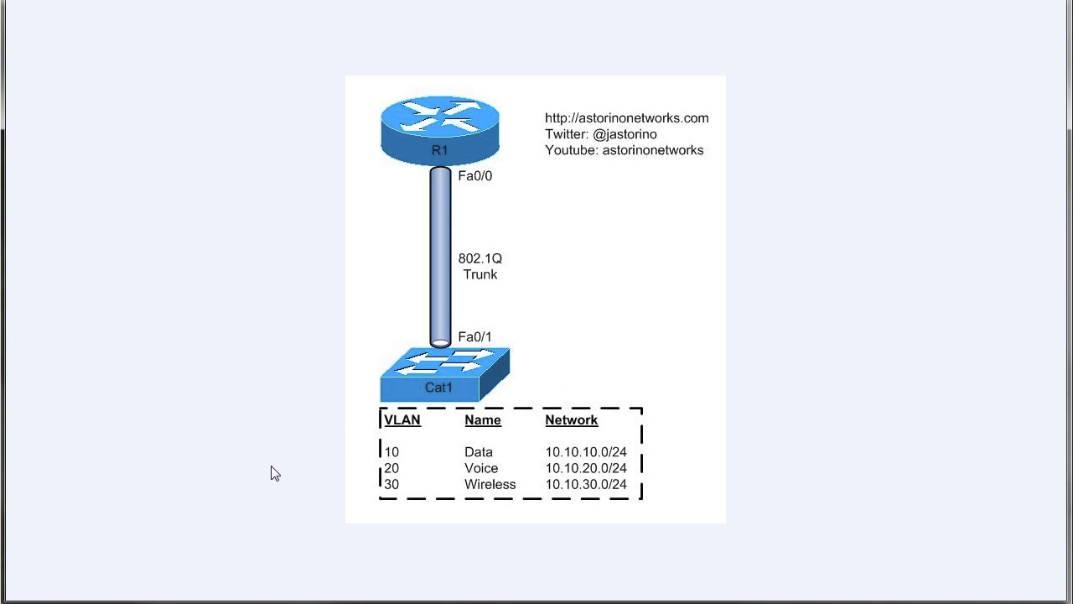
mouse_move(413, 168)
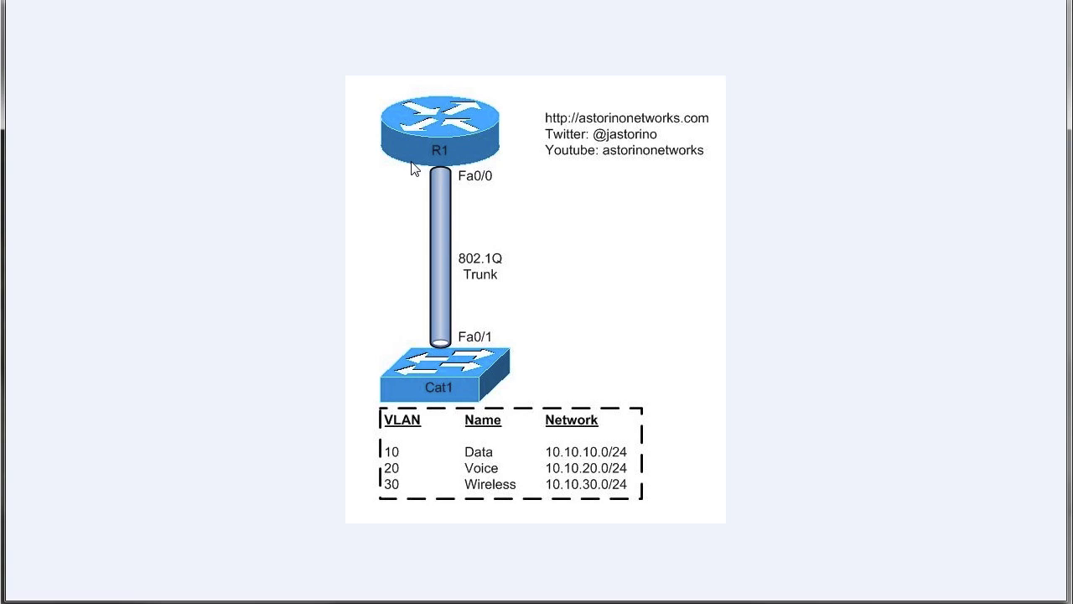
mouse_move(419, 145)
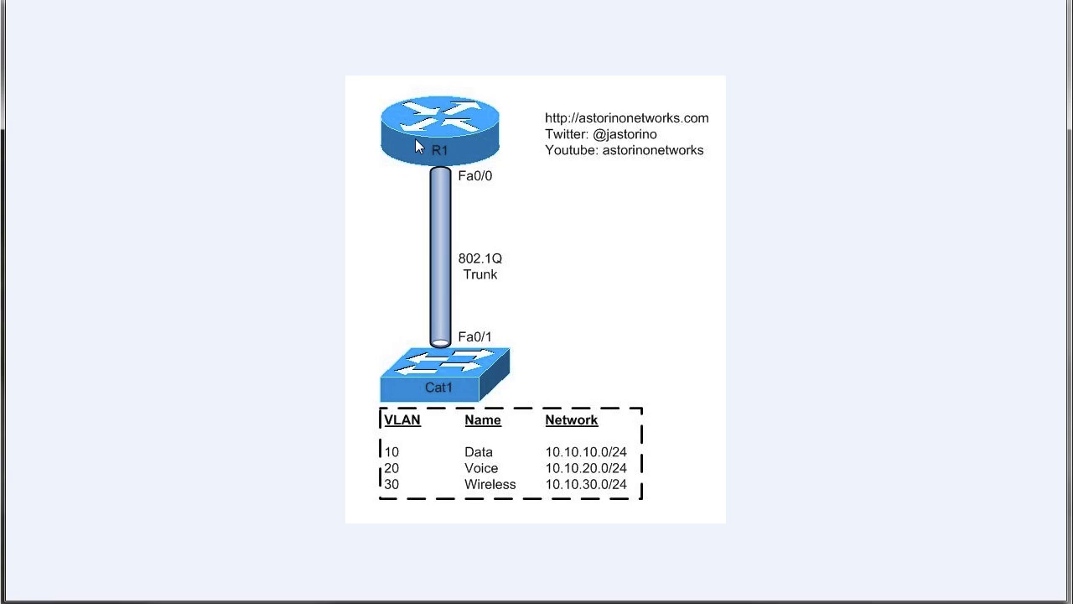
mouse_move(434, 141)
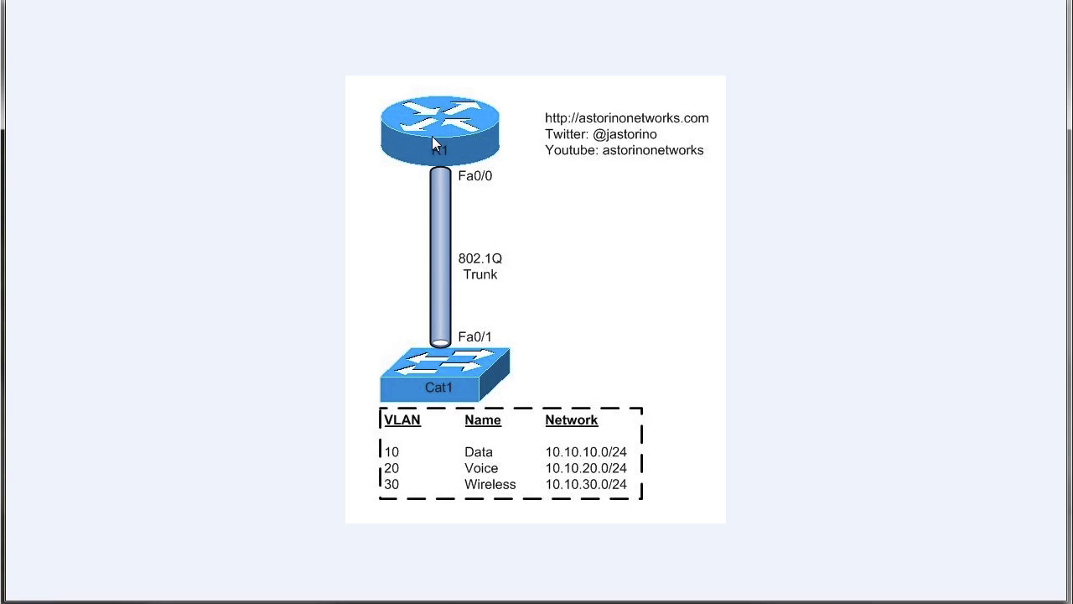
mouse_move(486, 460)
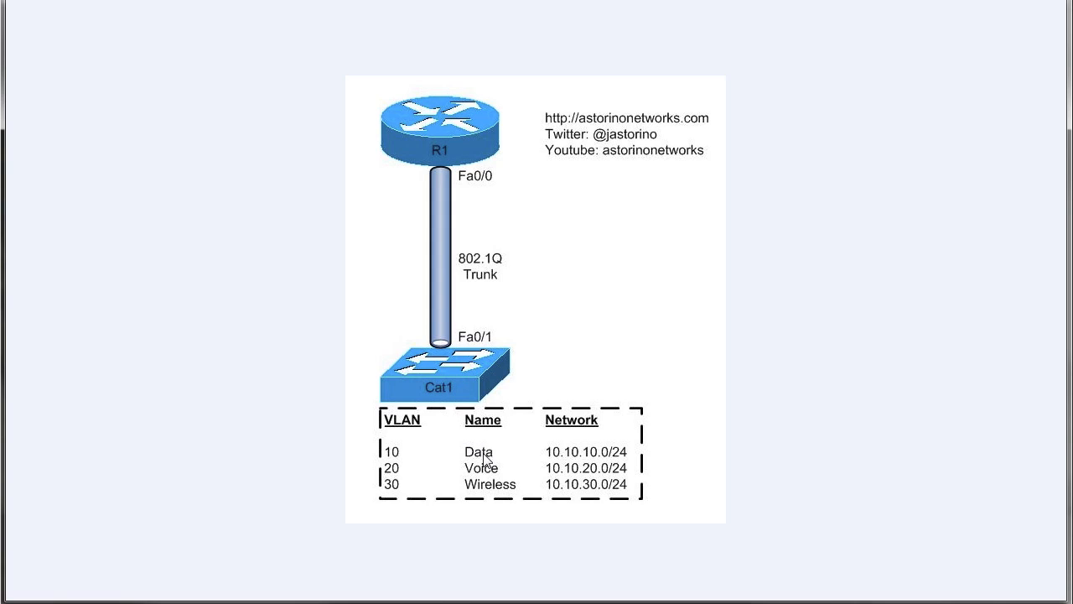
mouse_move(461, 384)
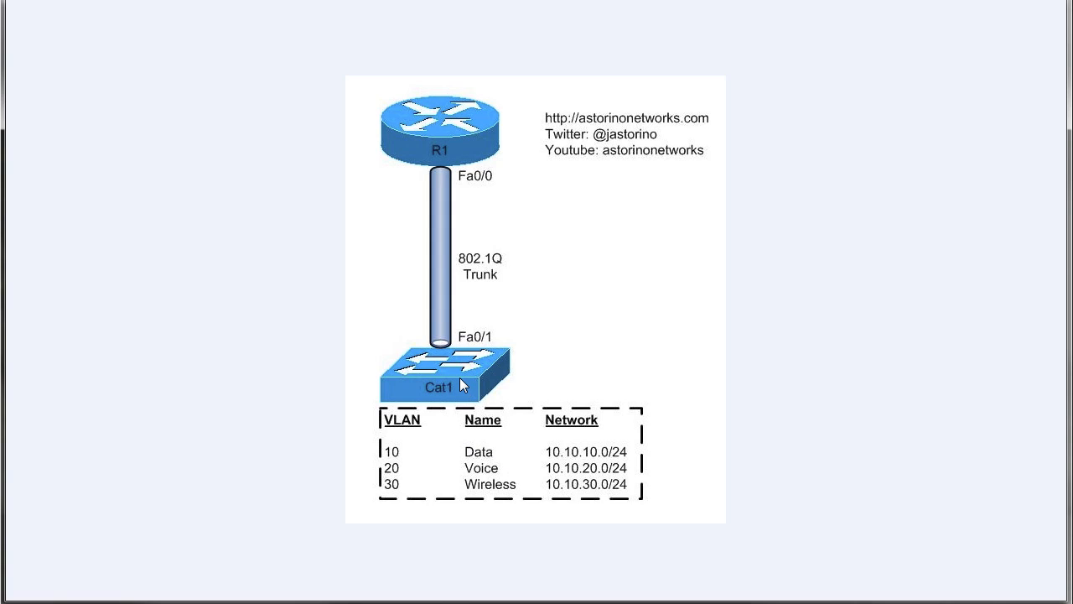
mouse_move(661, 364)
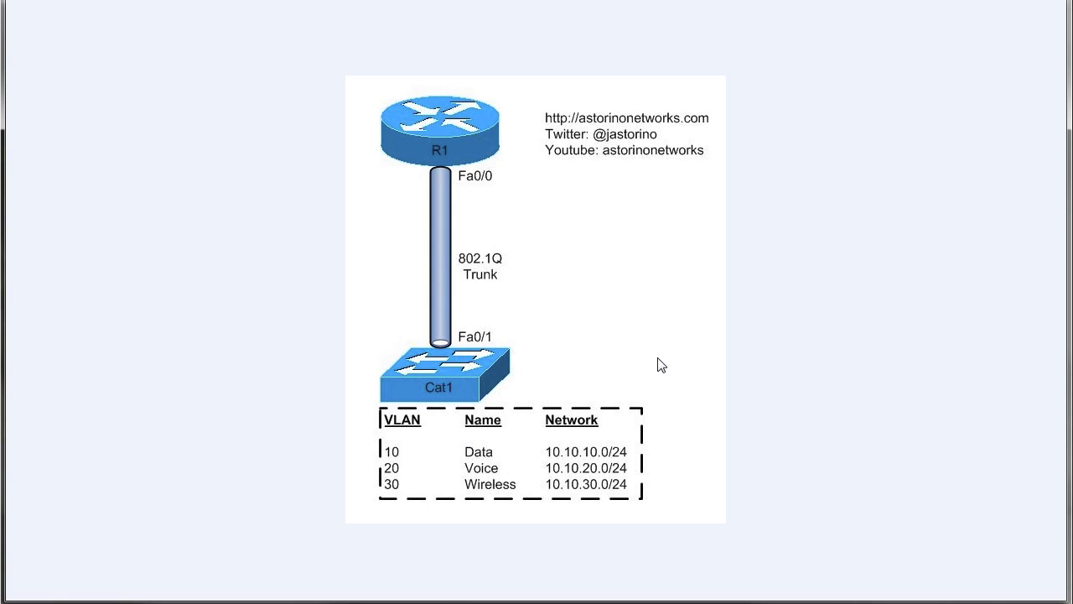
mouse_move(787, 382)
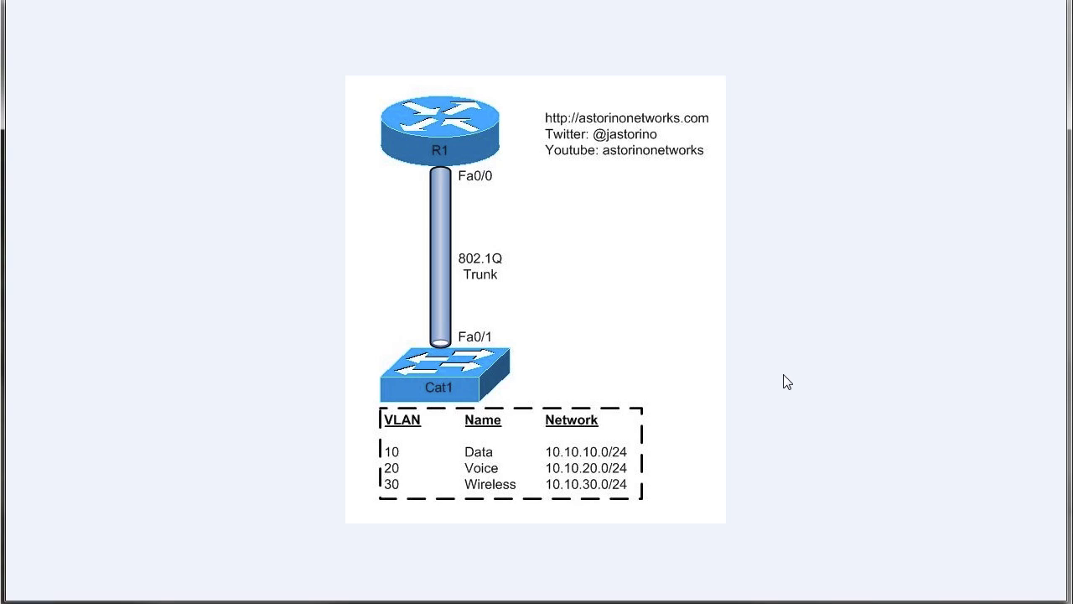
mouse_move(903, 493)
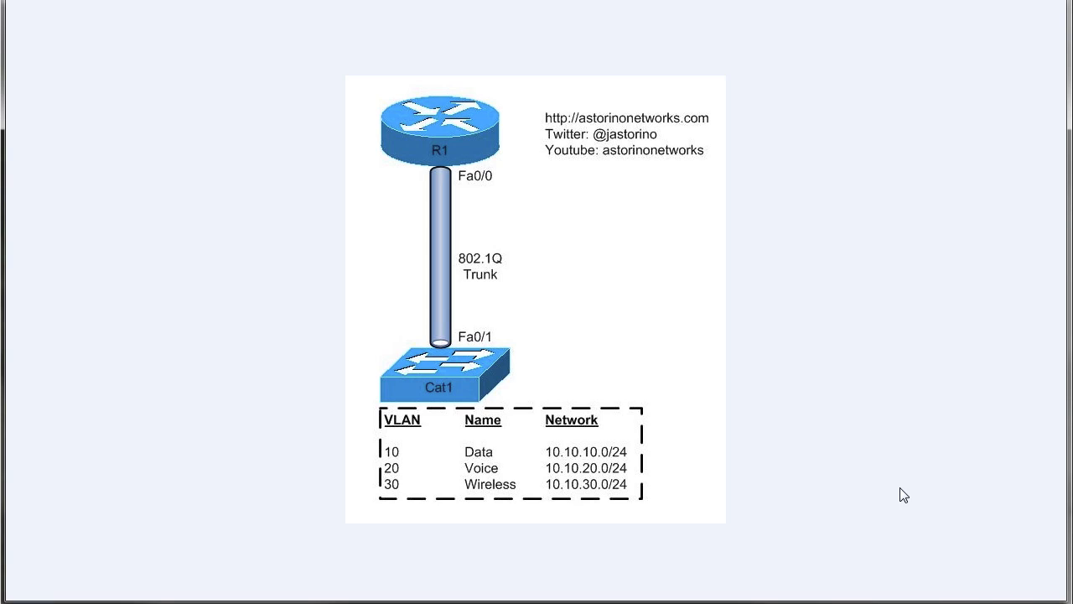